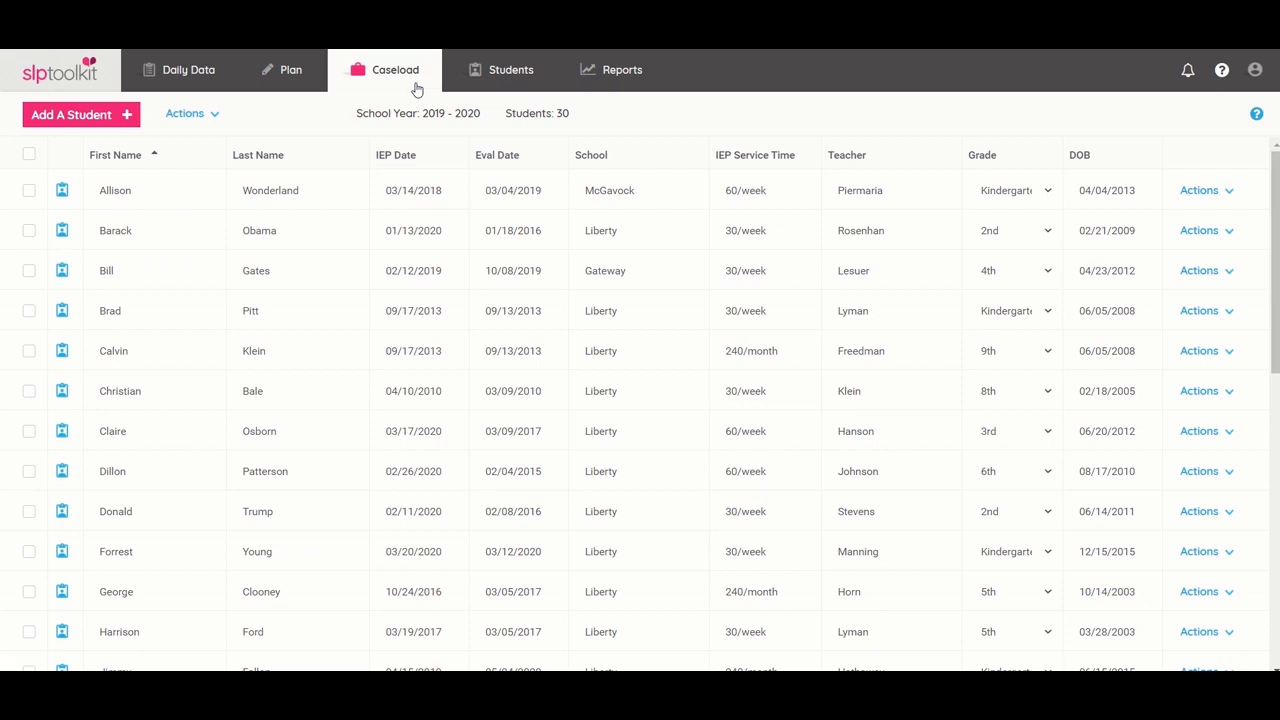
mouse_move(435, 95)
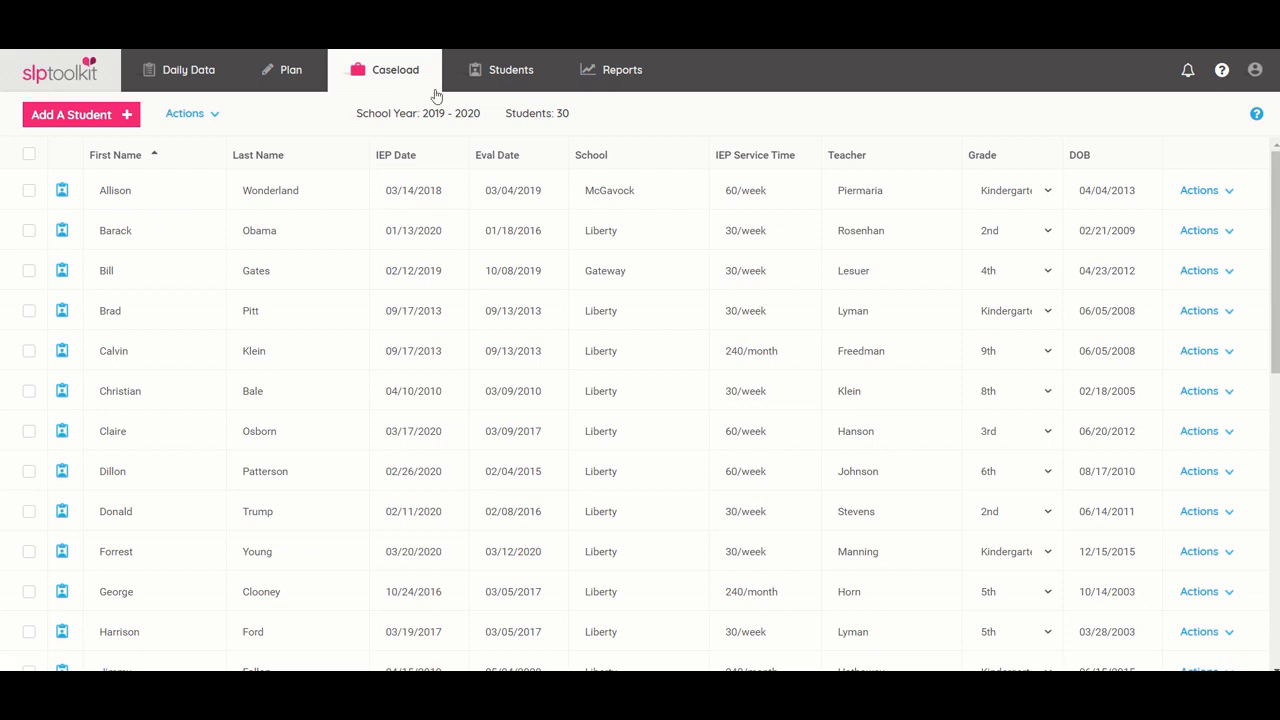
mouse_move(508, 93)
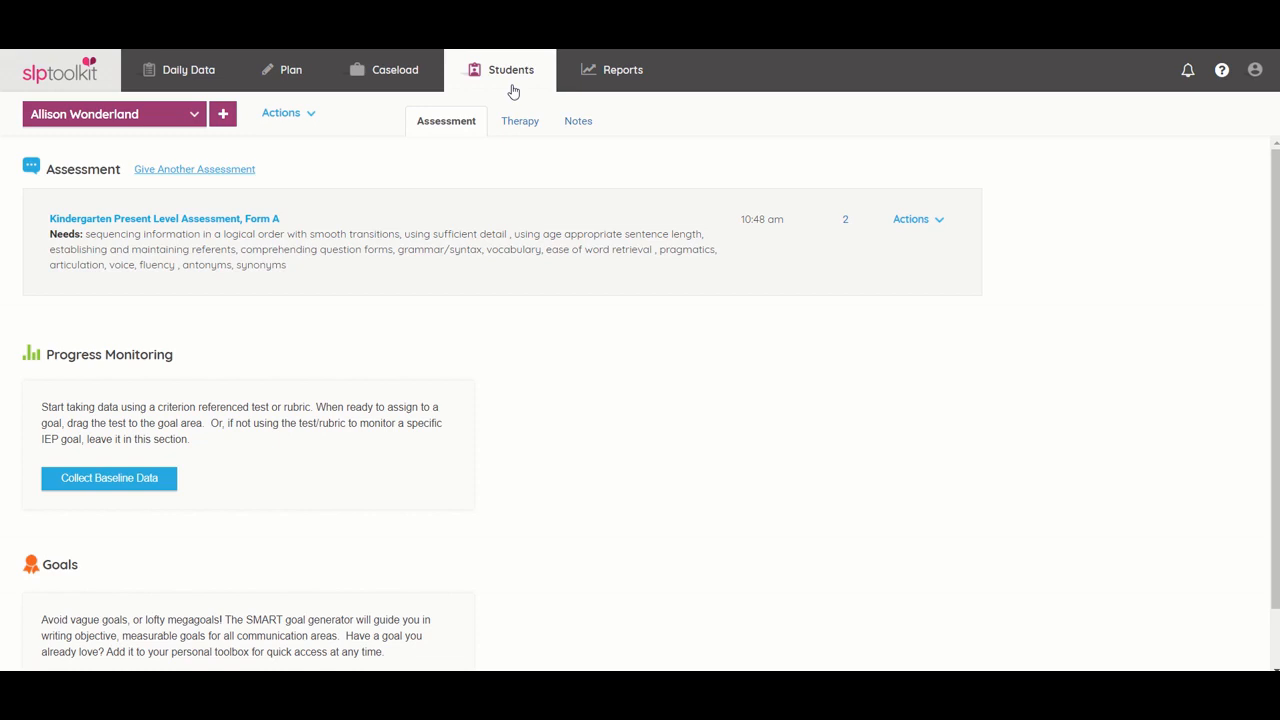
mouse_move(196, 124)
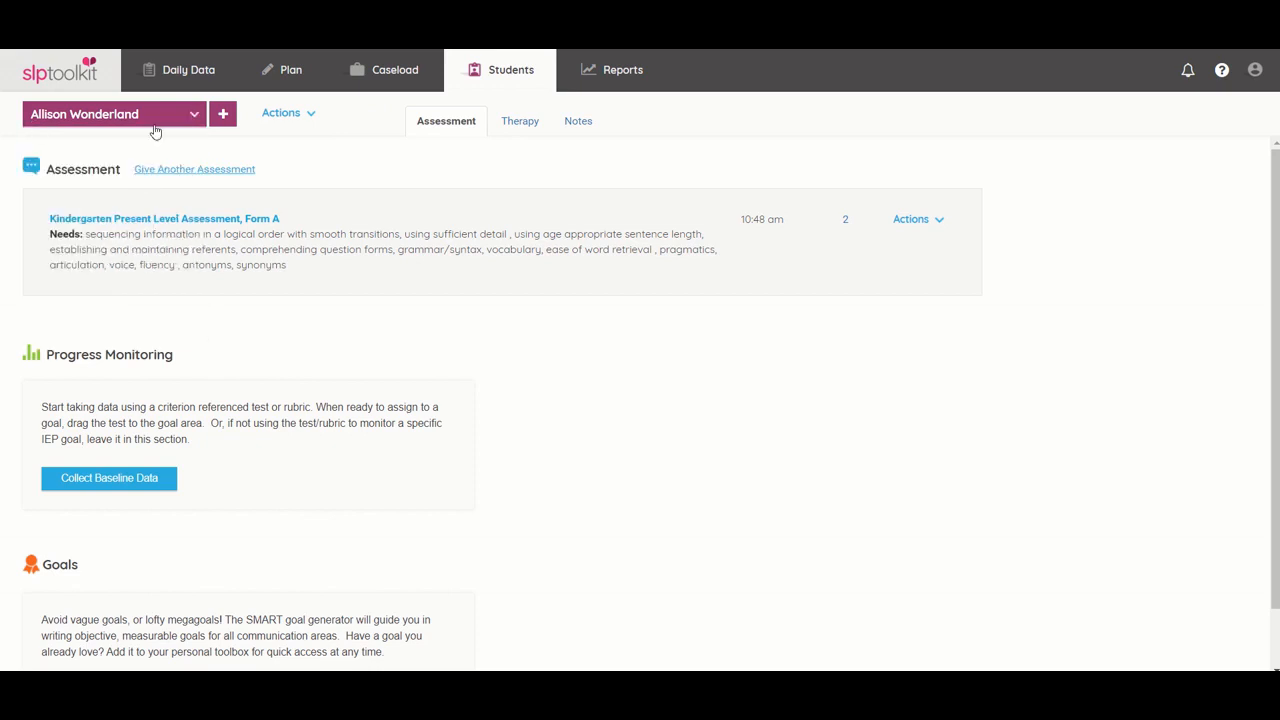
mouse_move(189, 144)
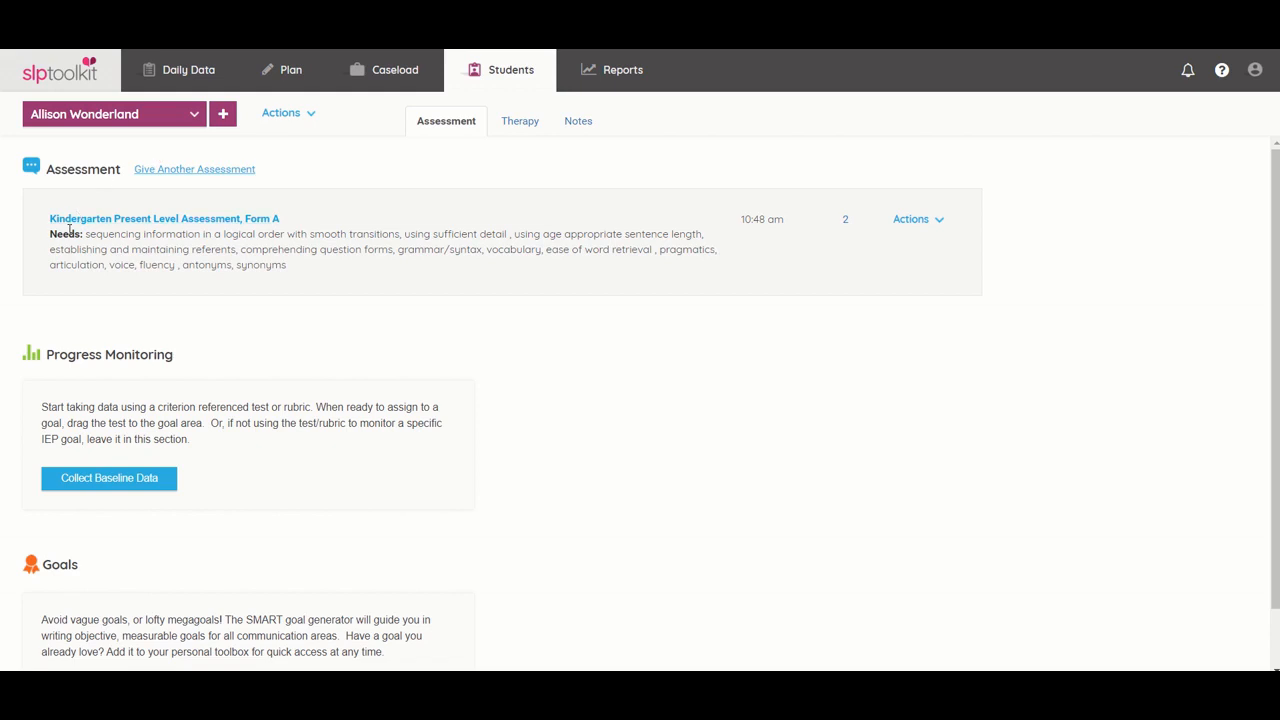
mouse_move(305, 224)
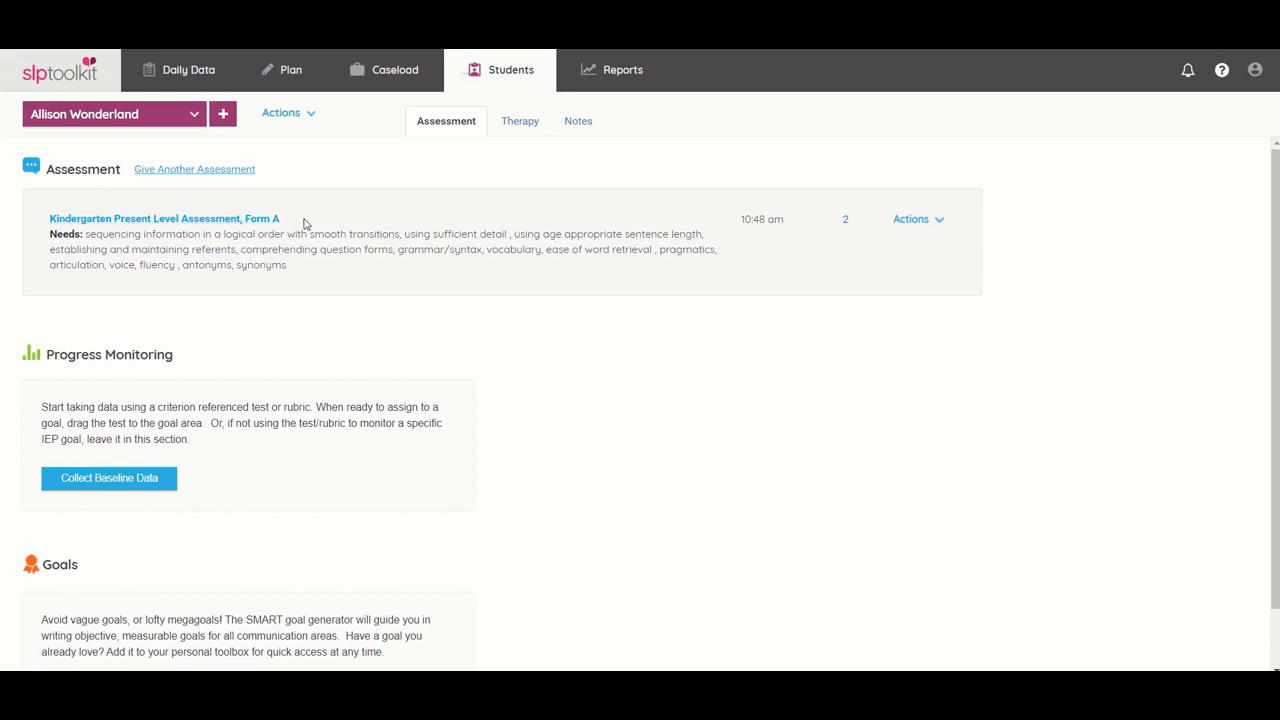
mouse_move(857, 228)
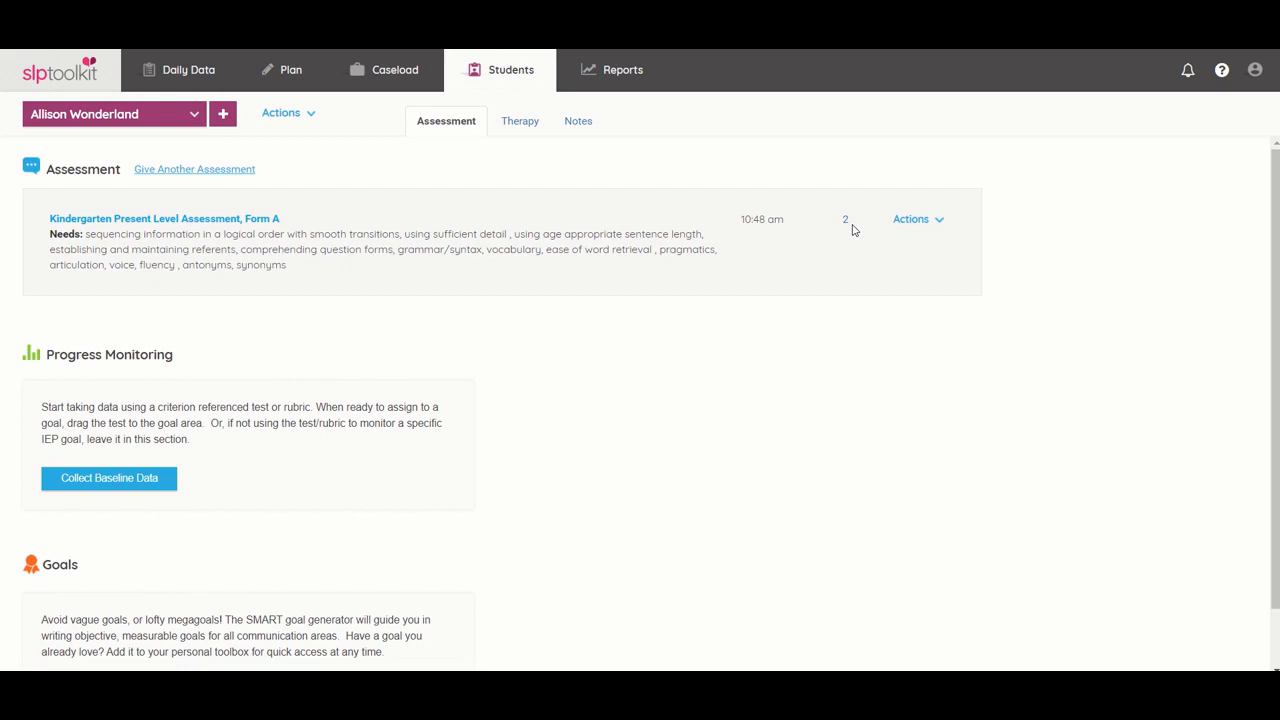
mouse_move(845, 234)
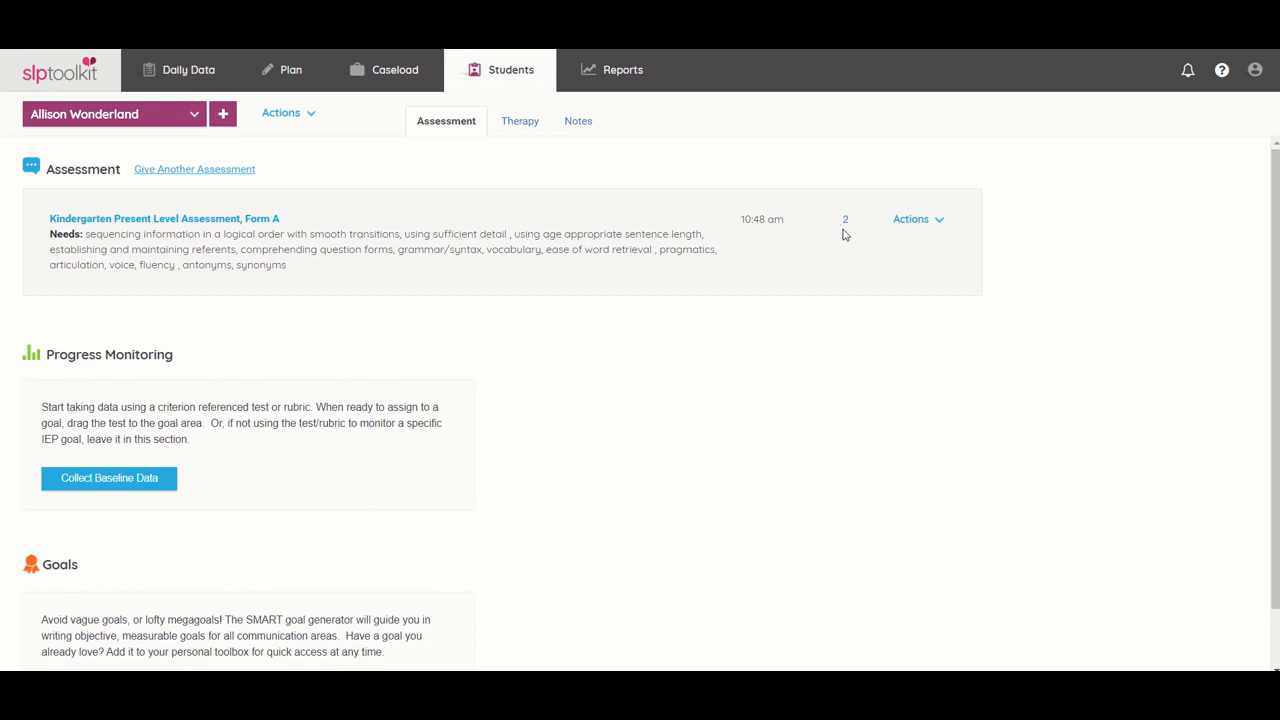
mouse_move(679, 286)
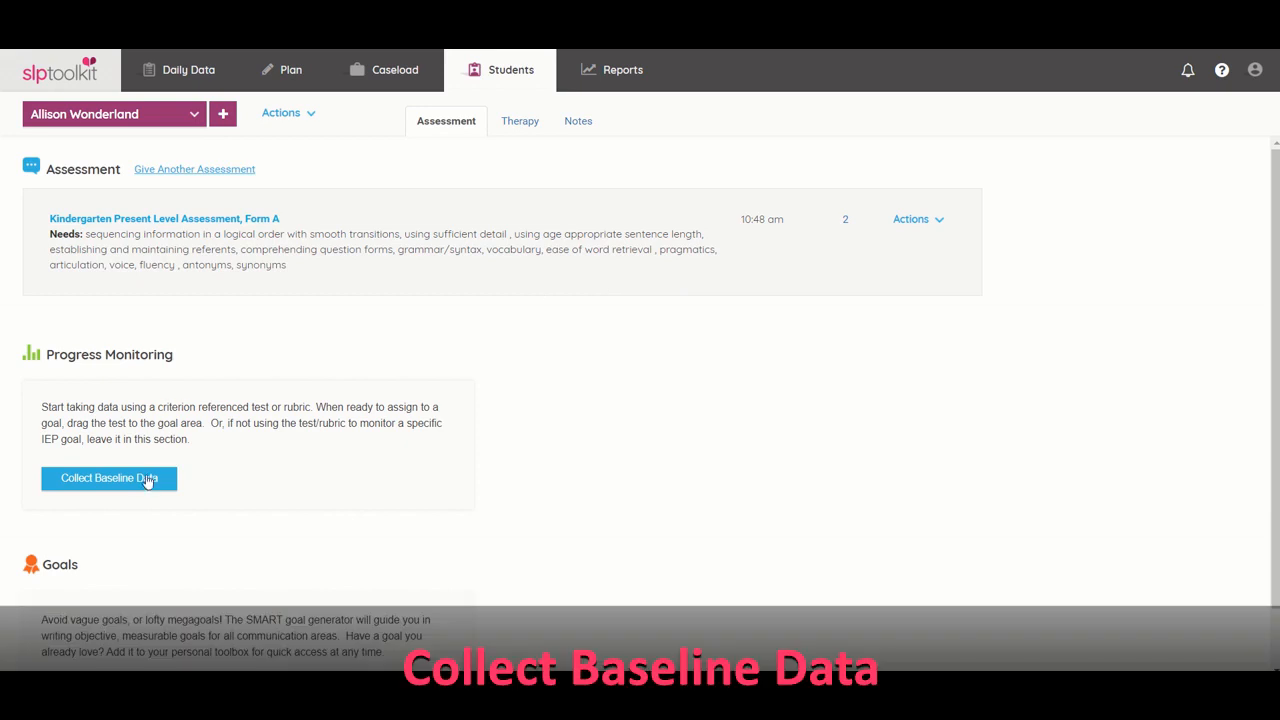
- From Collect Baseline Data, search 'syn' and filter the library by the Synonyms tag
click(108, 478)
text(s)
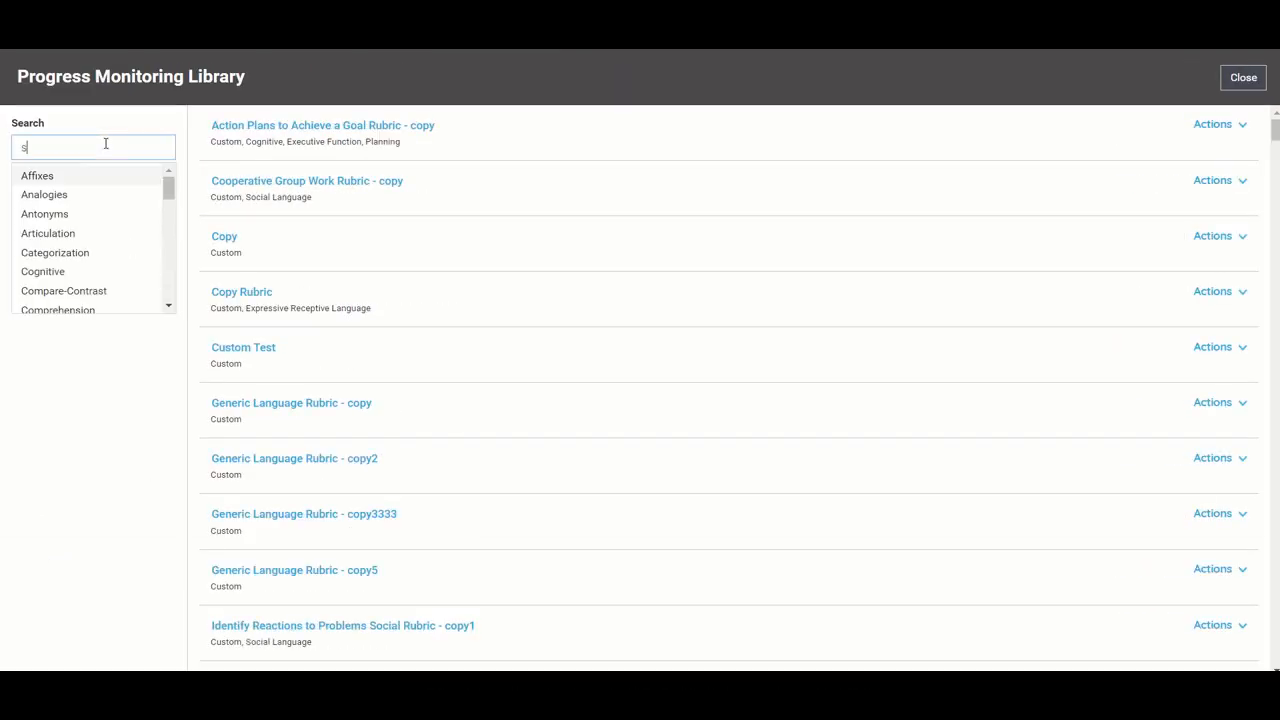
text(yn)
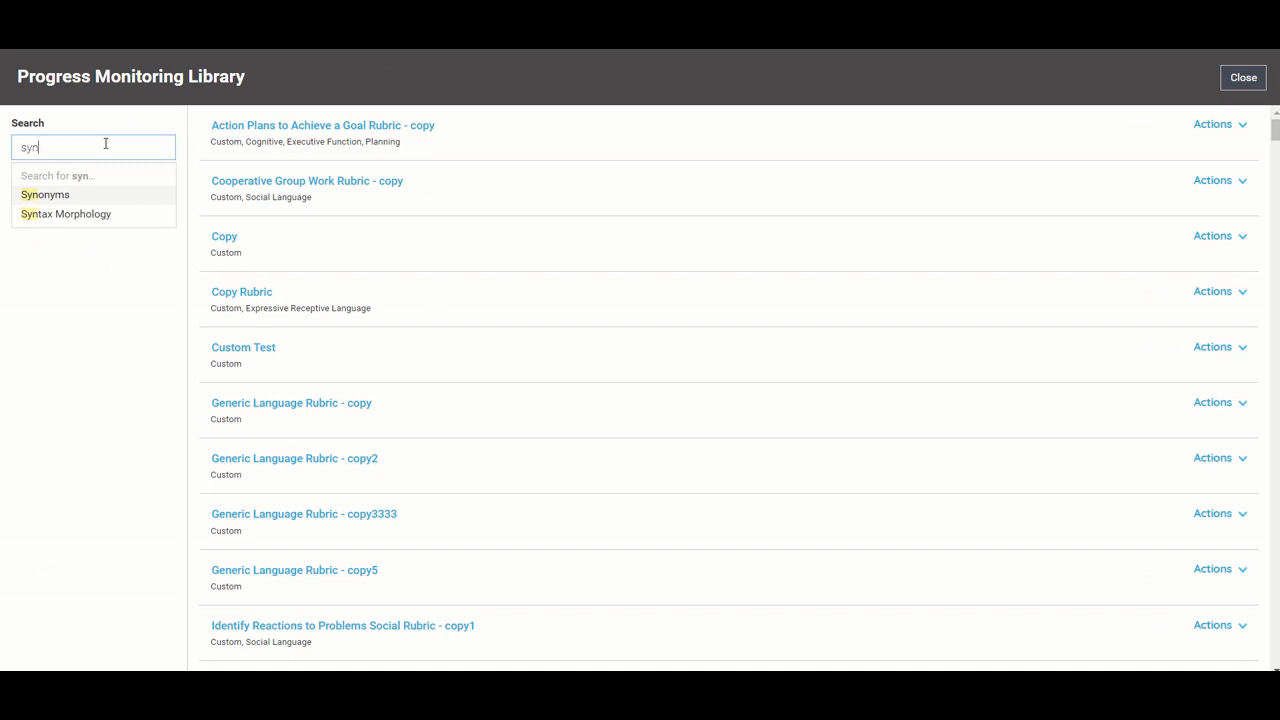
click(45, 194)
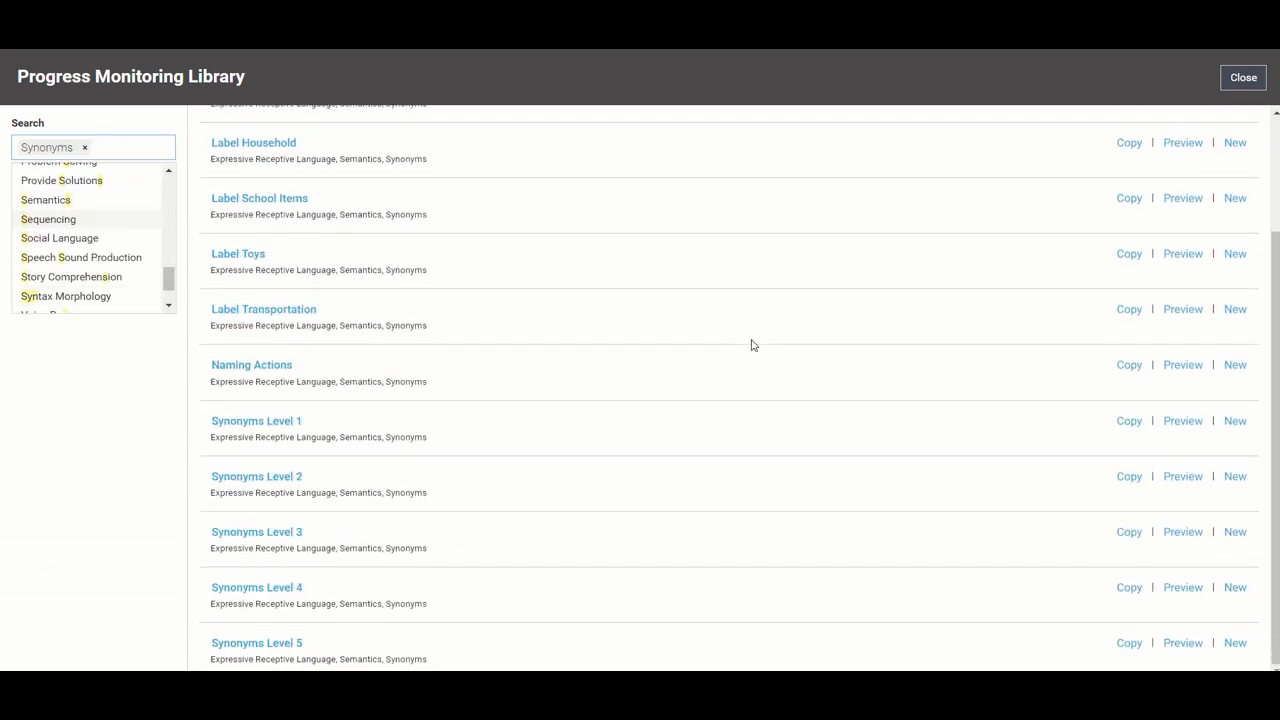
mouse_move(203, 434)
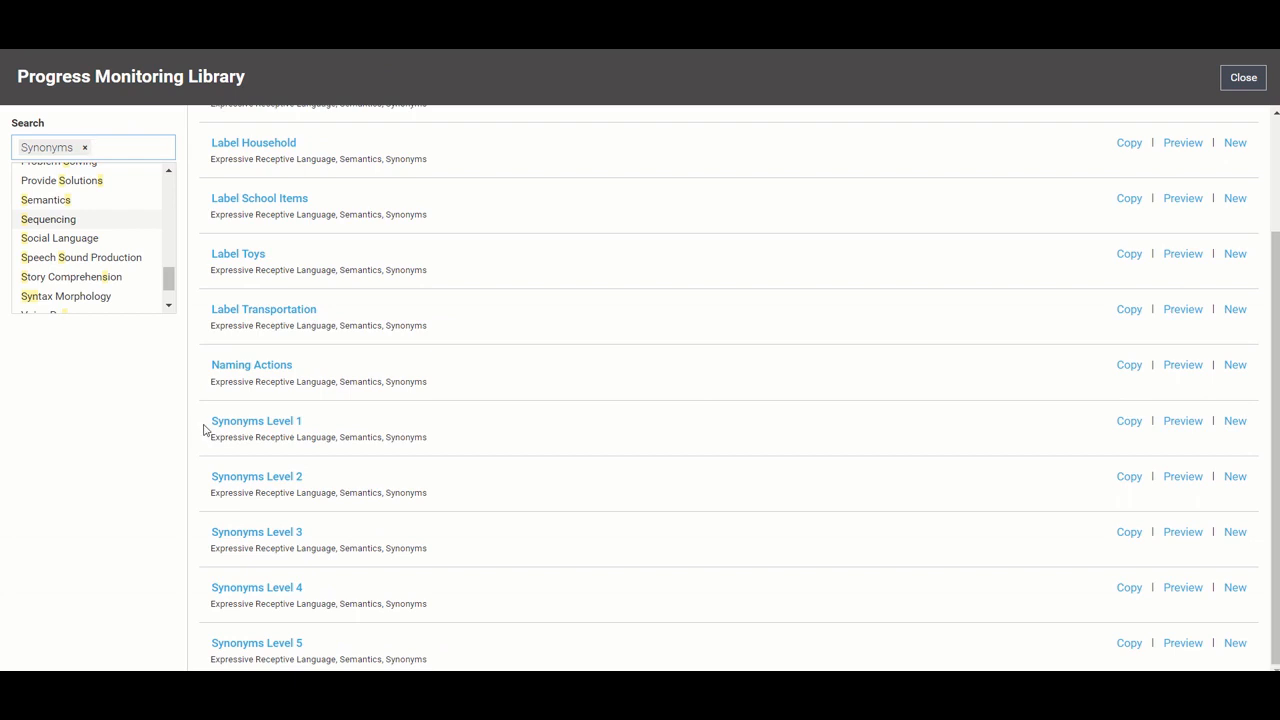
mouse_move(186, 475)
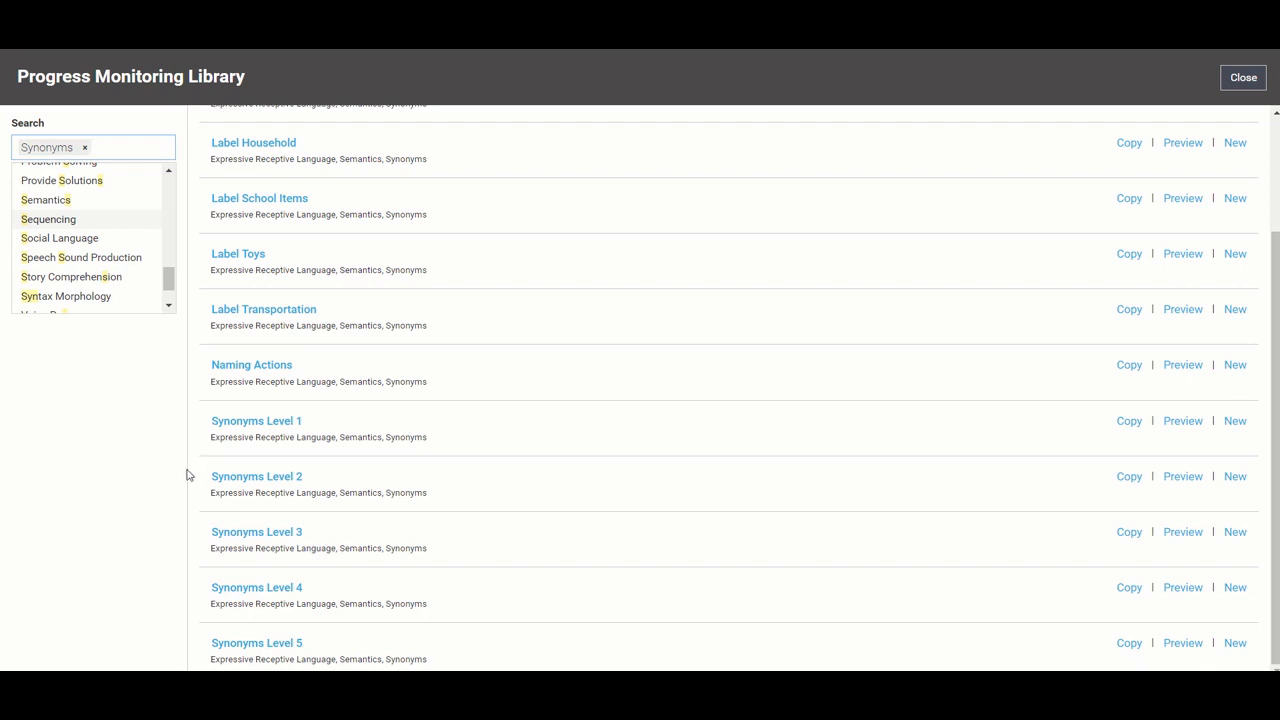
click(95, 147)
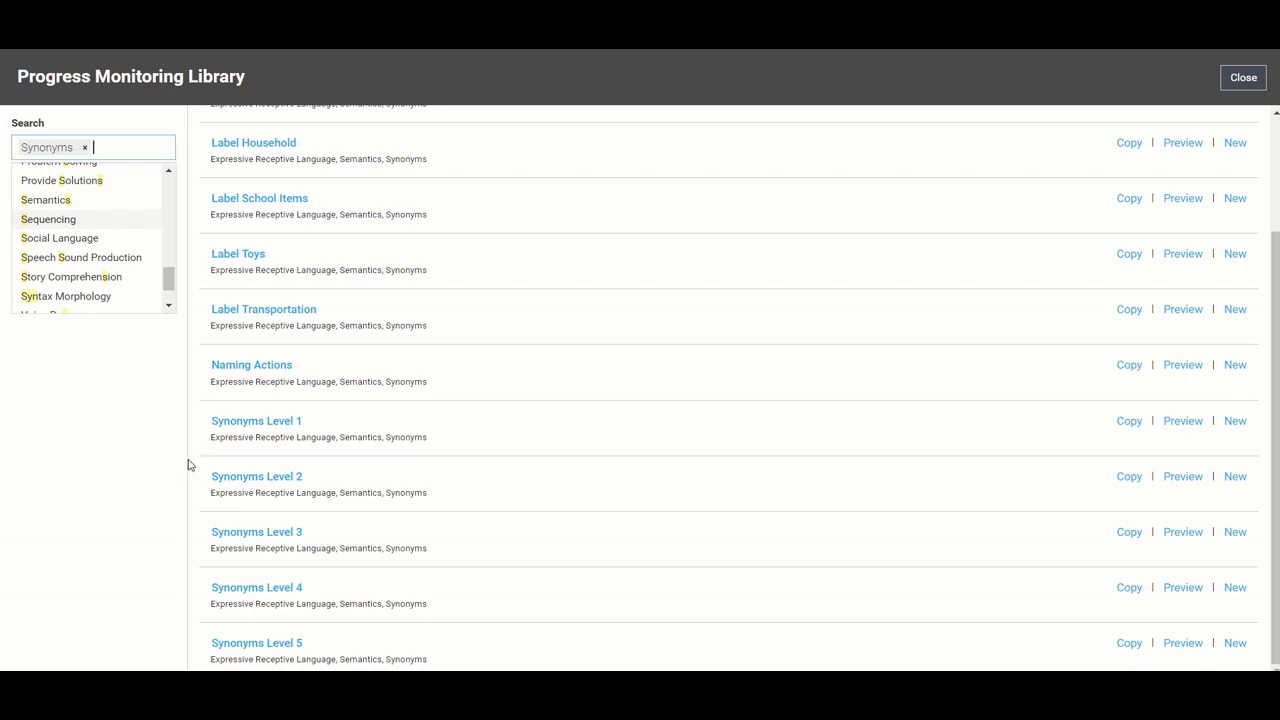
mouse_move(195, 430)
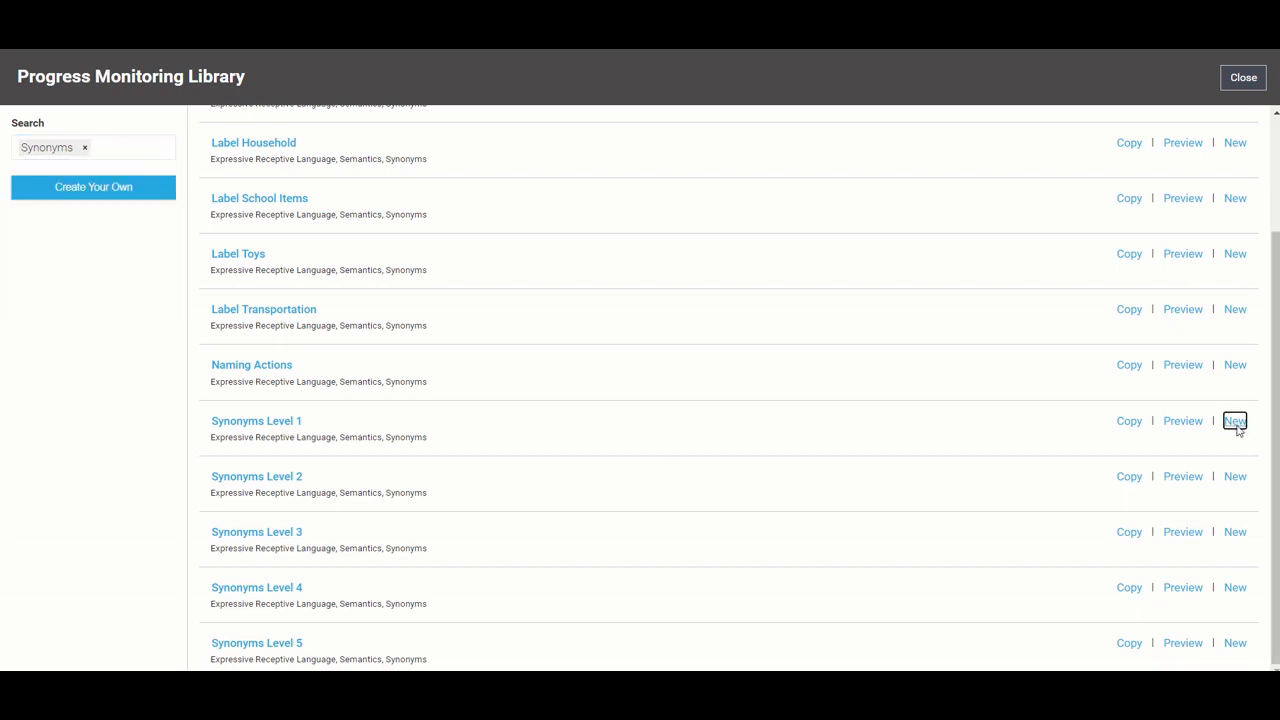
- Start a new Synonyms Level 1 session, marking big correct and warm and tug incorrect
click(1235, 420)
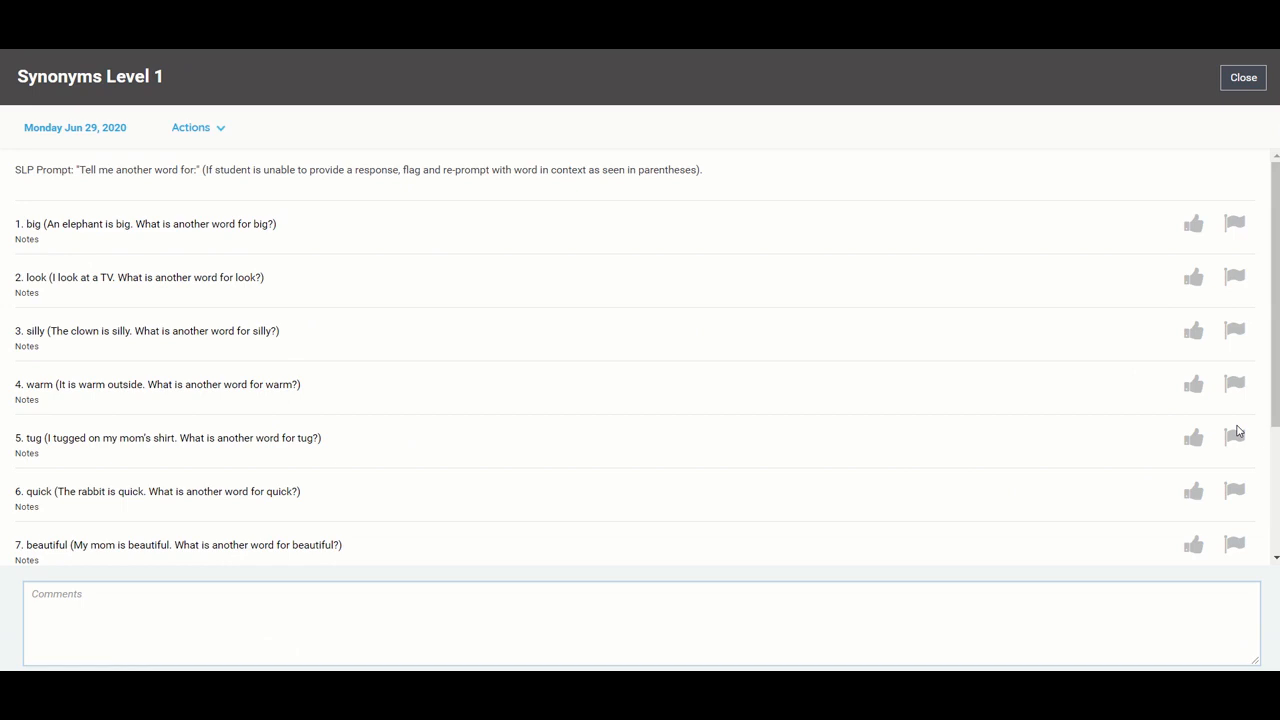
mouse_move(1157, 396)
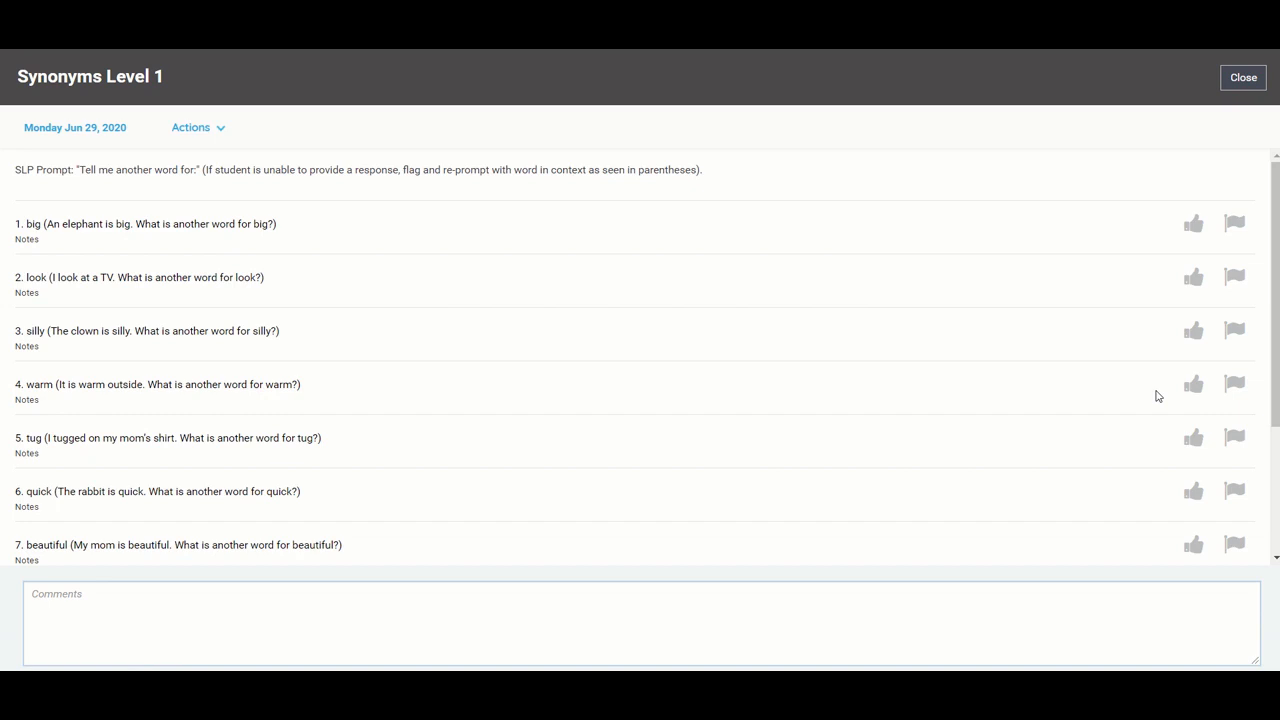
mouse_move(1192, 230)
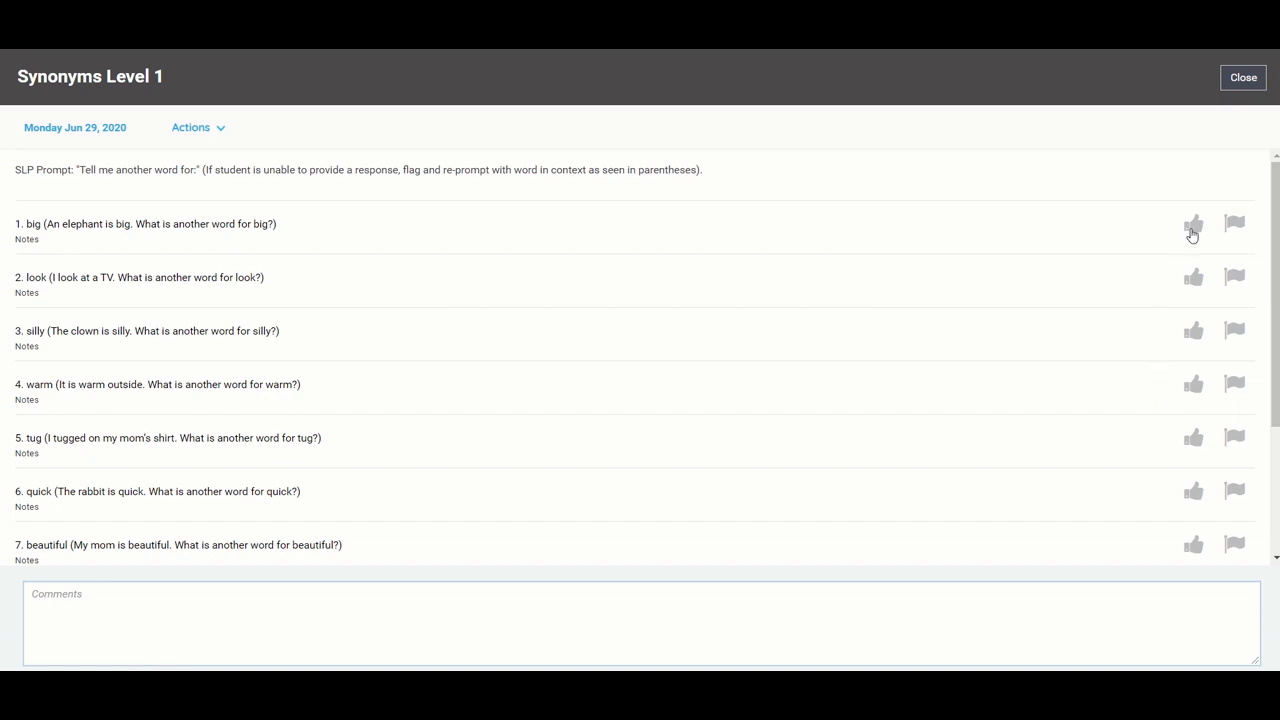
click(1193, 224)
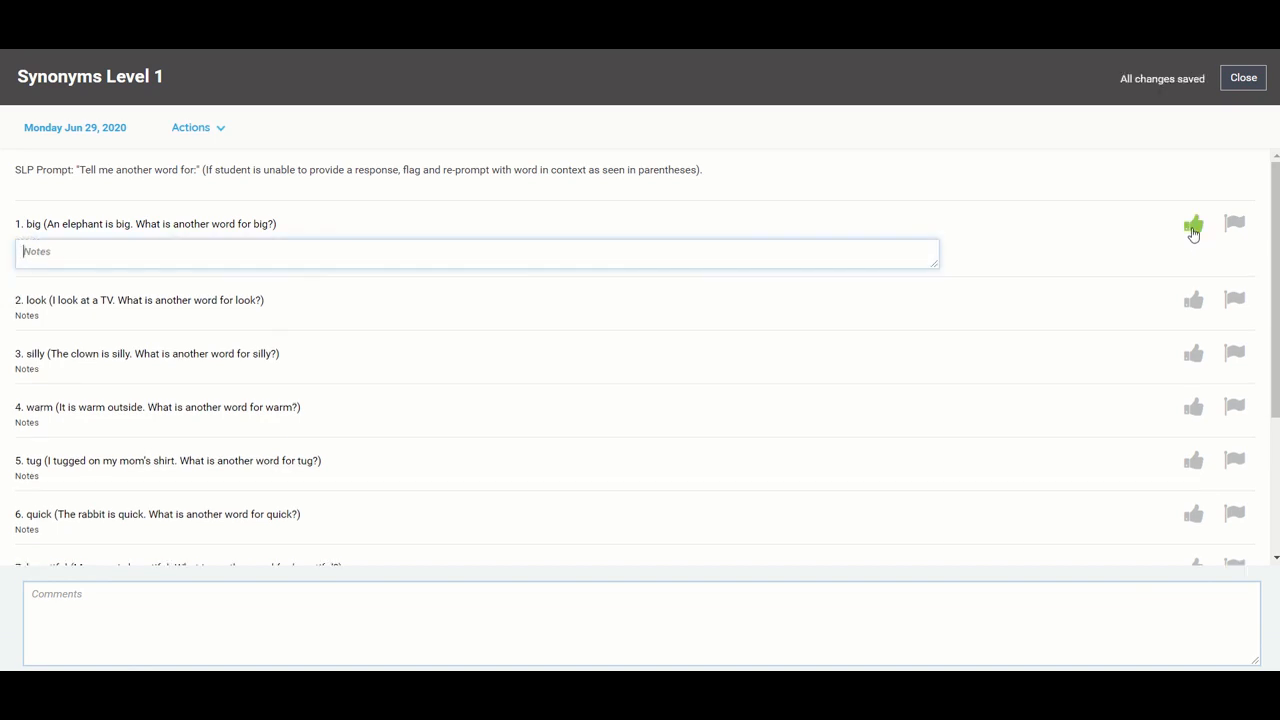
click(1234, 299)
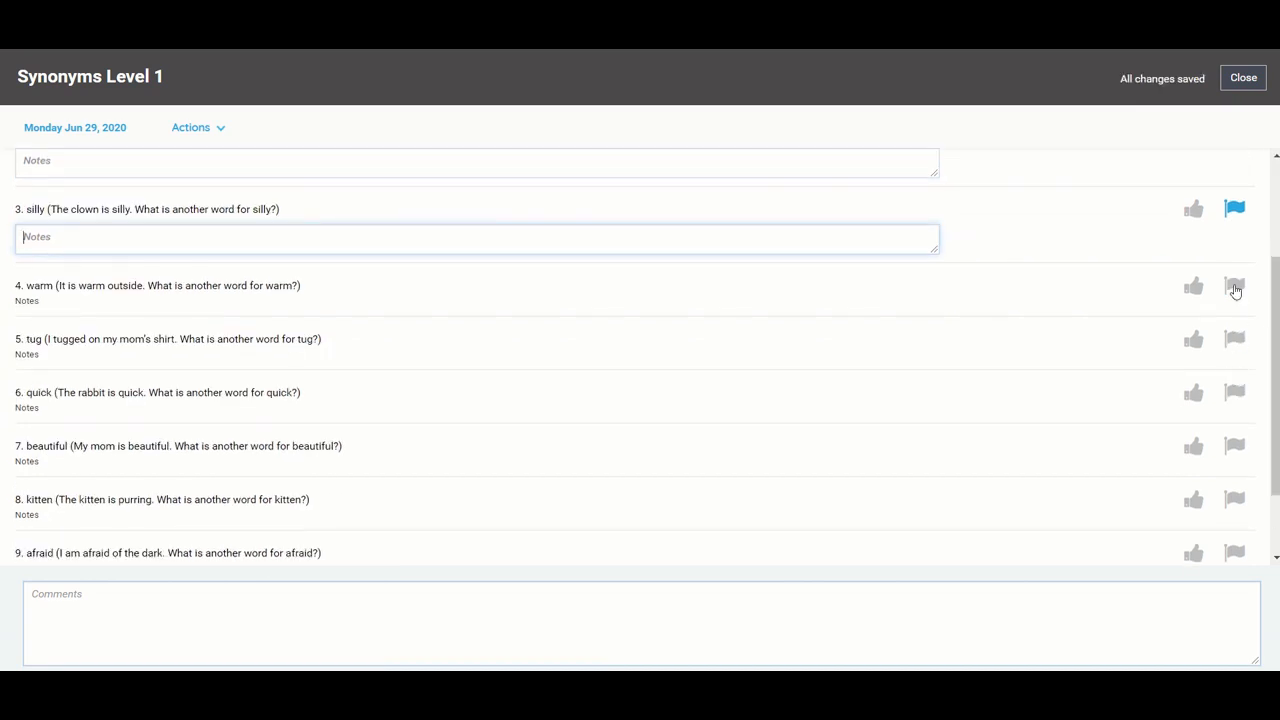
click(1234, 286)
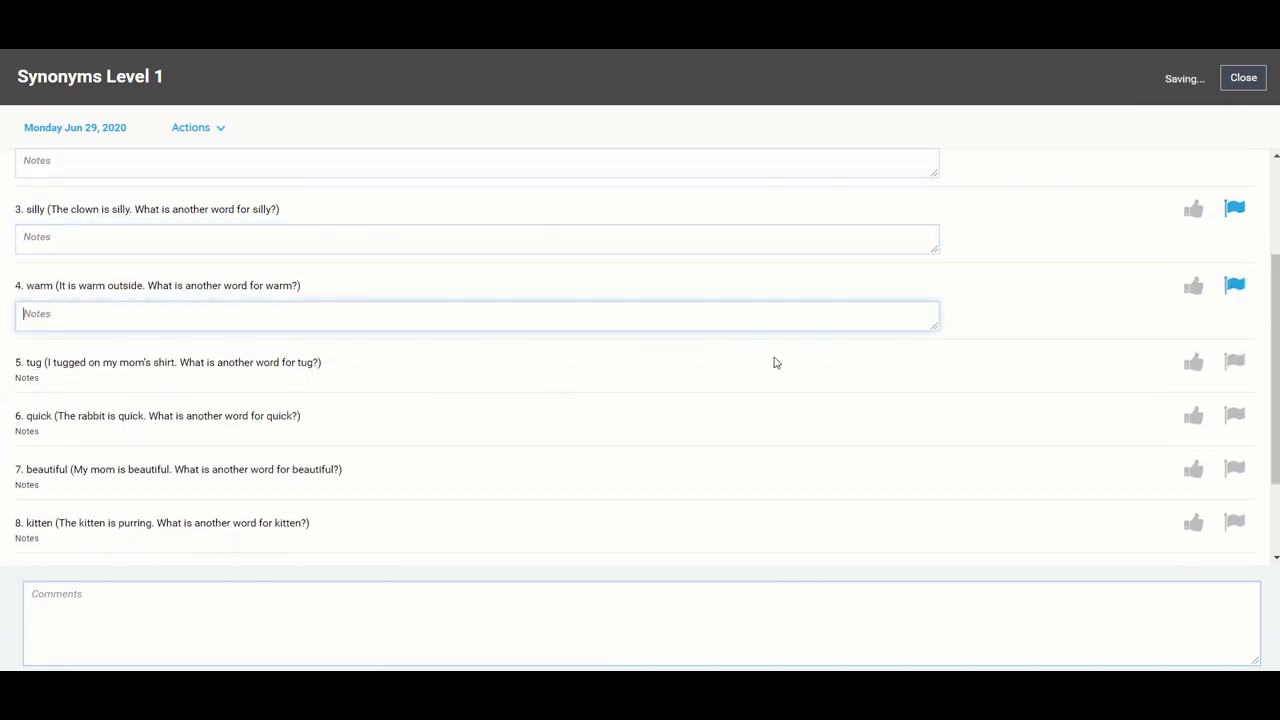
click(478, 390)
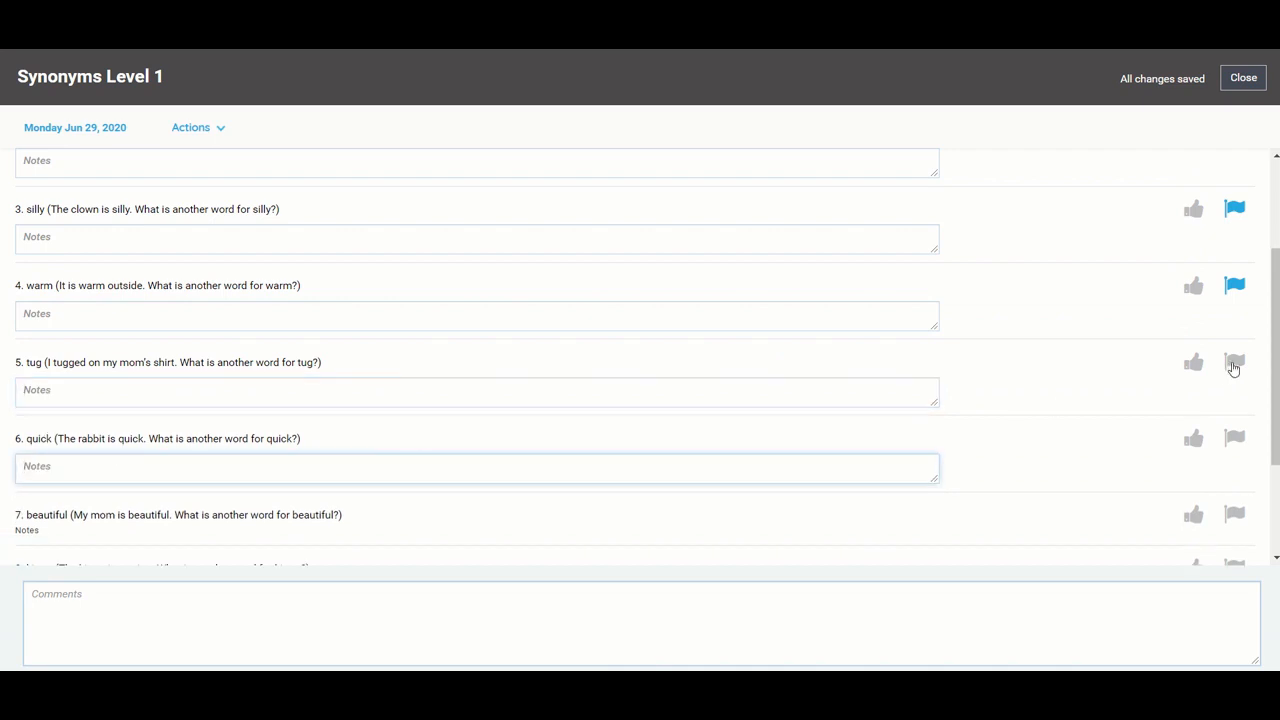
click(1234, 362)
text(sa)
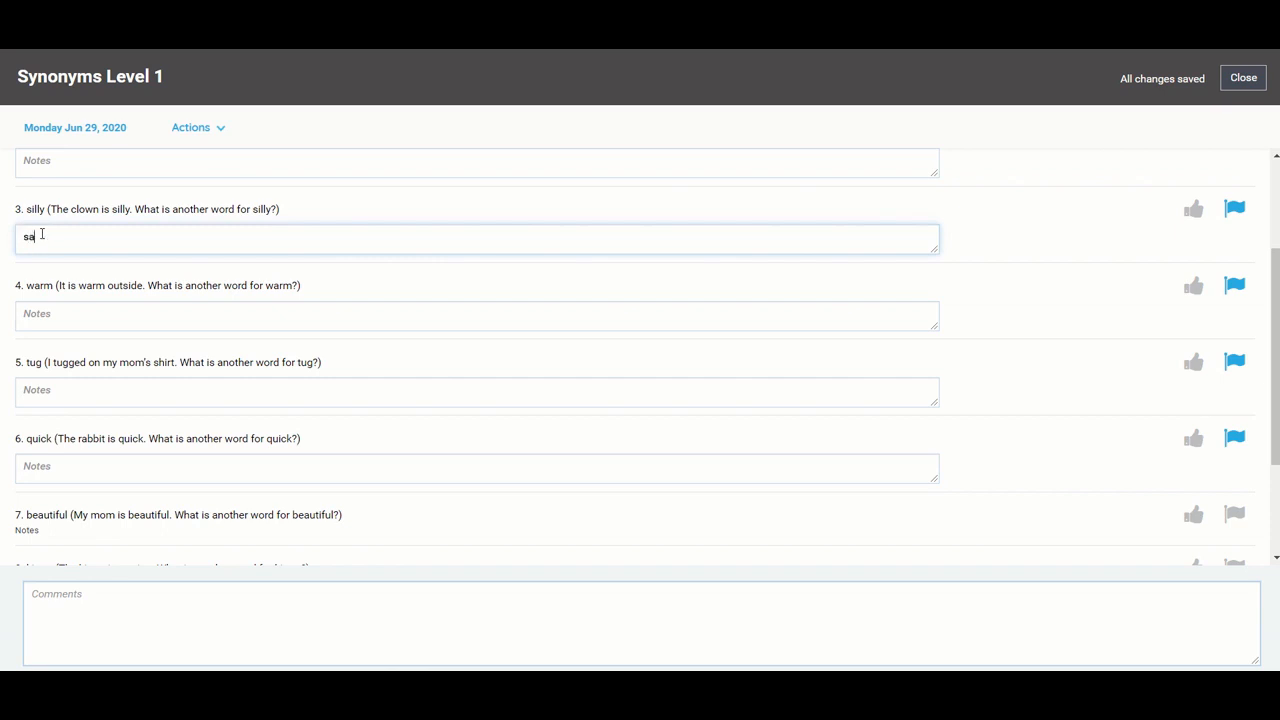
- Further down the probe, mark beautiful correct and flag kitten for a re-prompt
text(d)
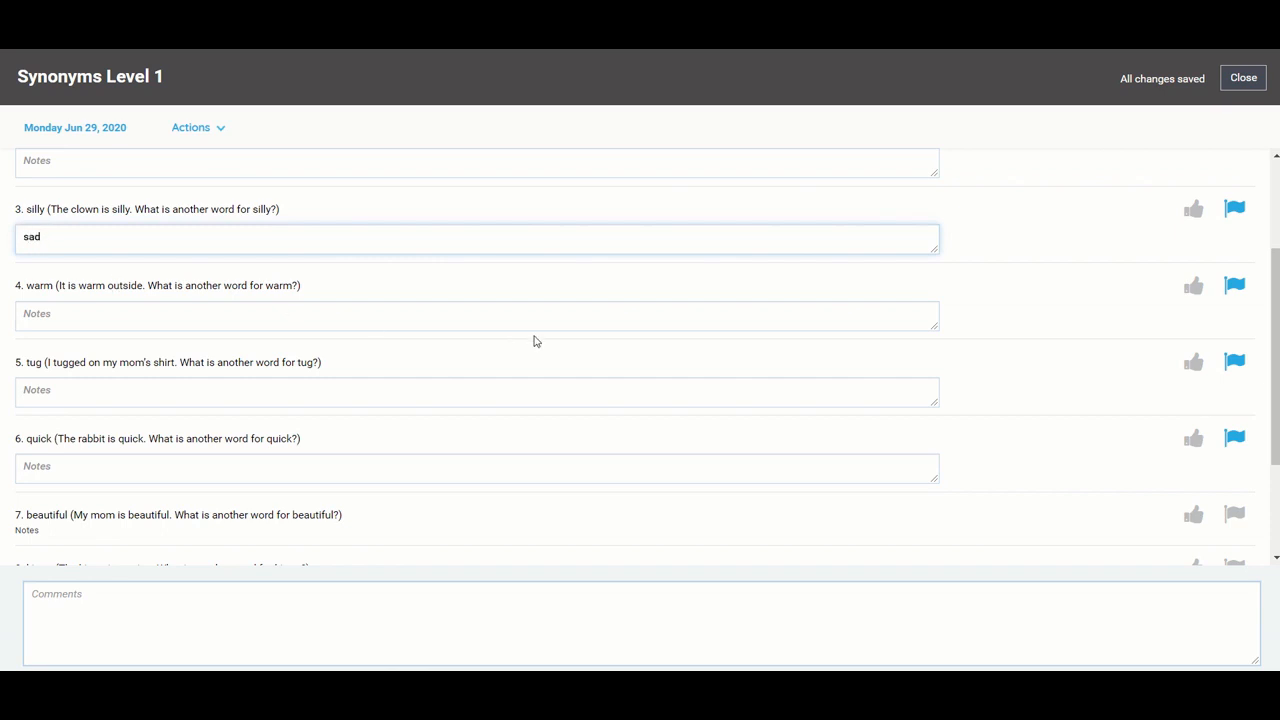
scroll(down, 3)
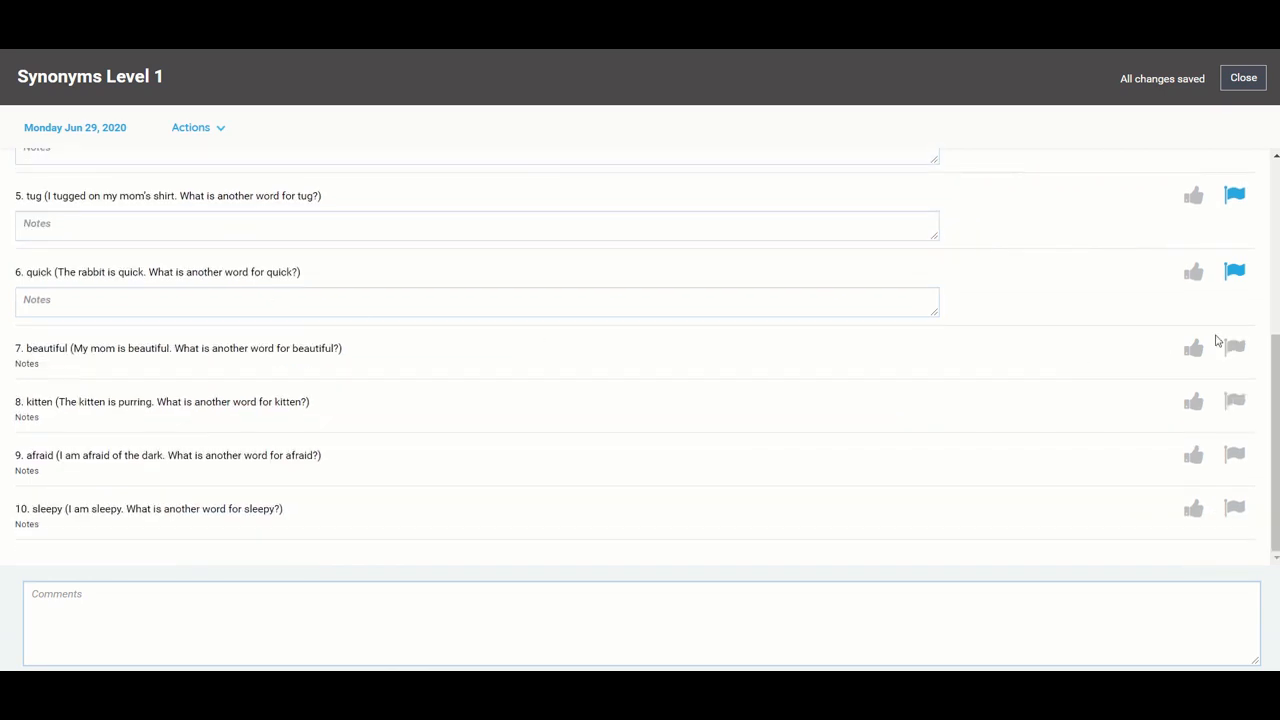
click(1192, 347)
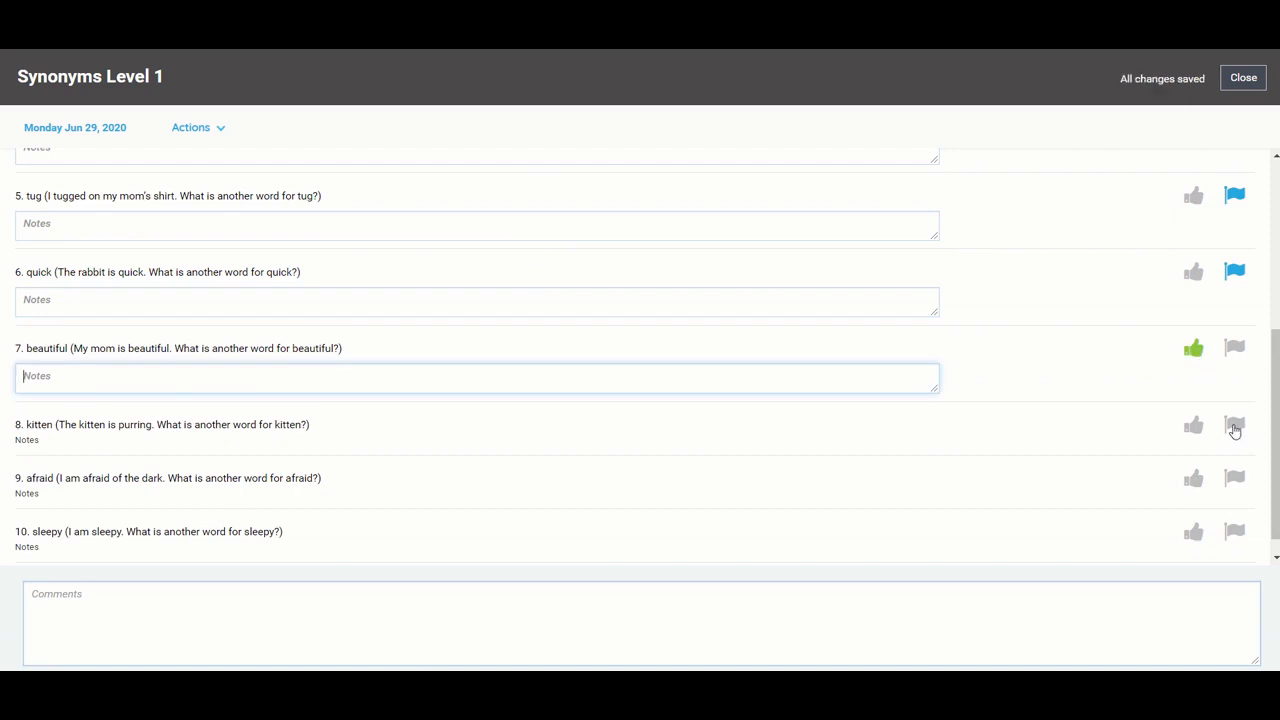
click(1234, 425)
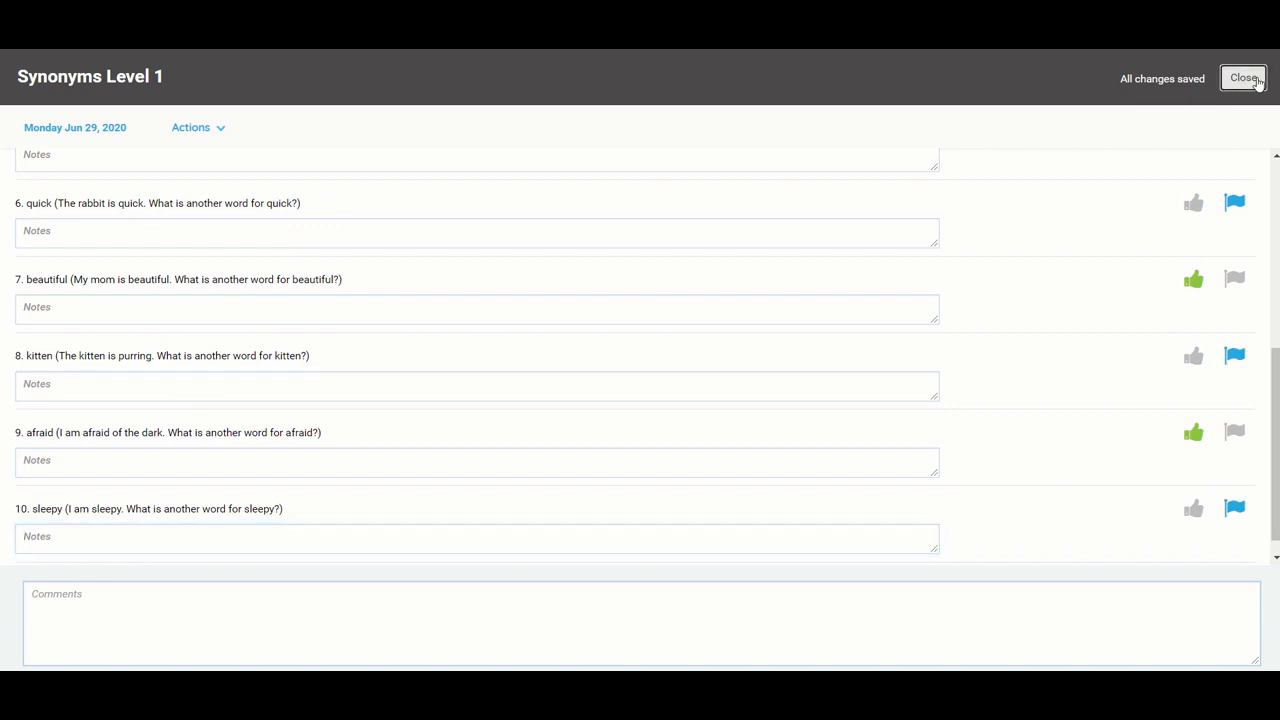
- Close the Synonyms Level 1 probe to return to the student's Assessment page
click(1243, 78)
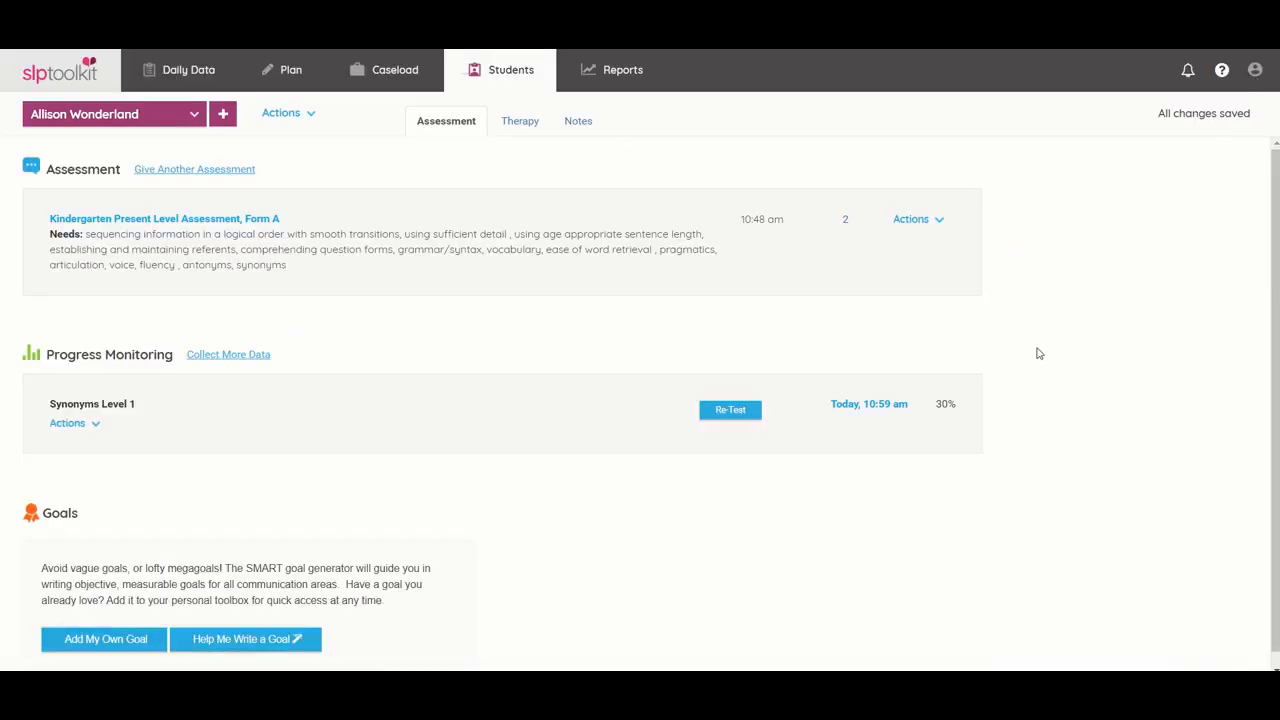
mouse_move(988, 419)
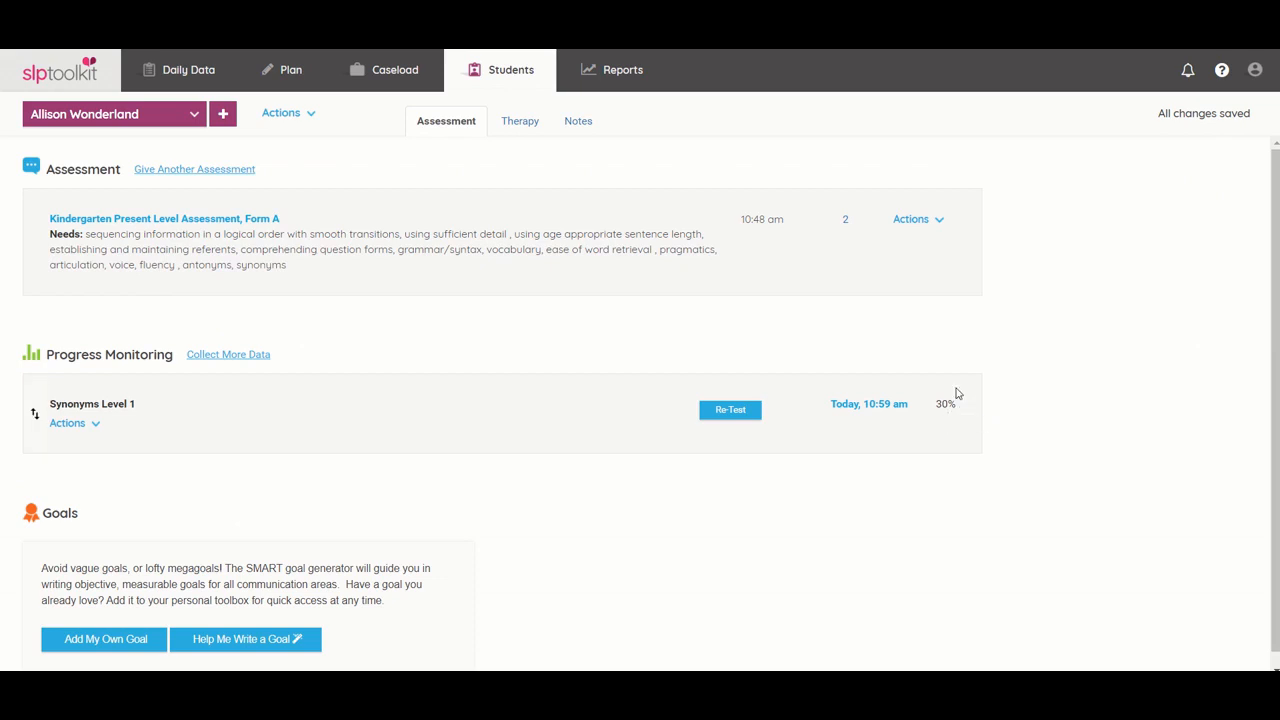
mouse_move(950, 420)
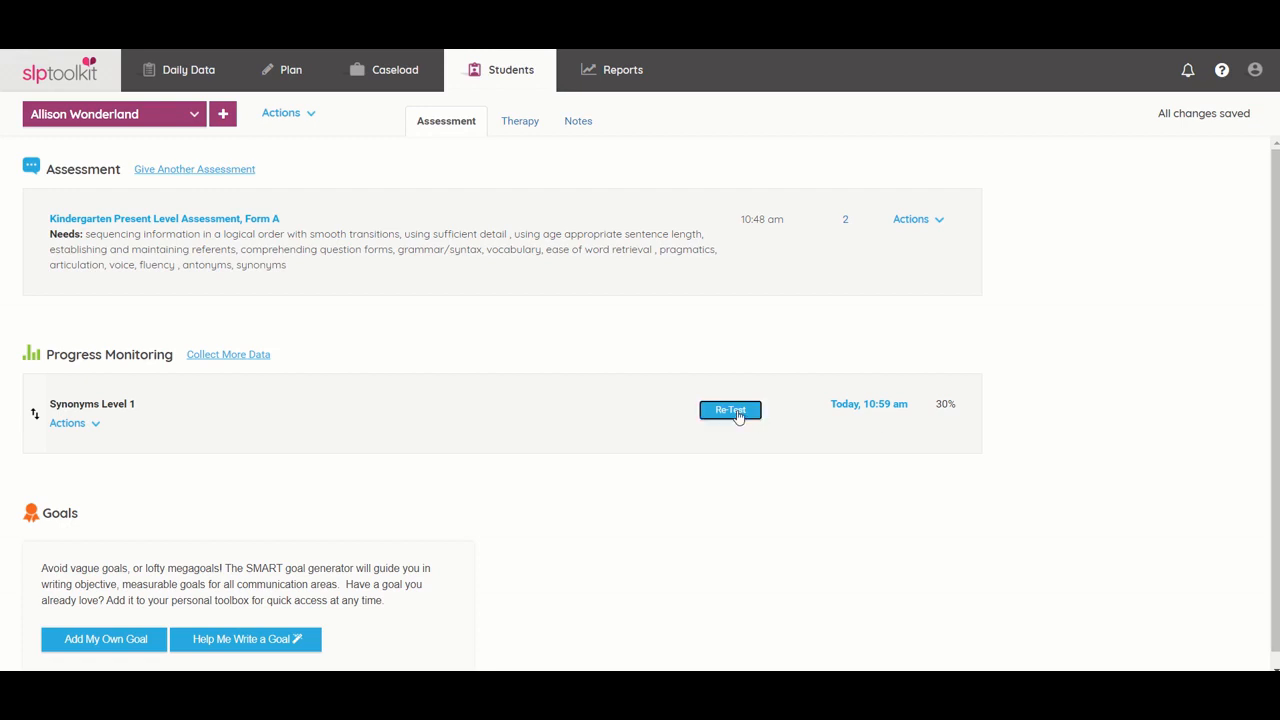
- Re-test Synonyms Level 1, marking tug correct and flagging kitten, then close the probe
click(729, 410)
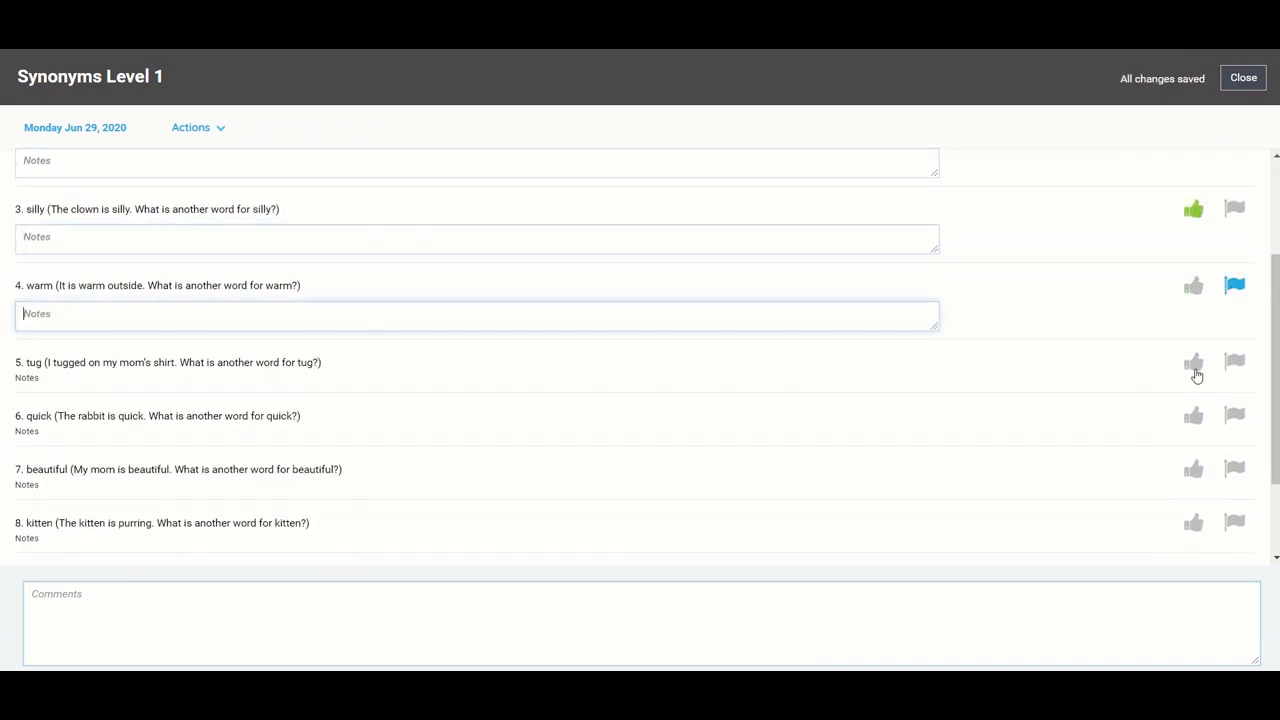
click(1193, 362)
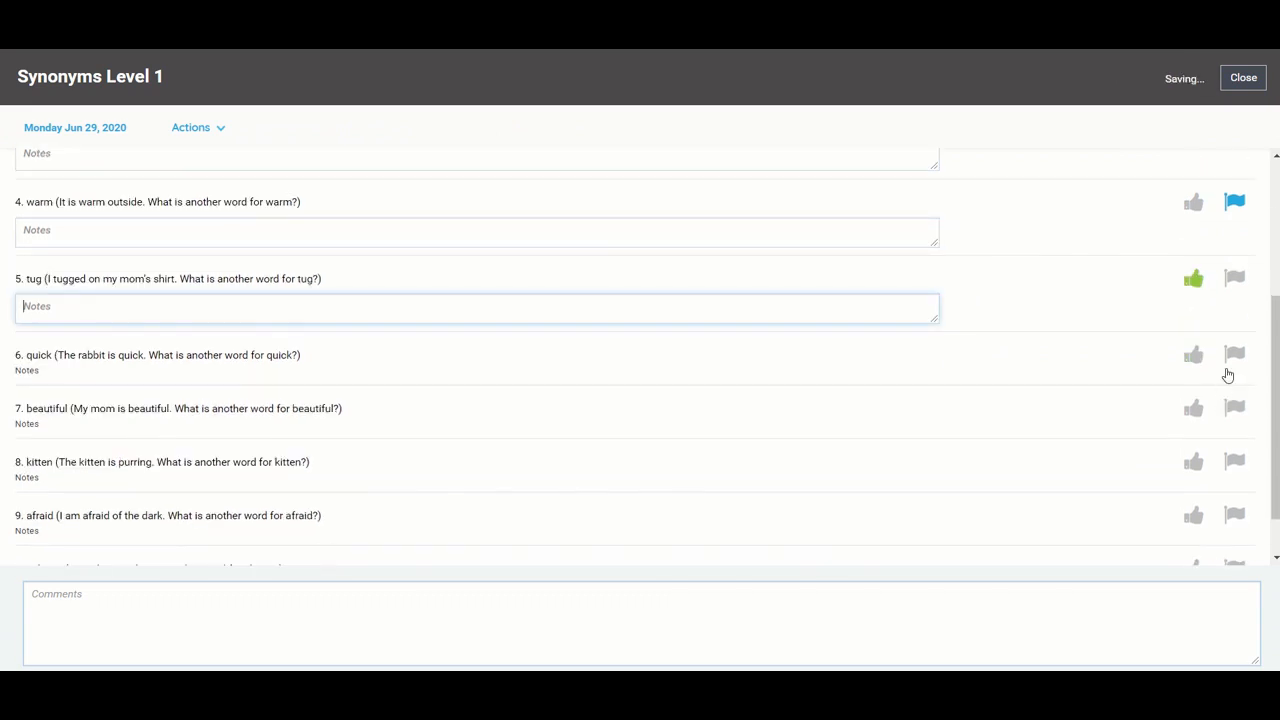
scroll(down, 3)
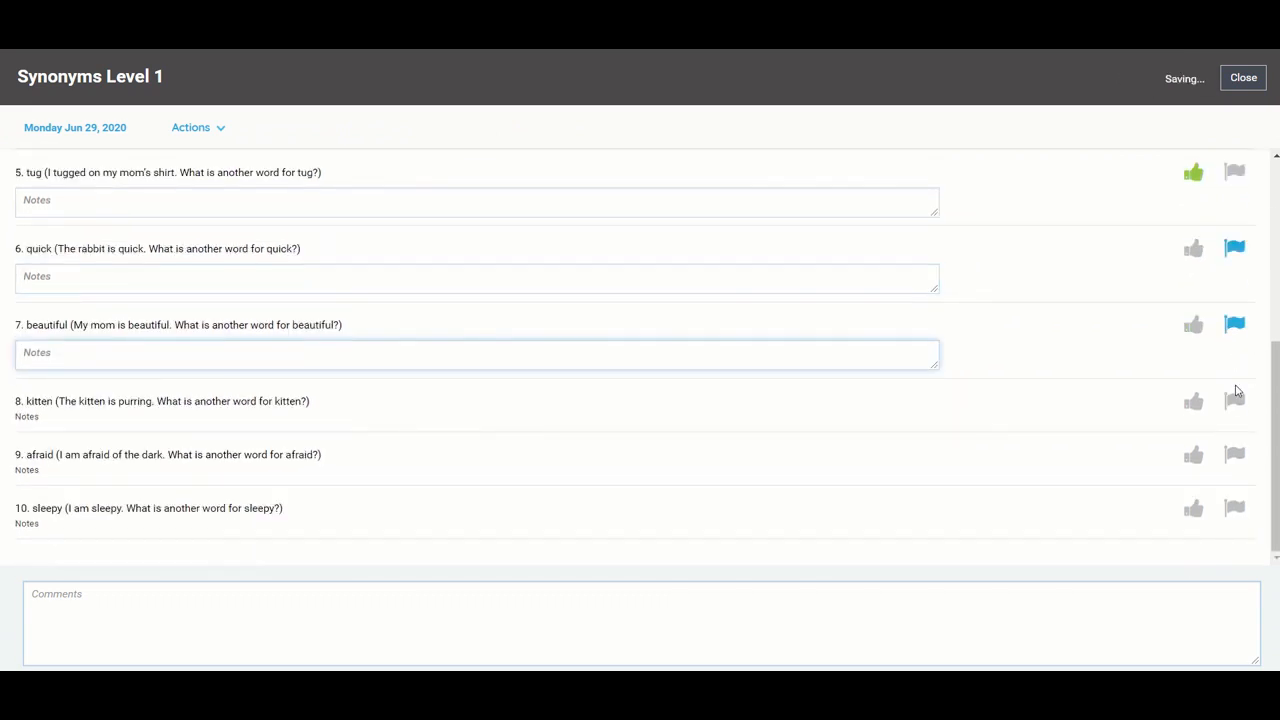
click(1193, 478)
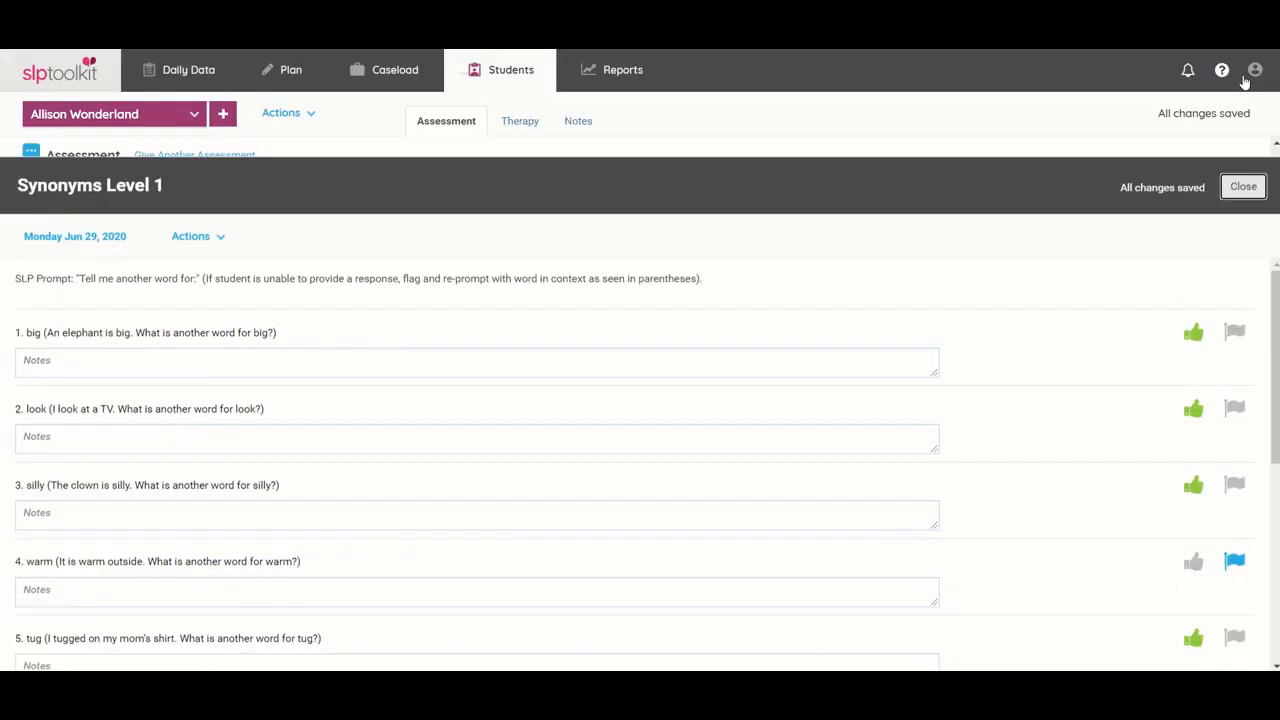
click(1243, 186)
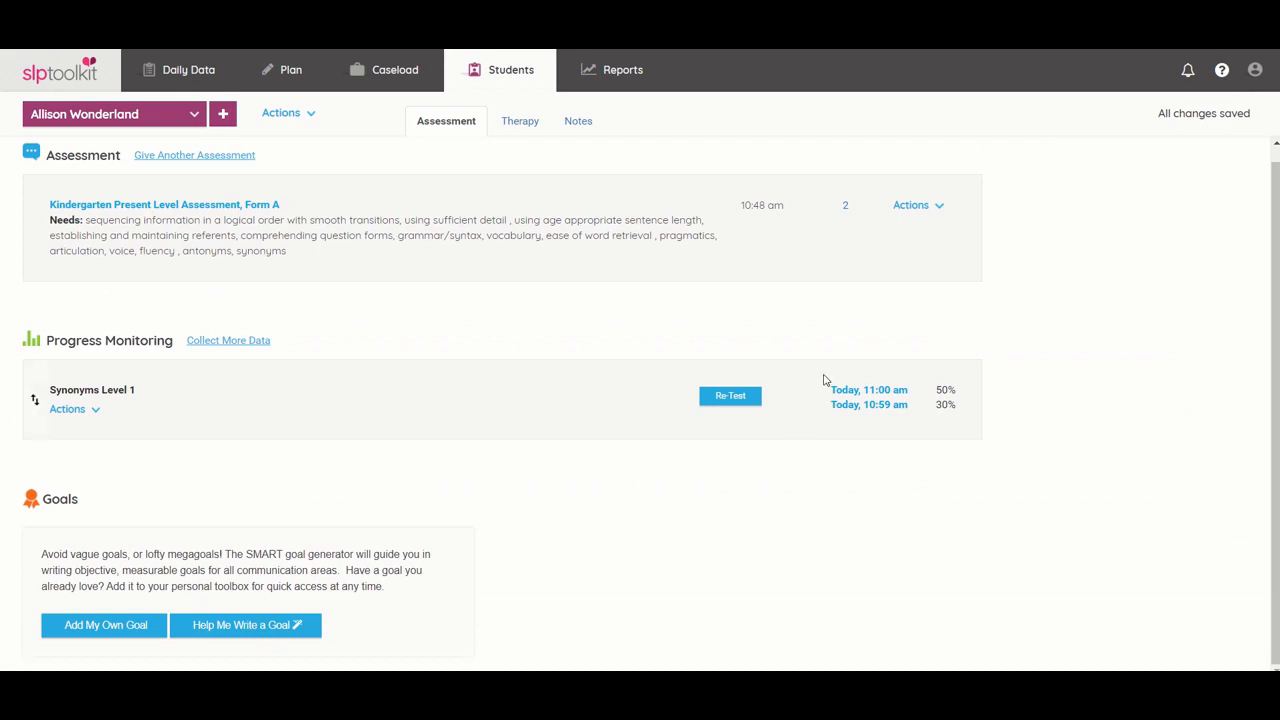
mouse_move(825, 380)
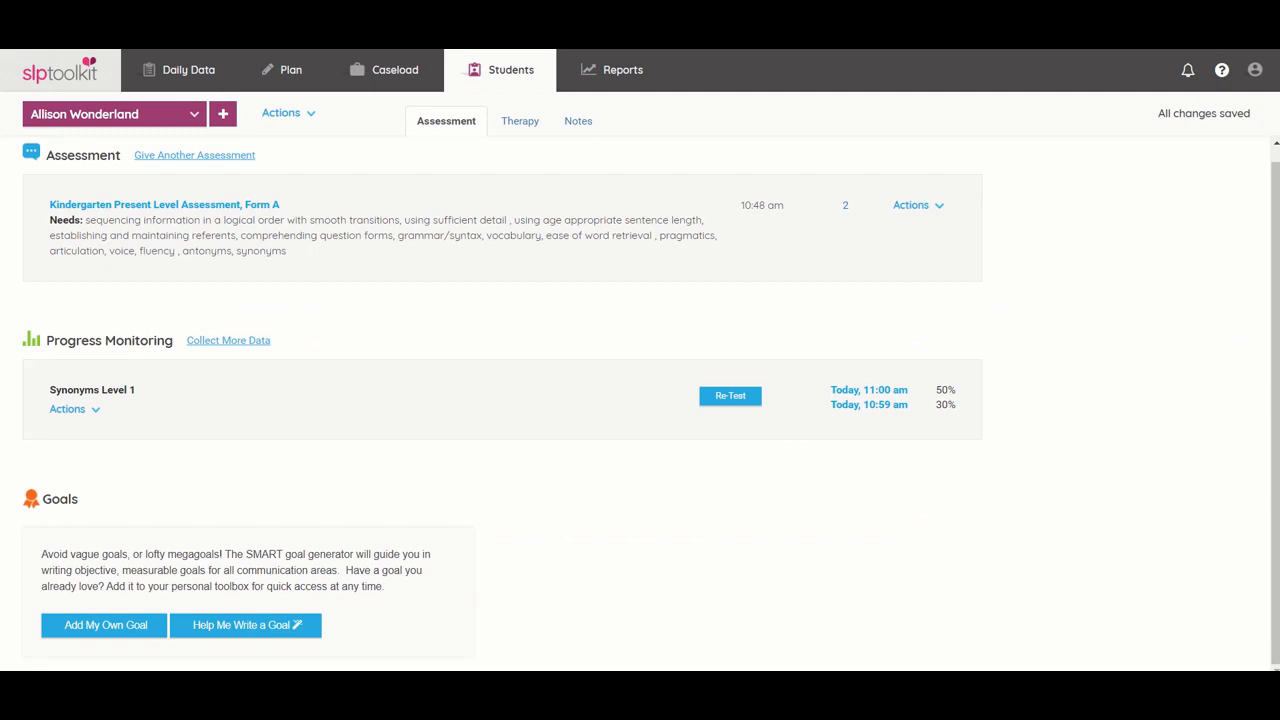
mouse_move(726, 457)
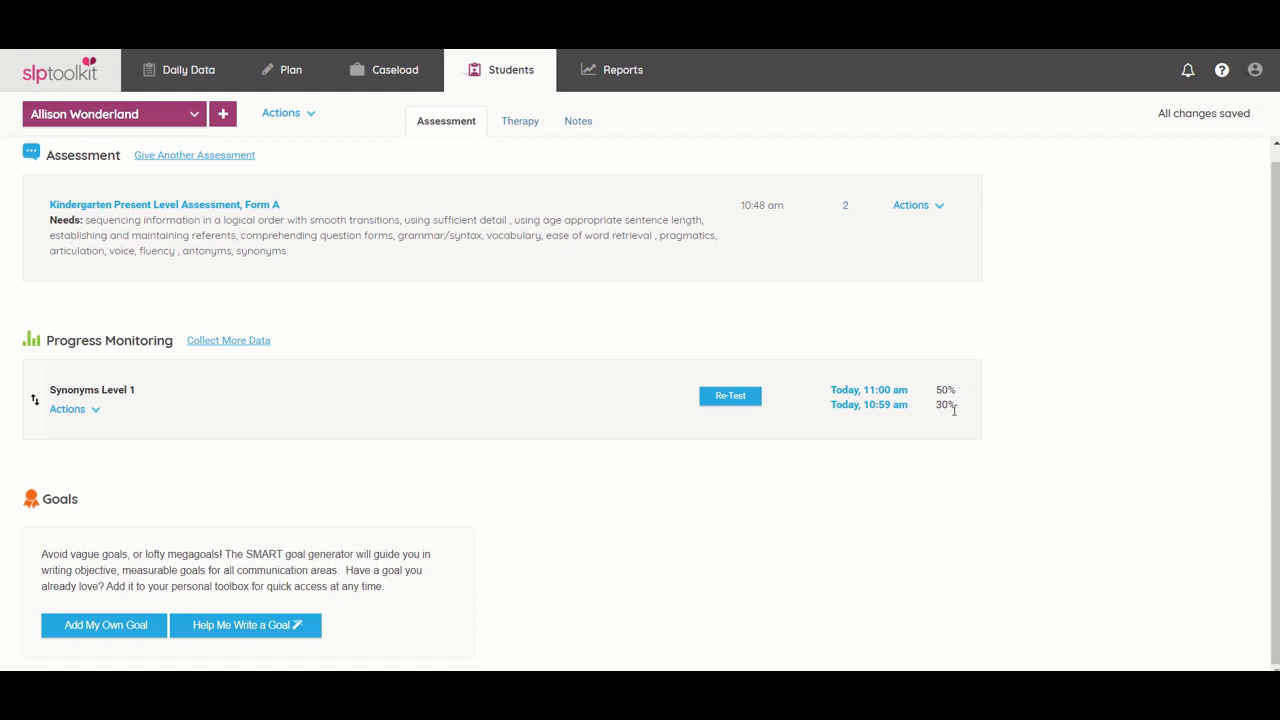
mouse_move(959, 404)
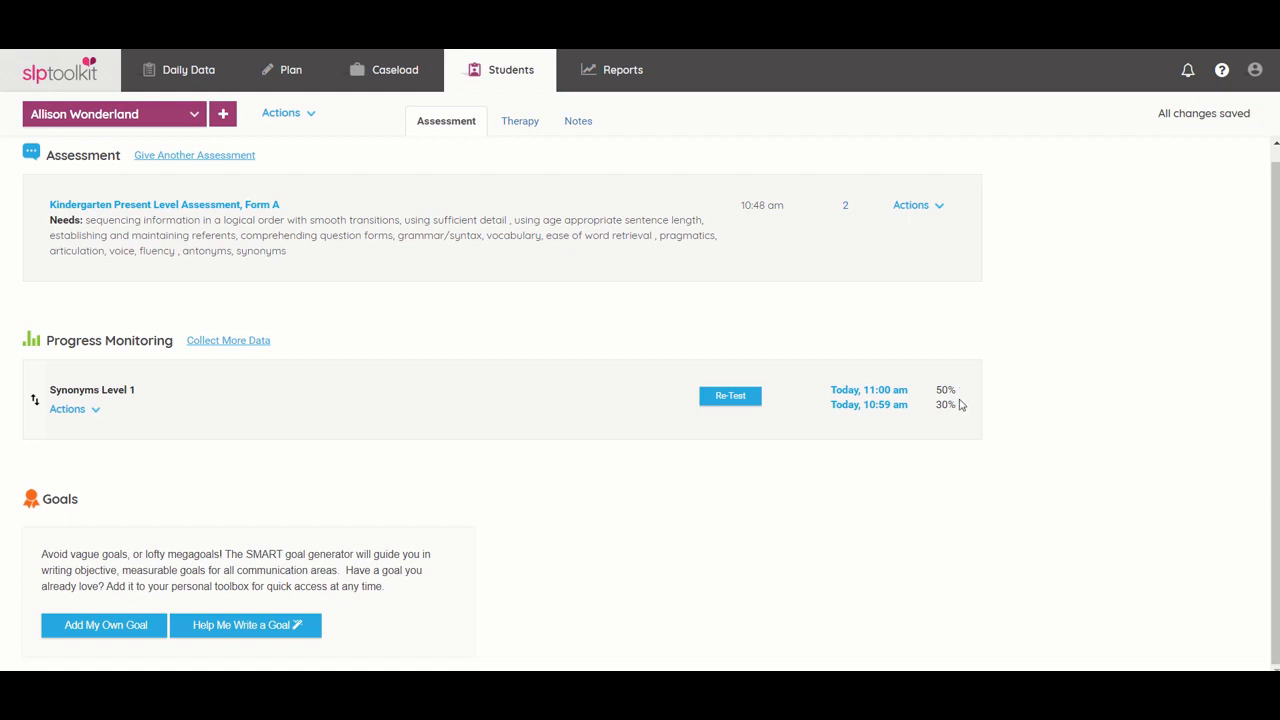
mouse_move(958, 397)
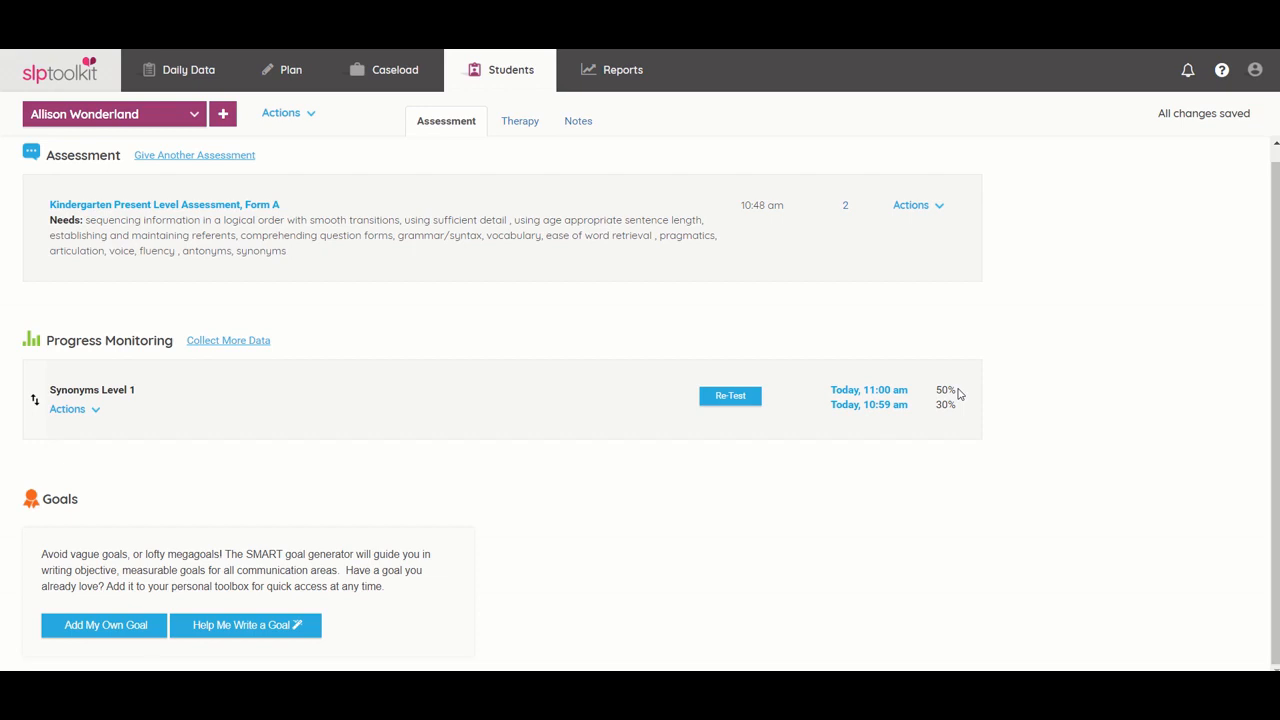
mouse_move(119, 414)
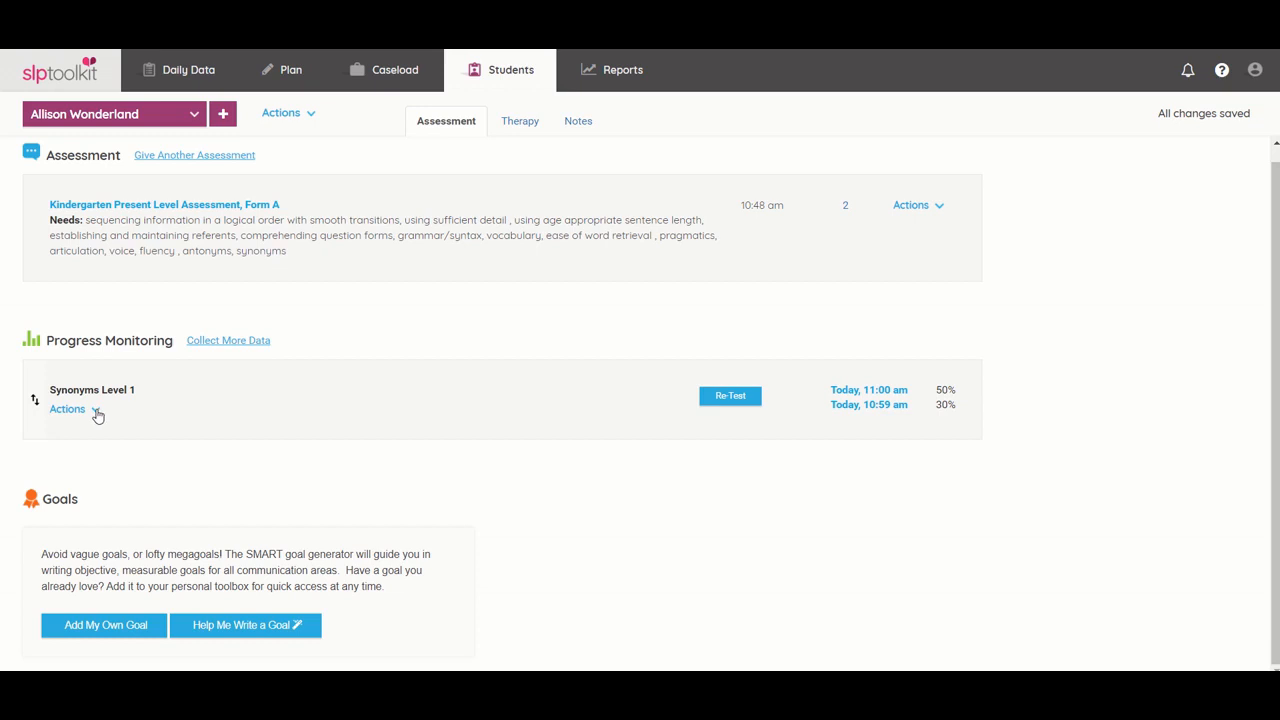
- Graph Synonyms Level 1 from its Actions menu and scroll through the two-page report
click(67, 409)
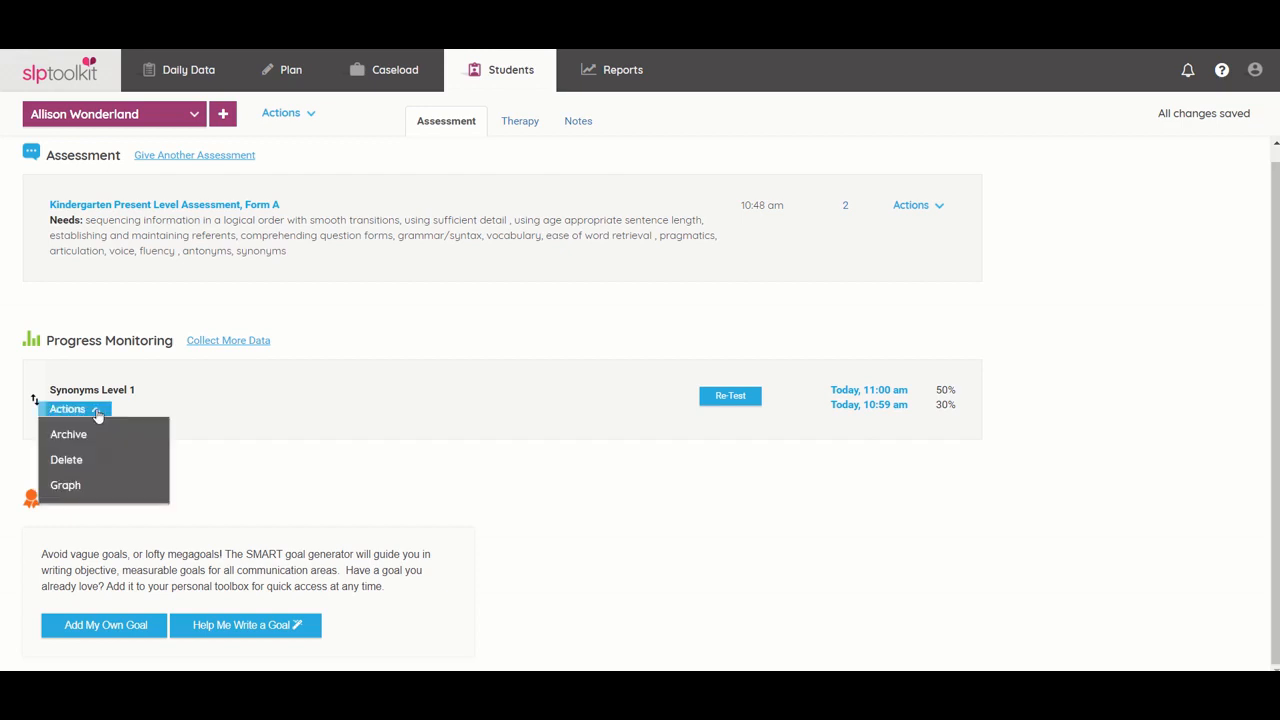
mouse_move(65, 485)
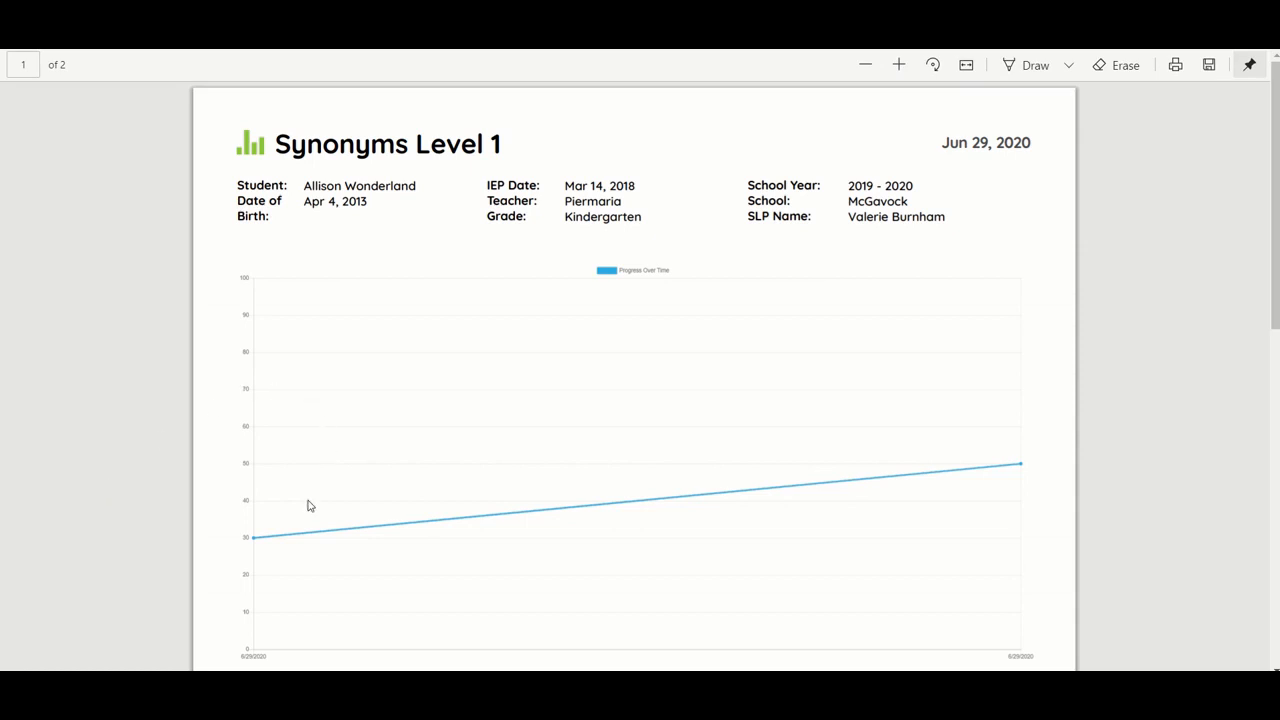
mouse_move(1174, 422)
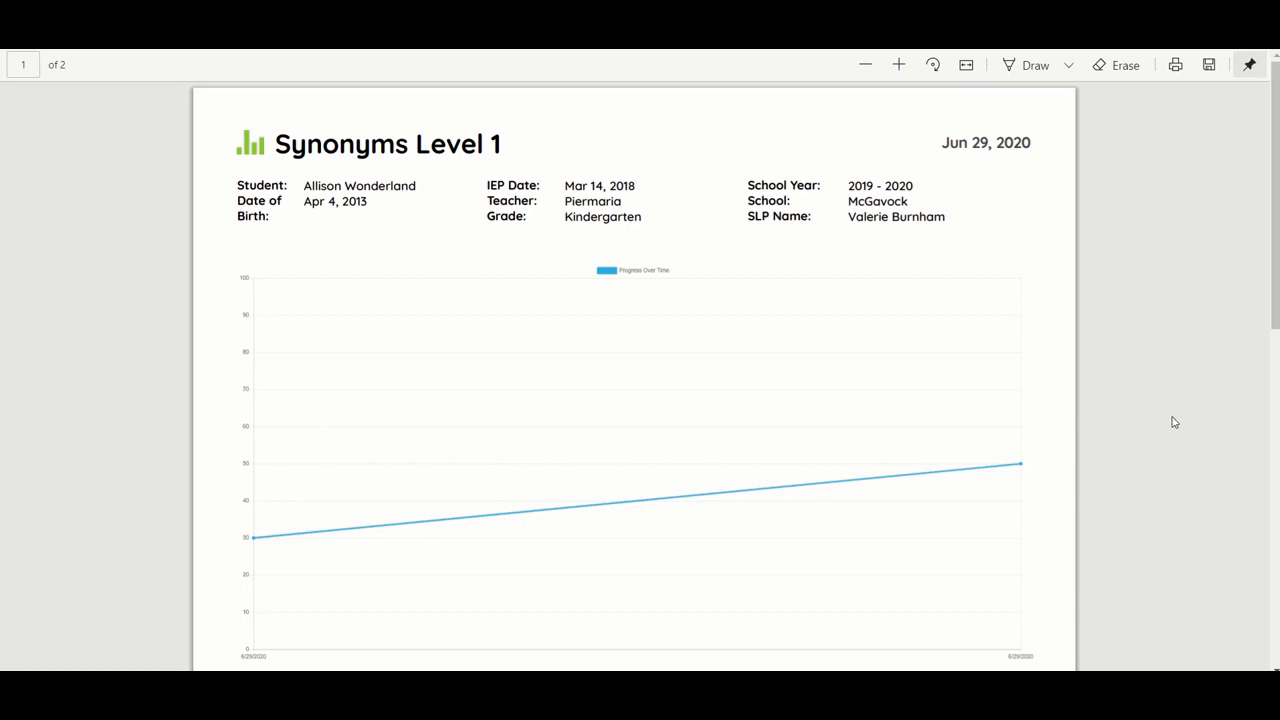
scroll(down, 3)
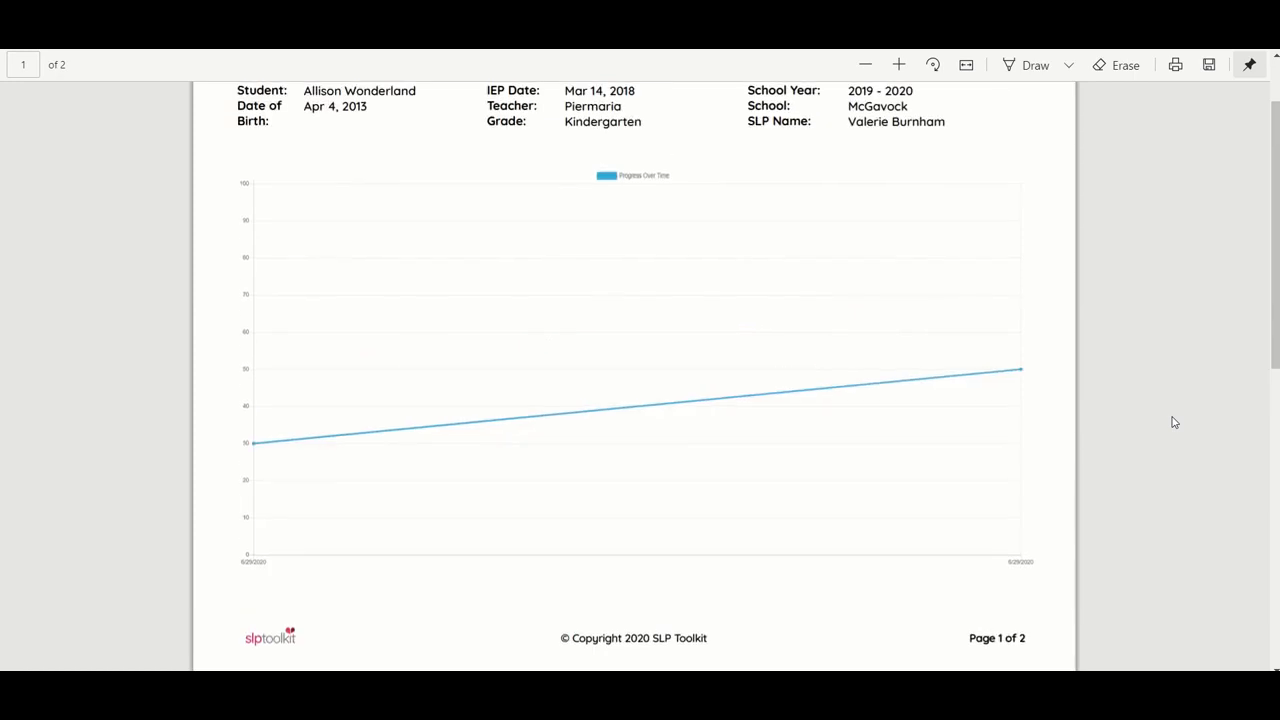
scroll(down, 3)
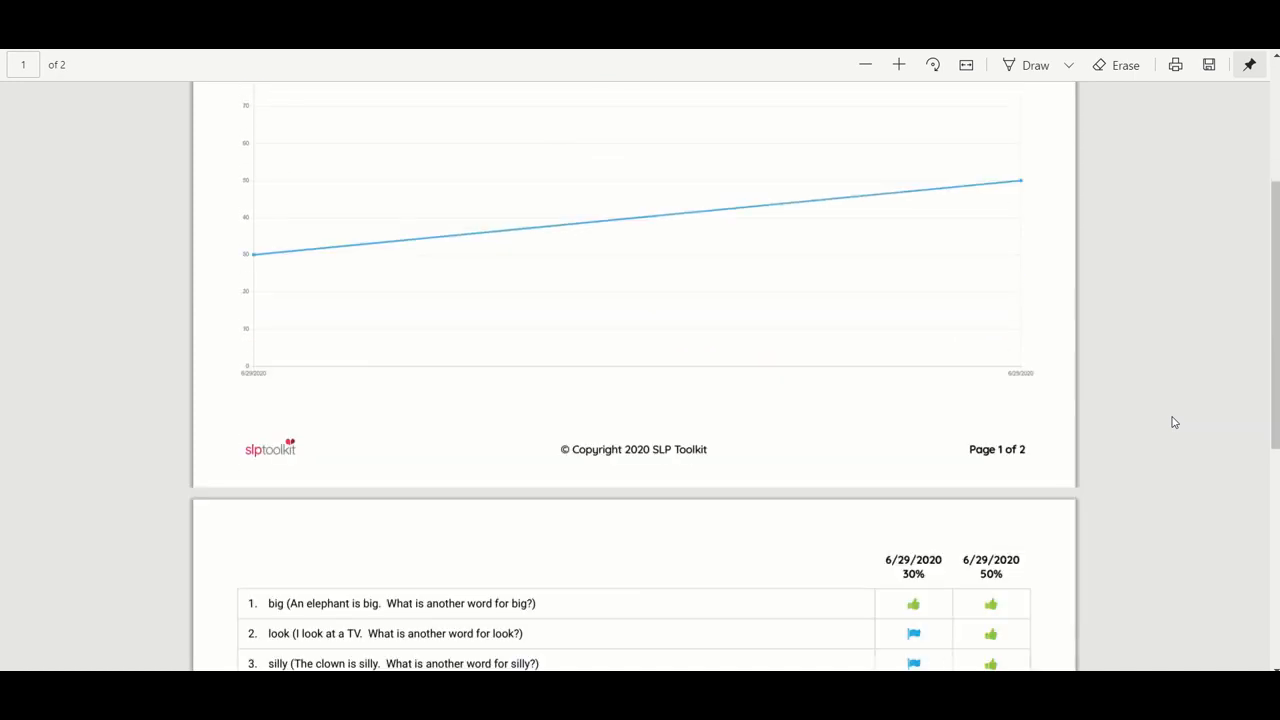
scroll(down, 3)
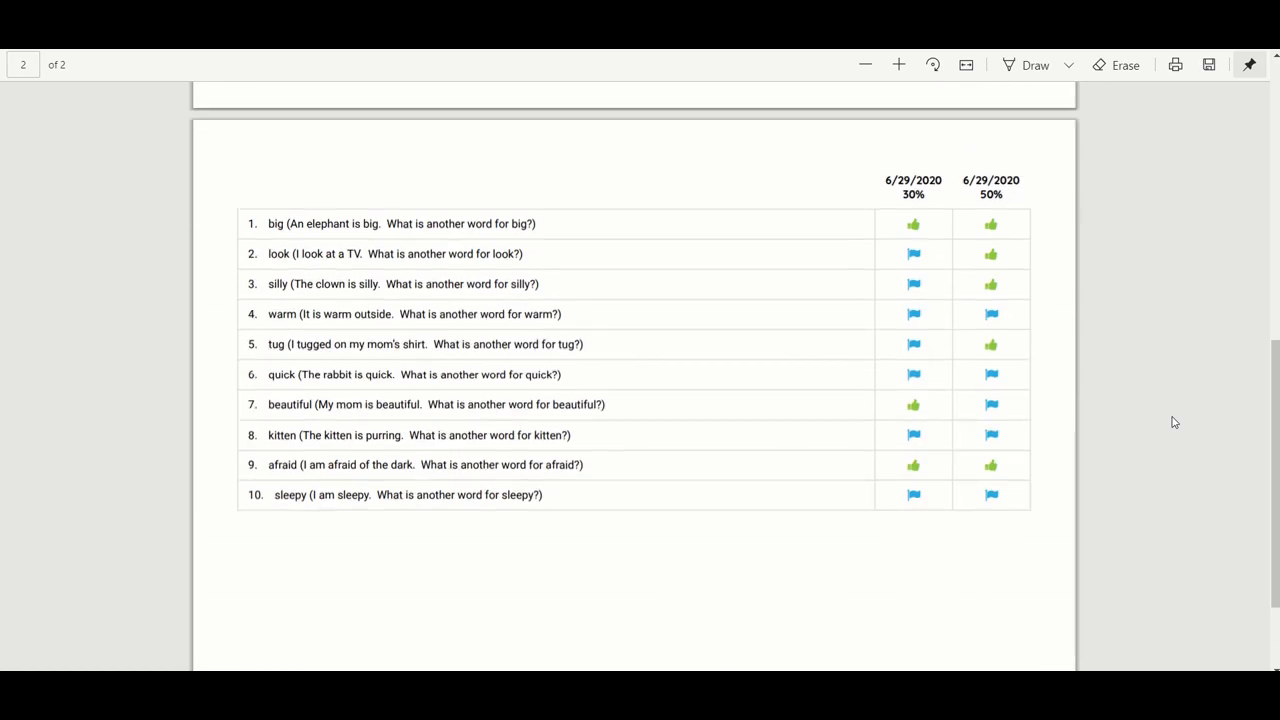
scroll(up, 3)
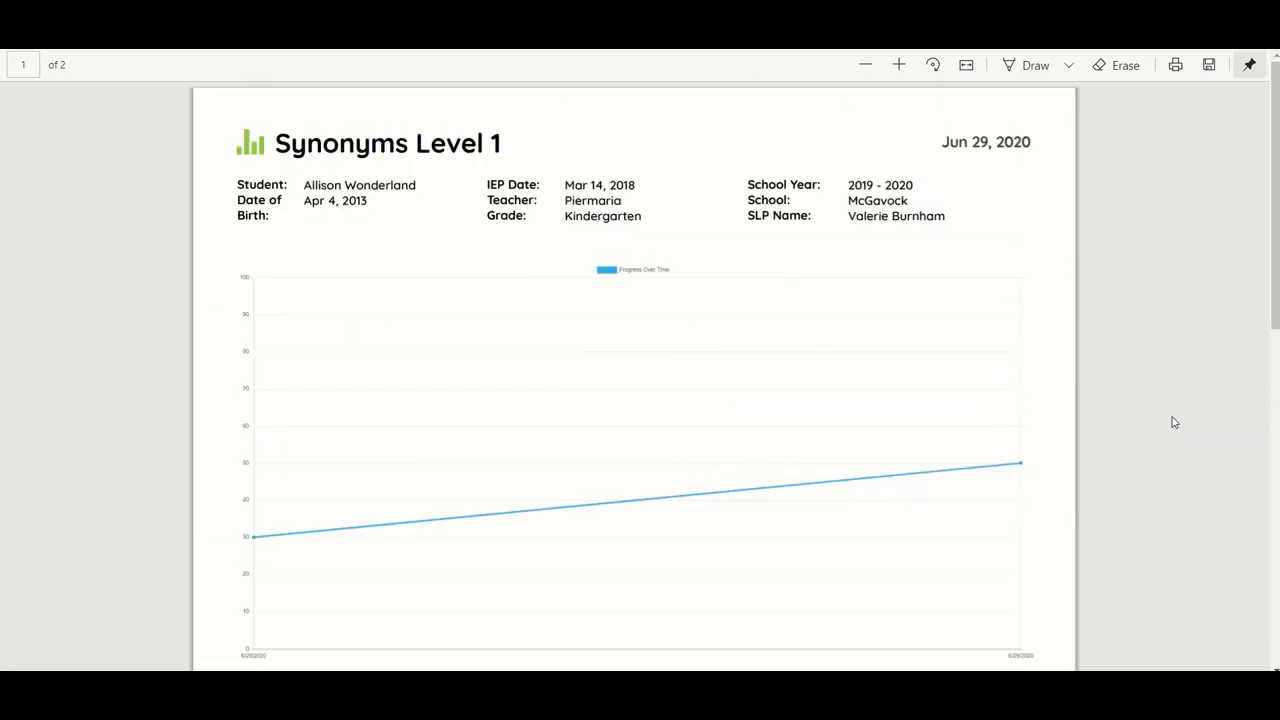
scroll(down, 3)
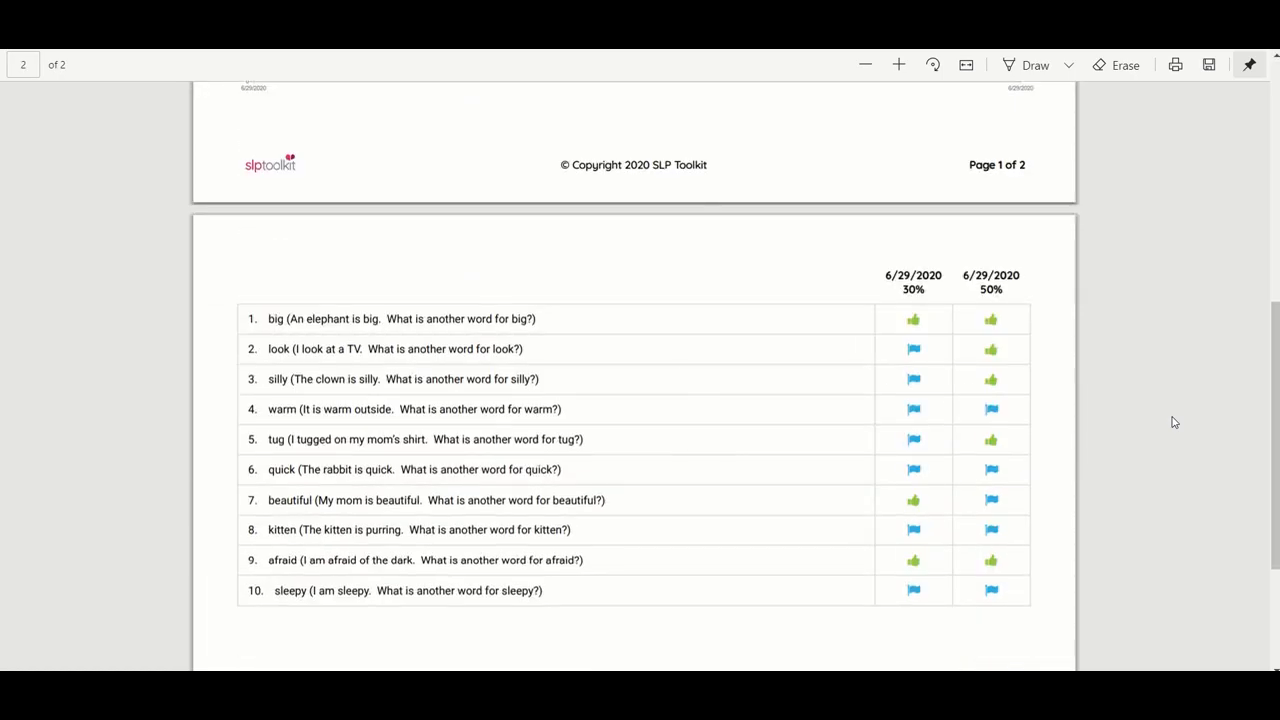
scroll(up, 3)
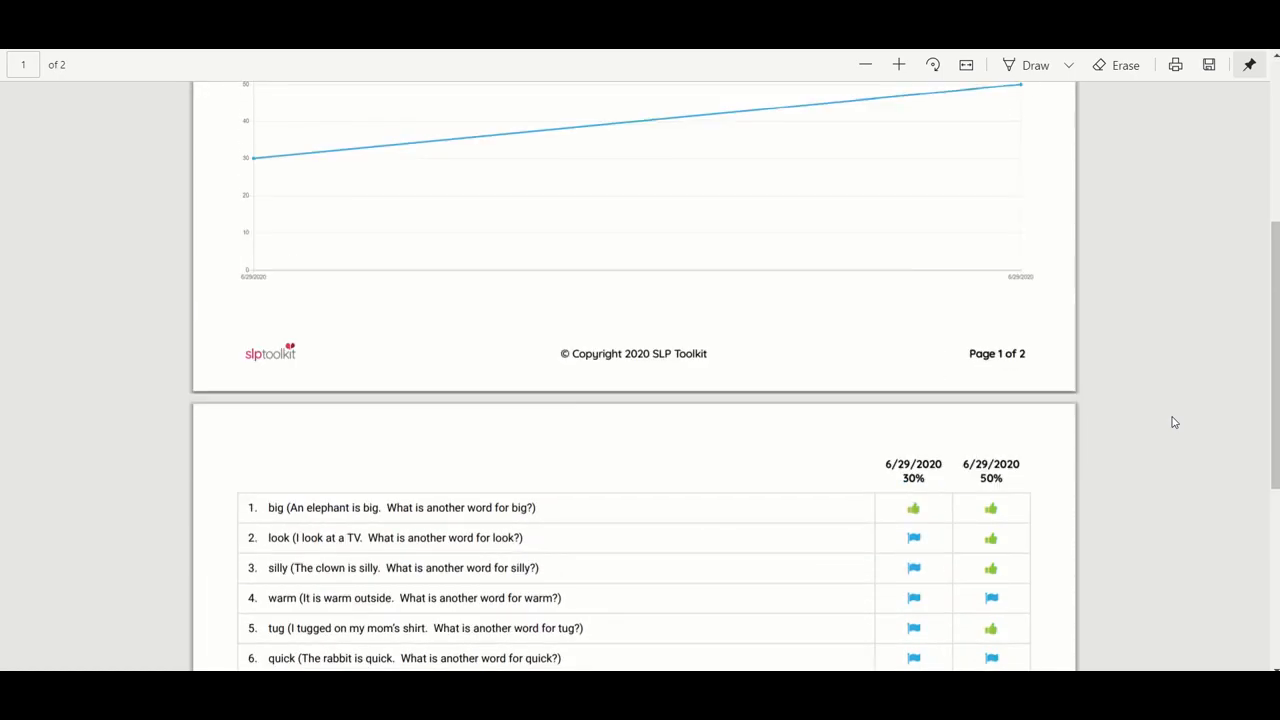
scroll(down, 3)
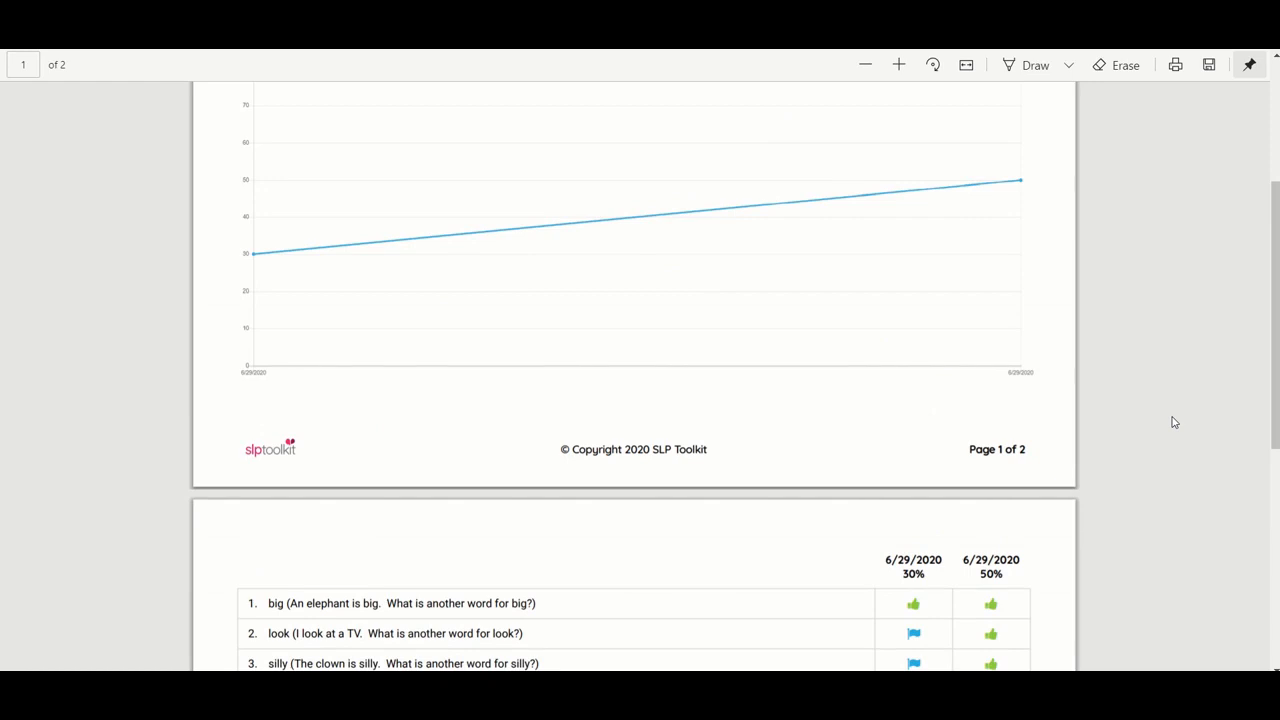
mouse_move(1204, 269)
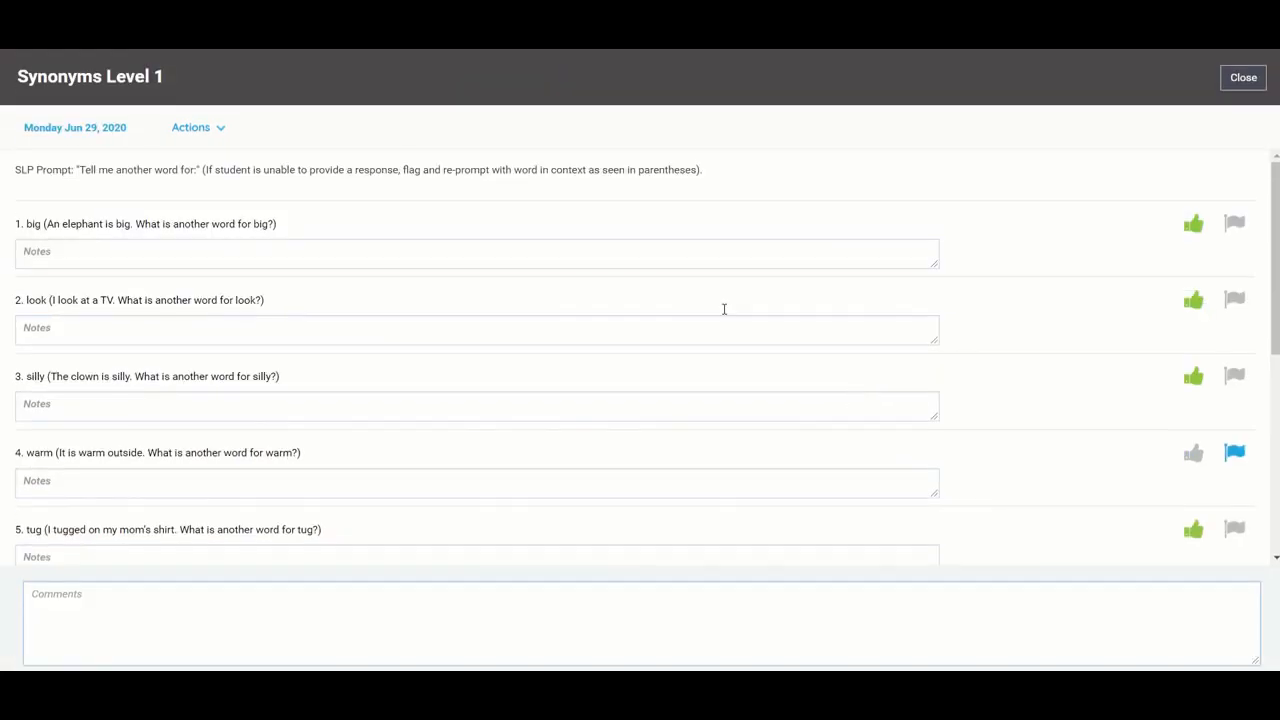
- Redate the Synonyms Level 1 test run to April 27, 2020 and close it
click(74, 127)
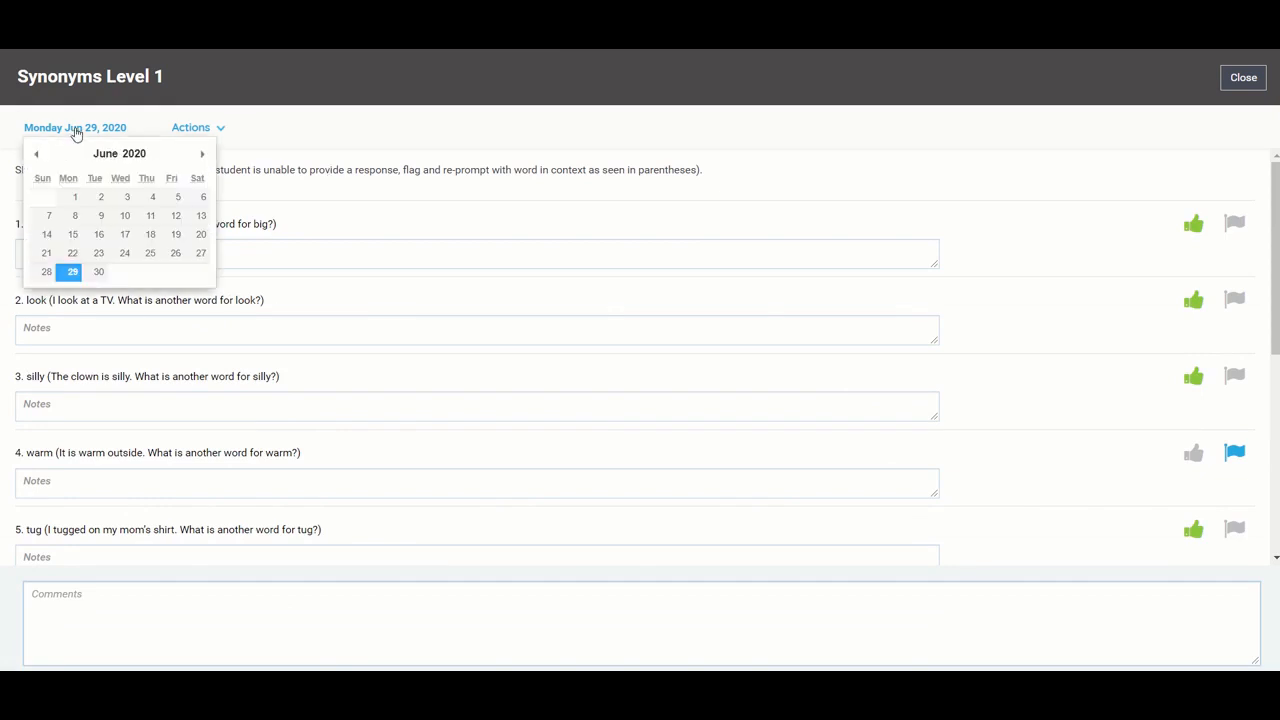
click(105, 153)
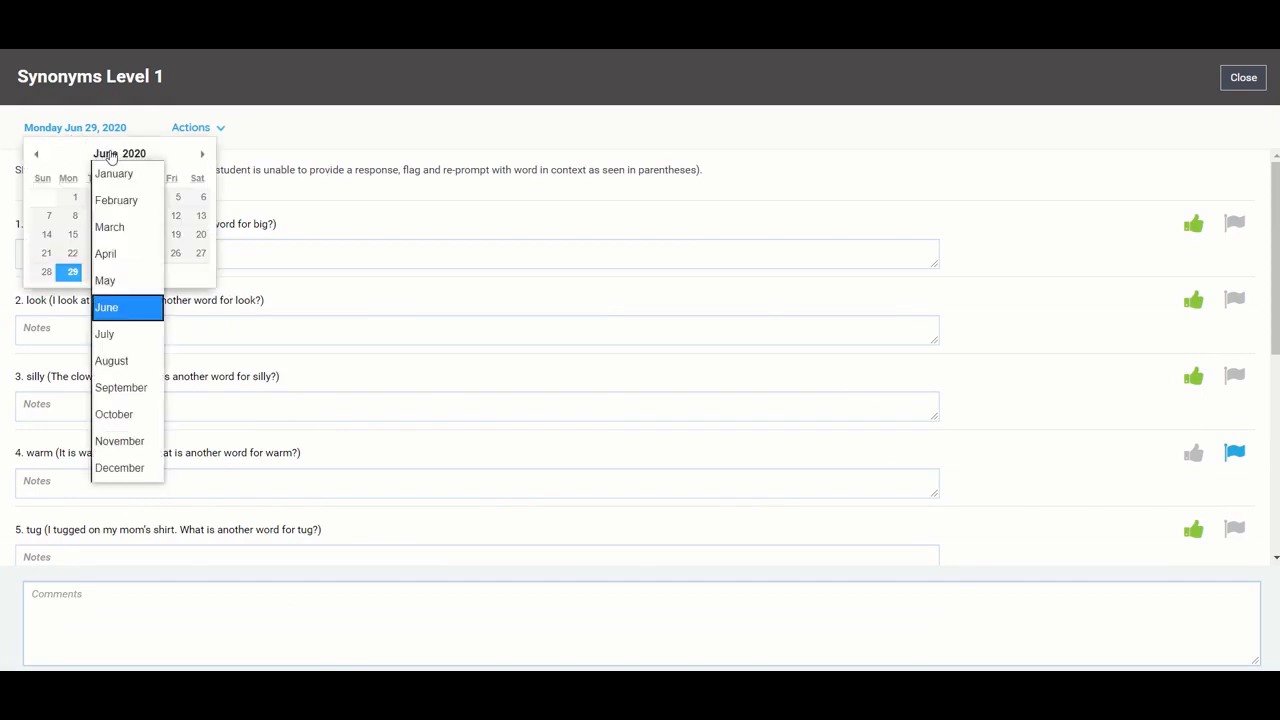
click(105, 253)
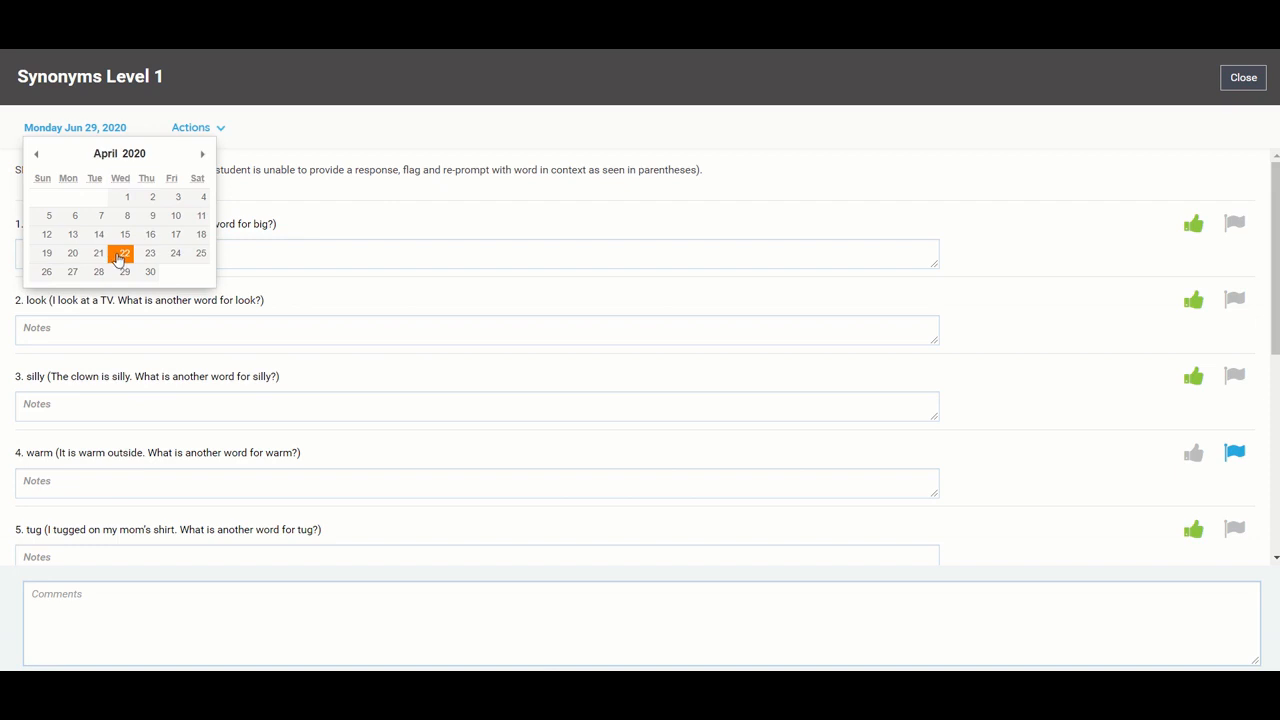
click(72, 271)
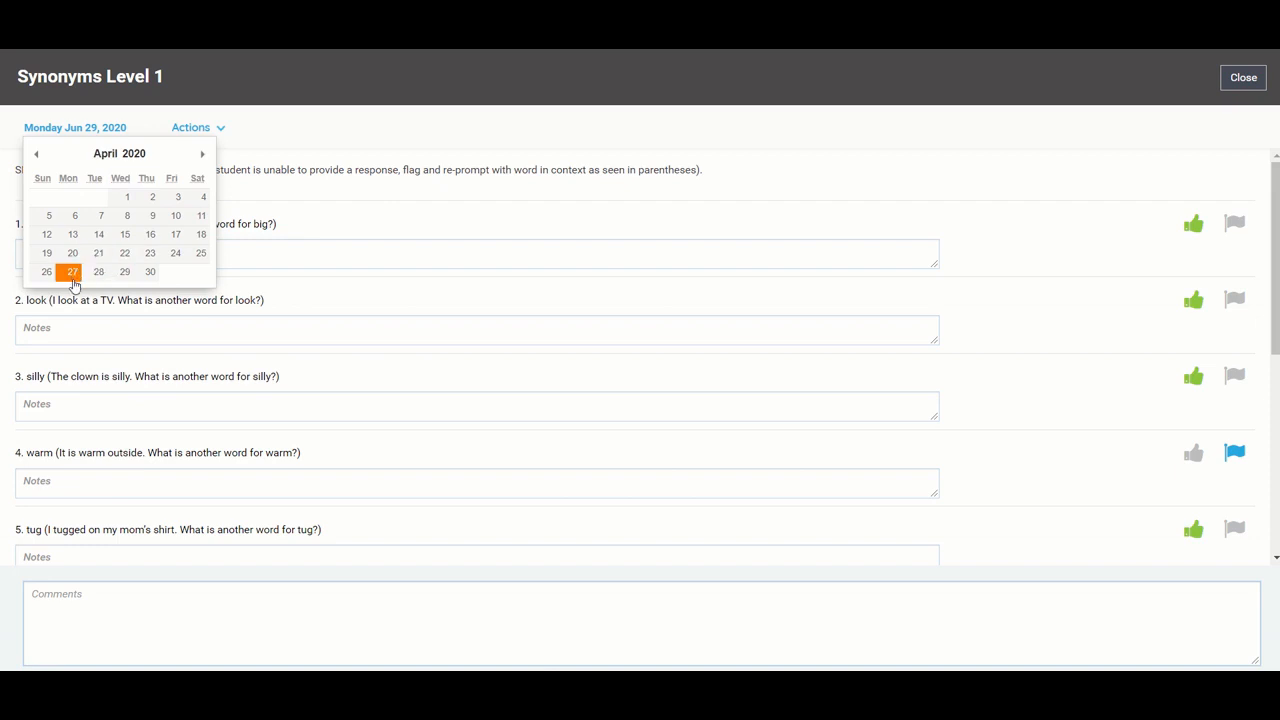
click(72, 271)
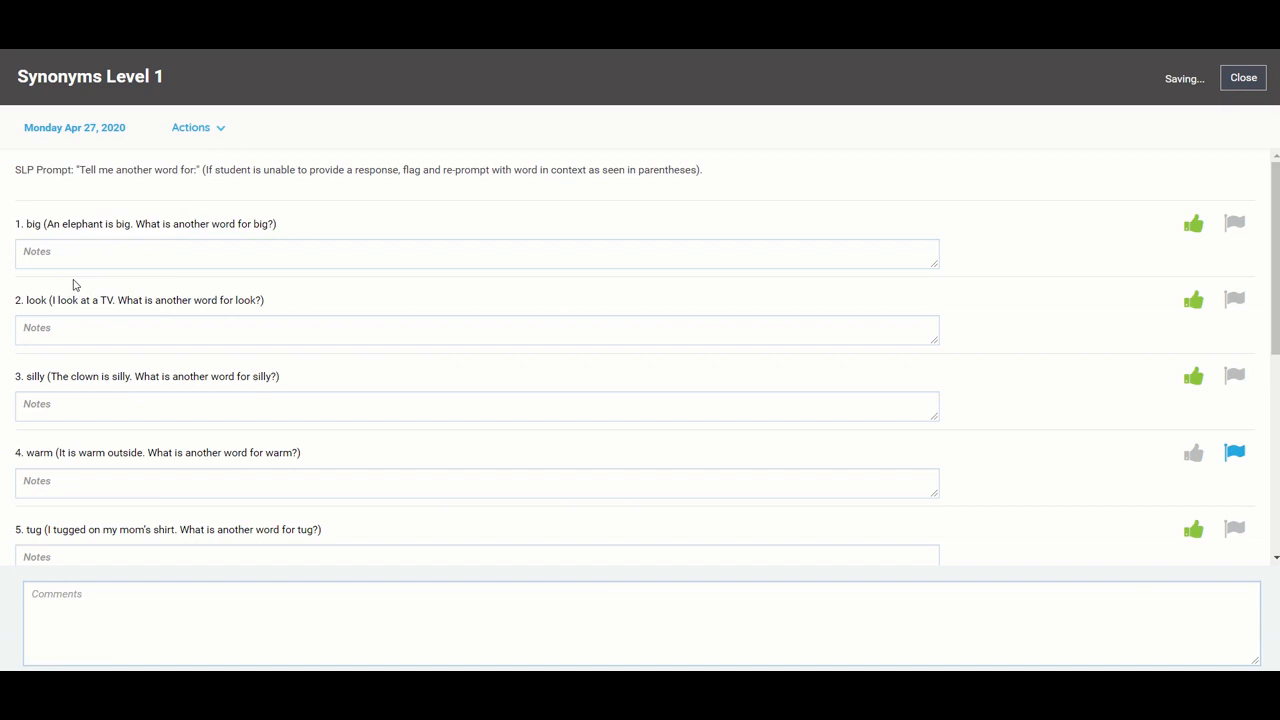
mouse_move(1003, 276)
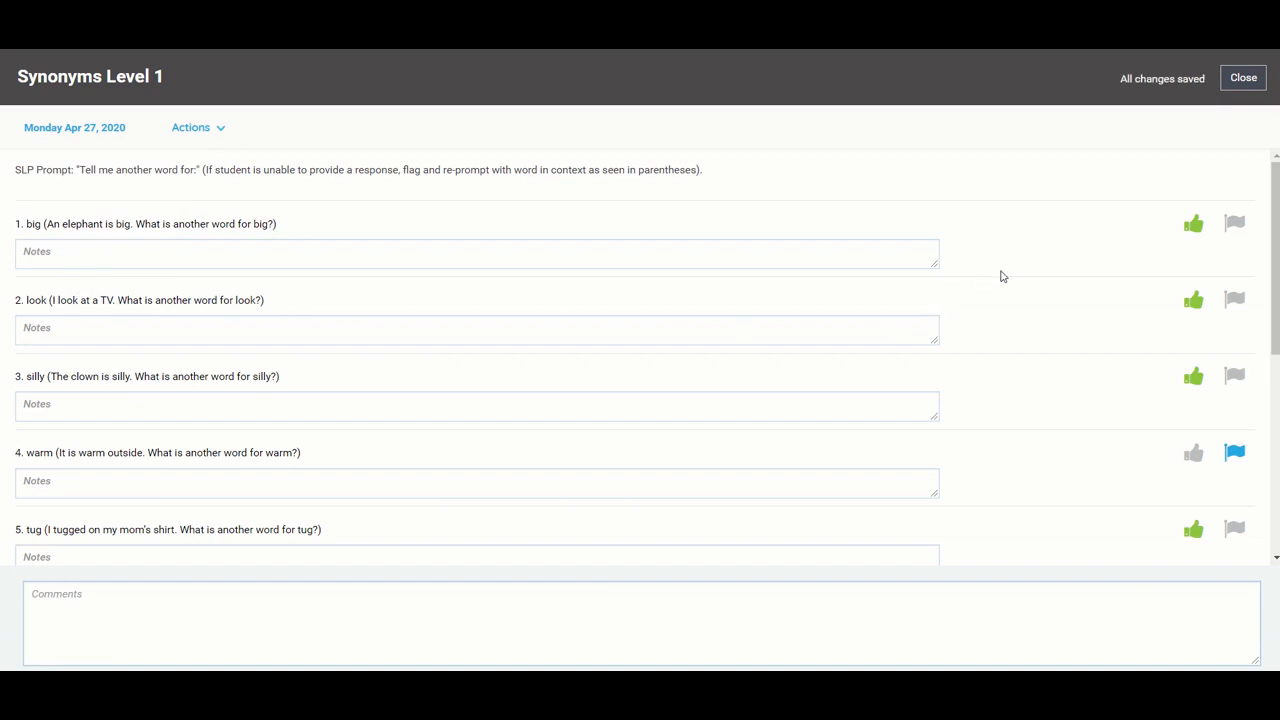
mouse_move(1243, 77)
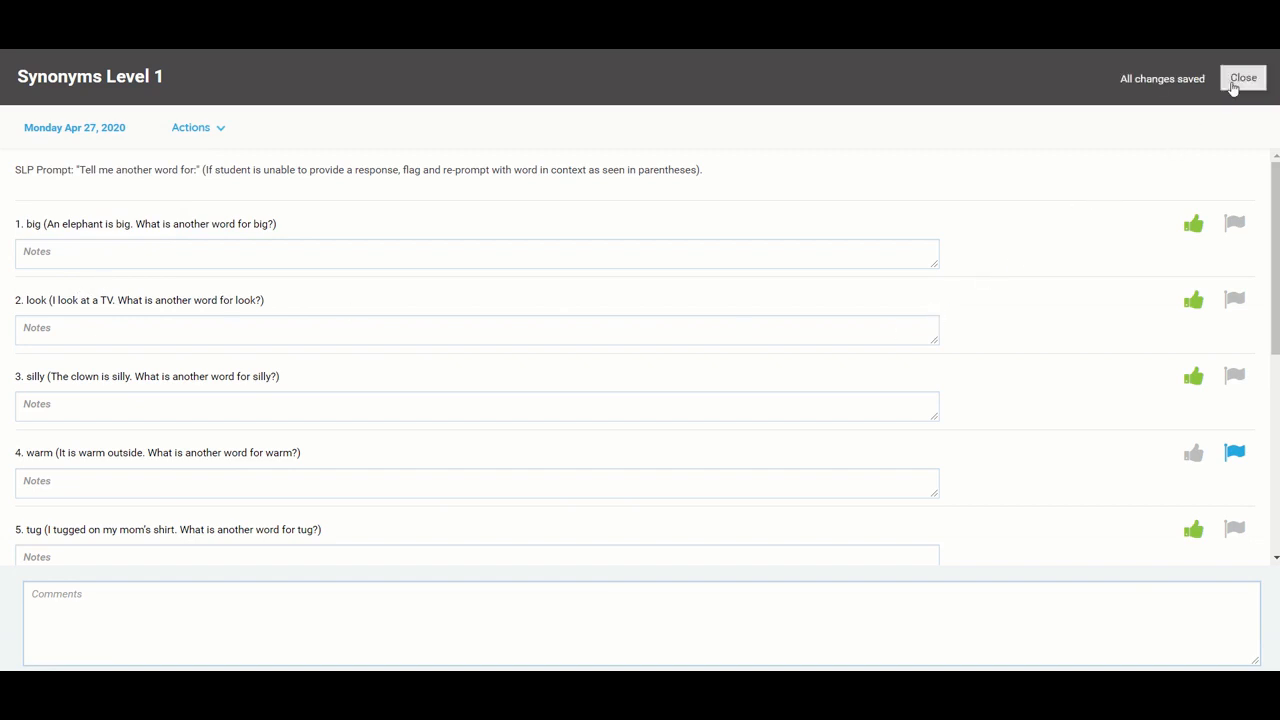
click(1242, 77)
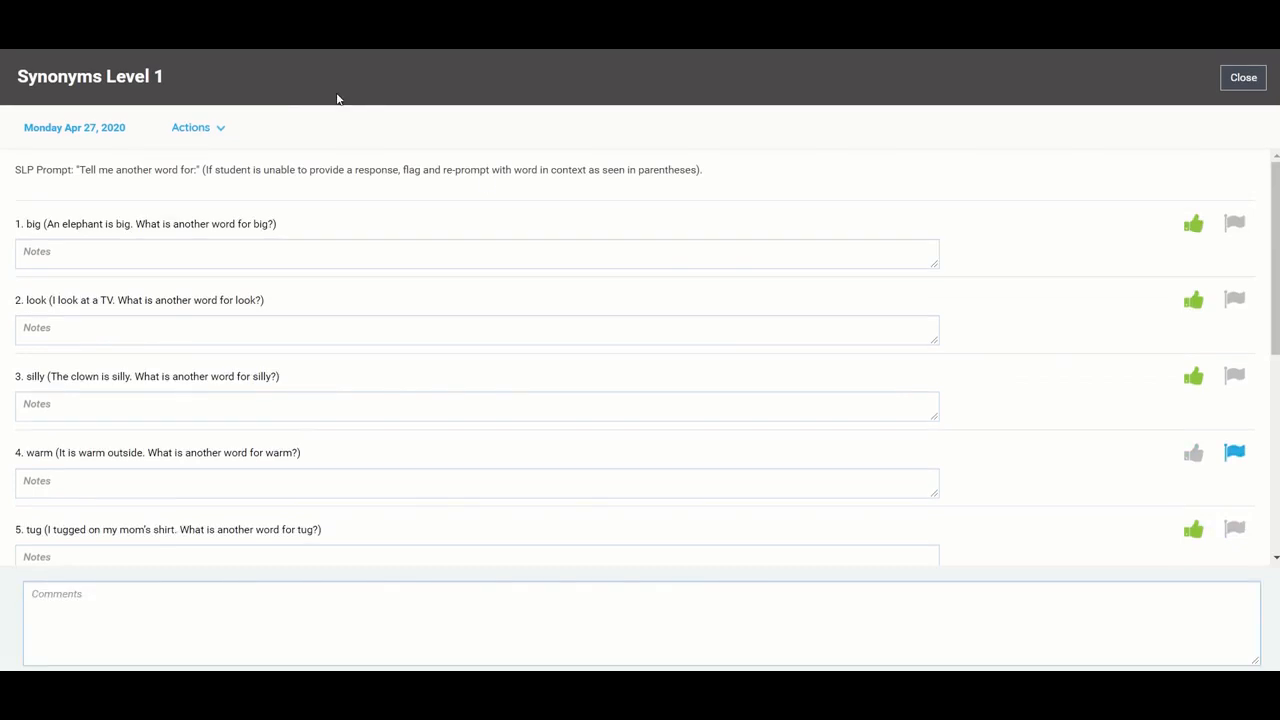
- Bring up the delete confirmation for the April 27 Synonyms Level 1 test run
click(197, 127)
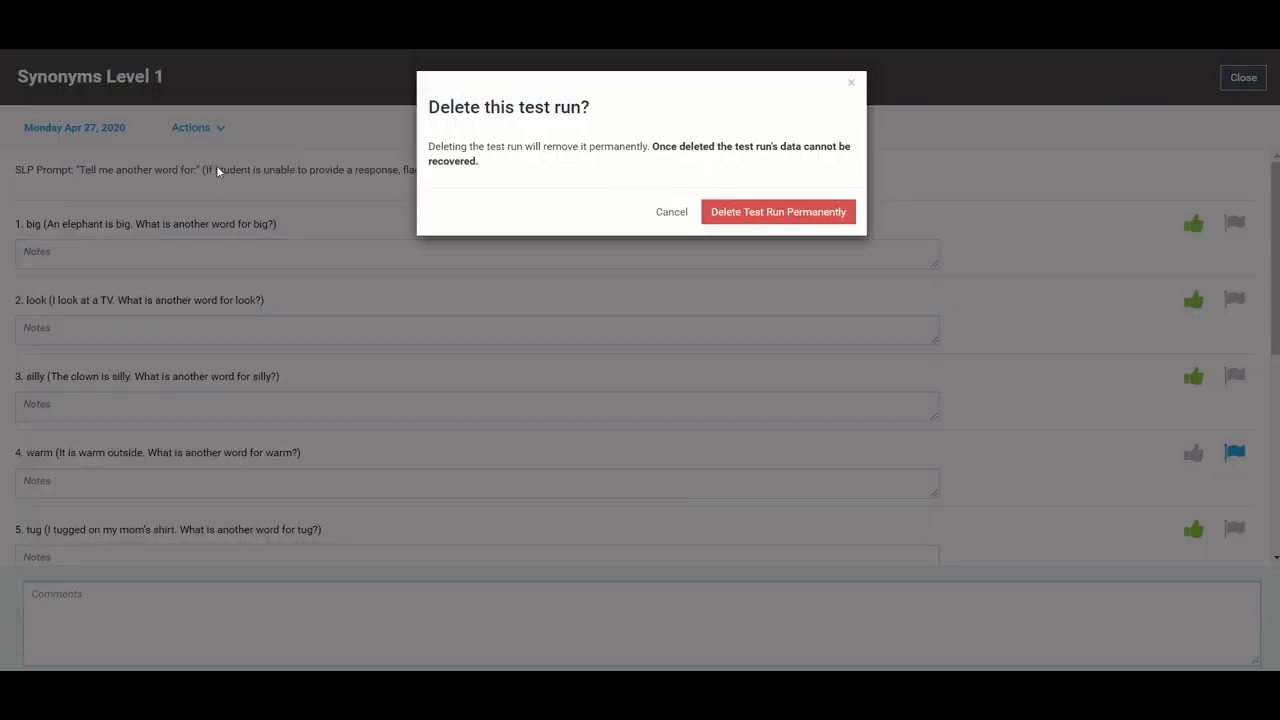
mouse_move(878, 203)
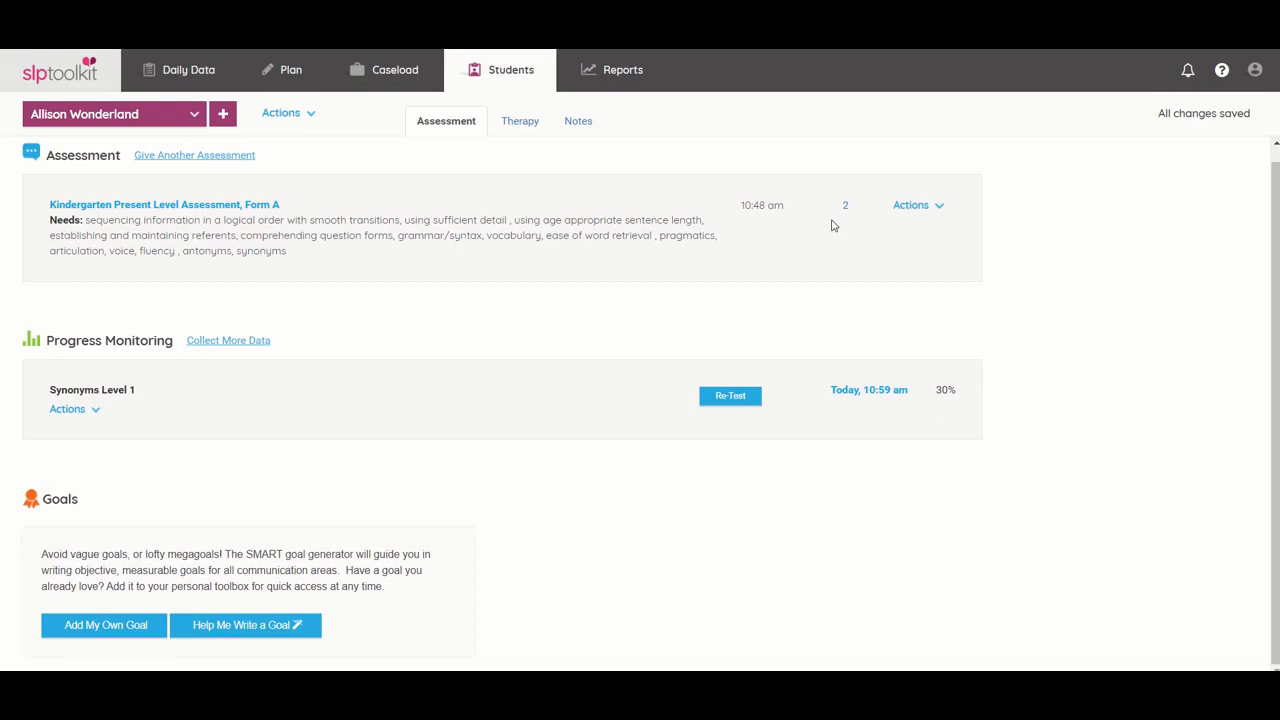
- Open the Actions options for the Synonyms Level 1 entry
click(67, 409)
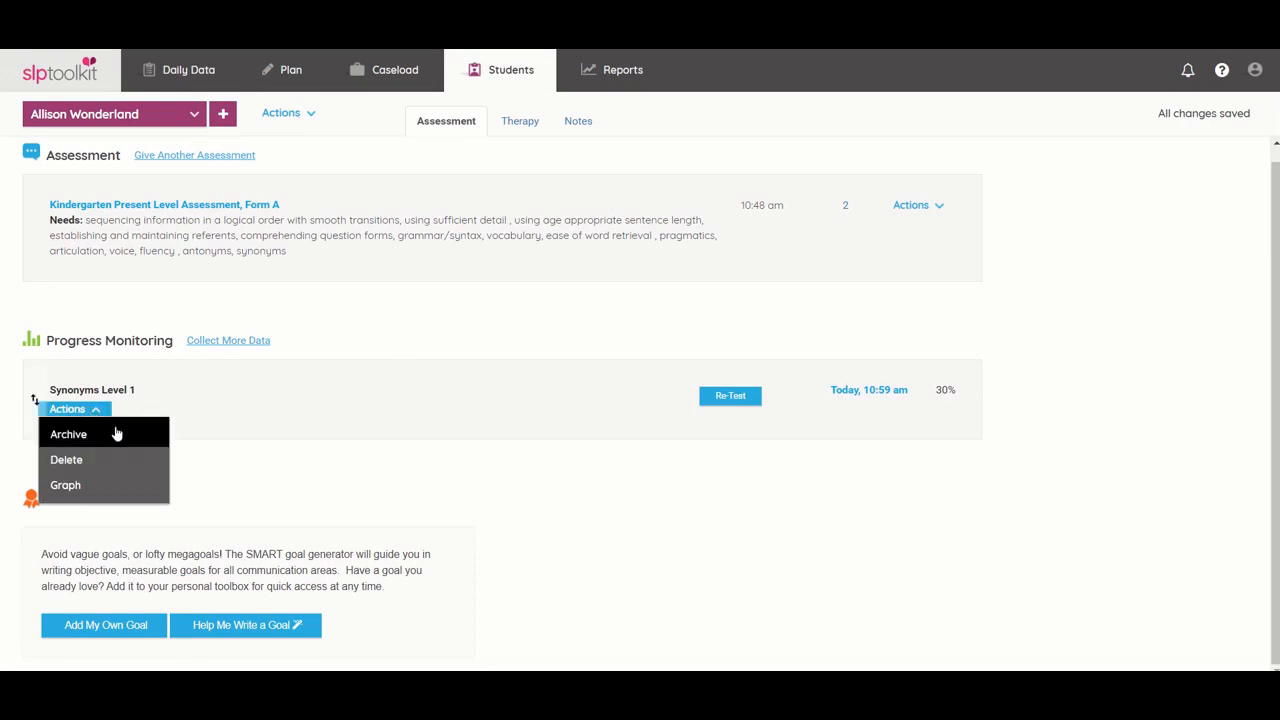
mouse_move(116, 461)
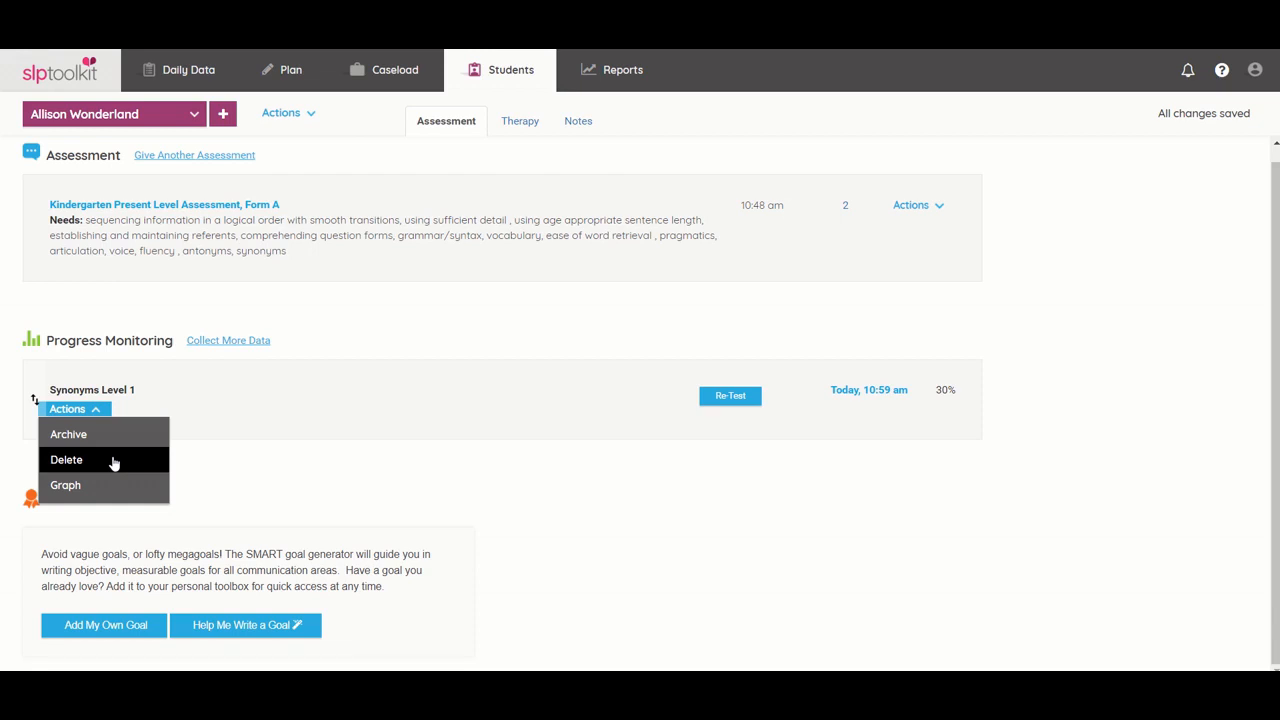
mouse_move(108, 445)
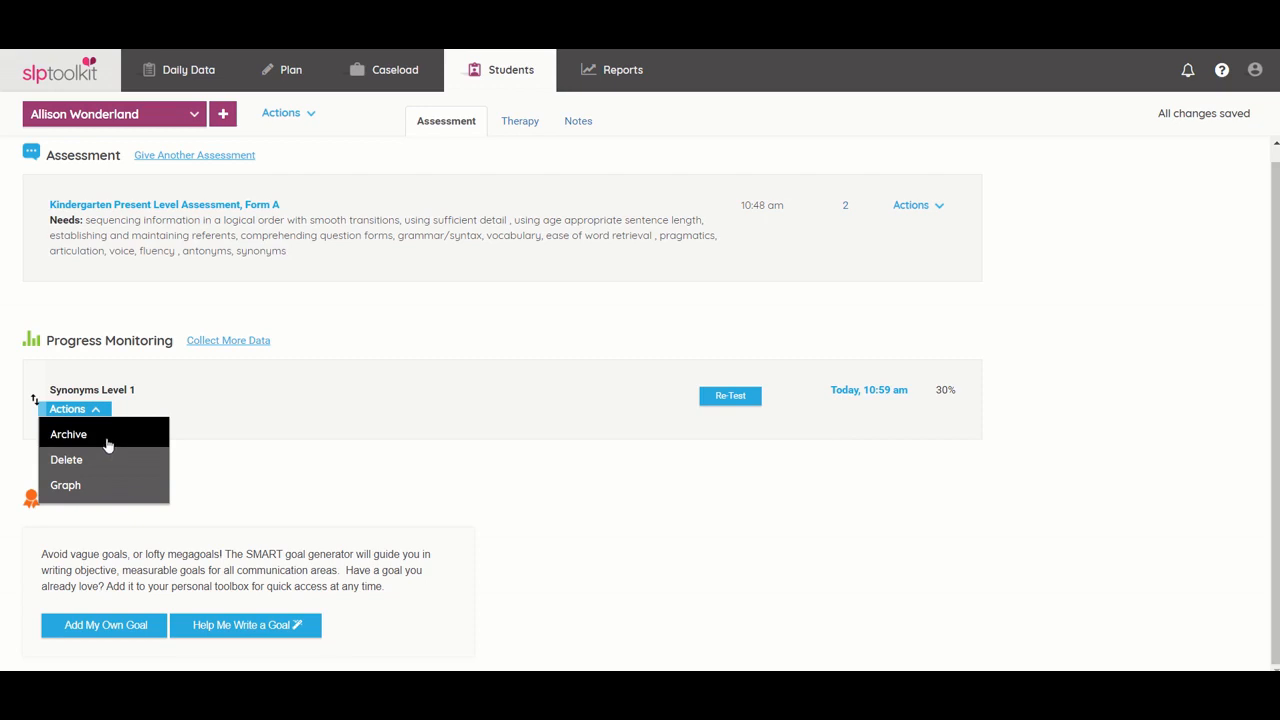
mouse_move(101, 440)
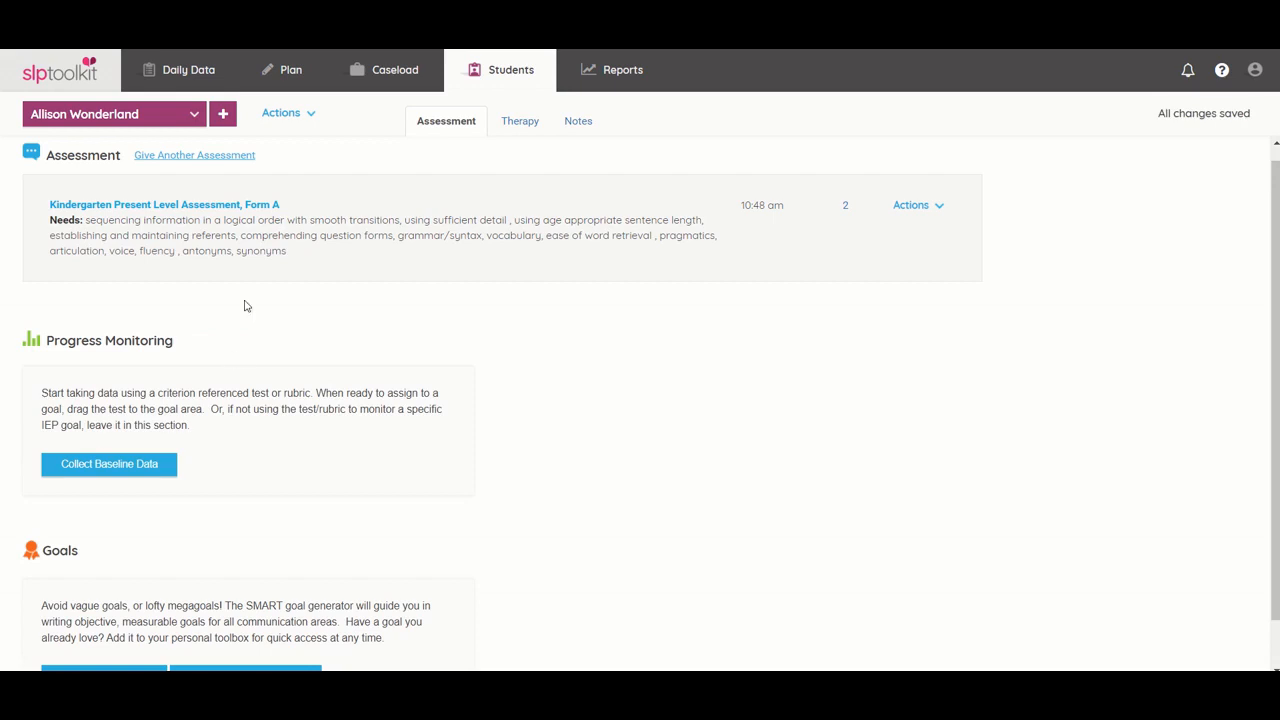
- View the student's archived data, then open the library and scroll to the /ch/ tests
click(281, 112)
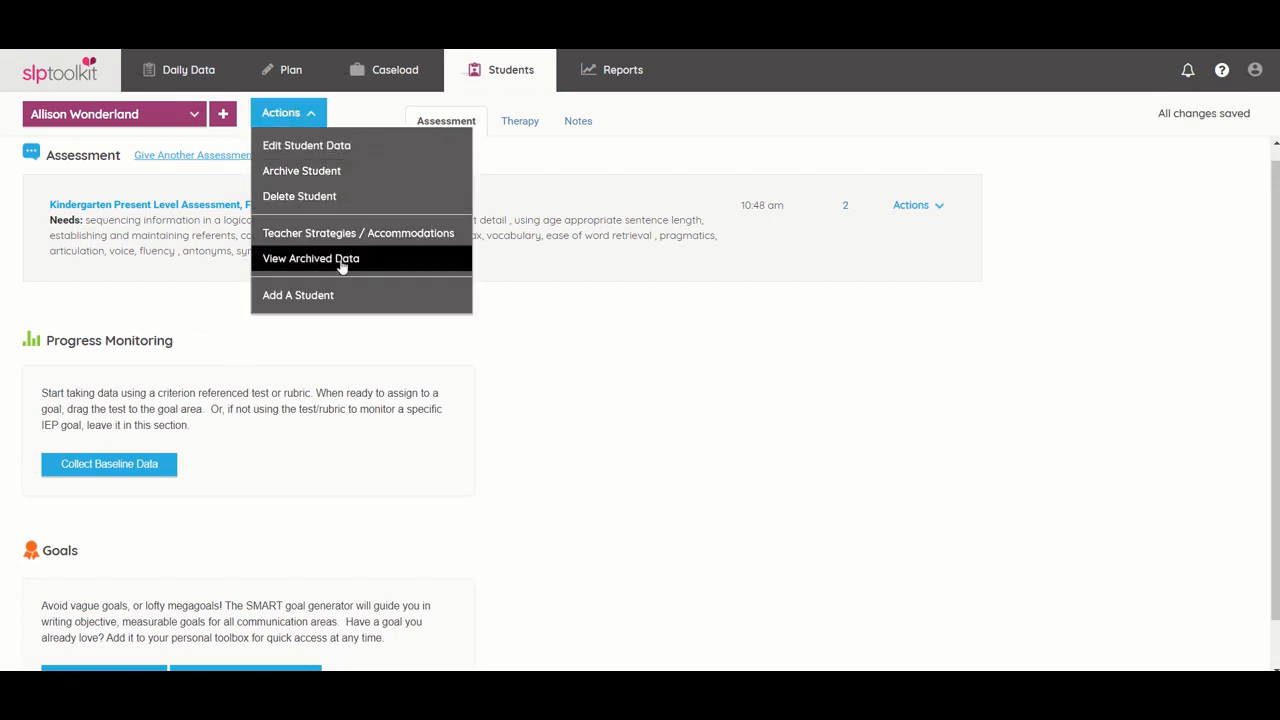
click(310, 258)
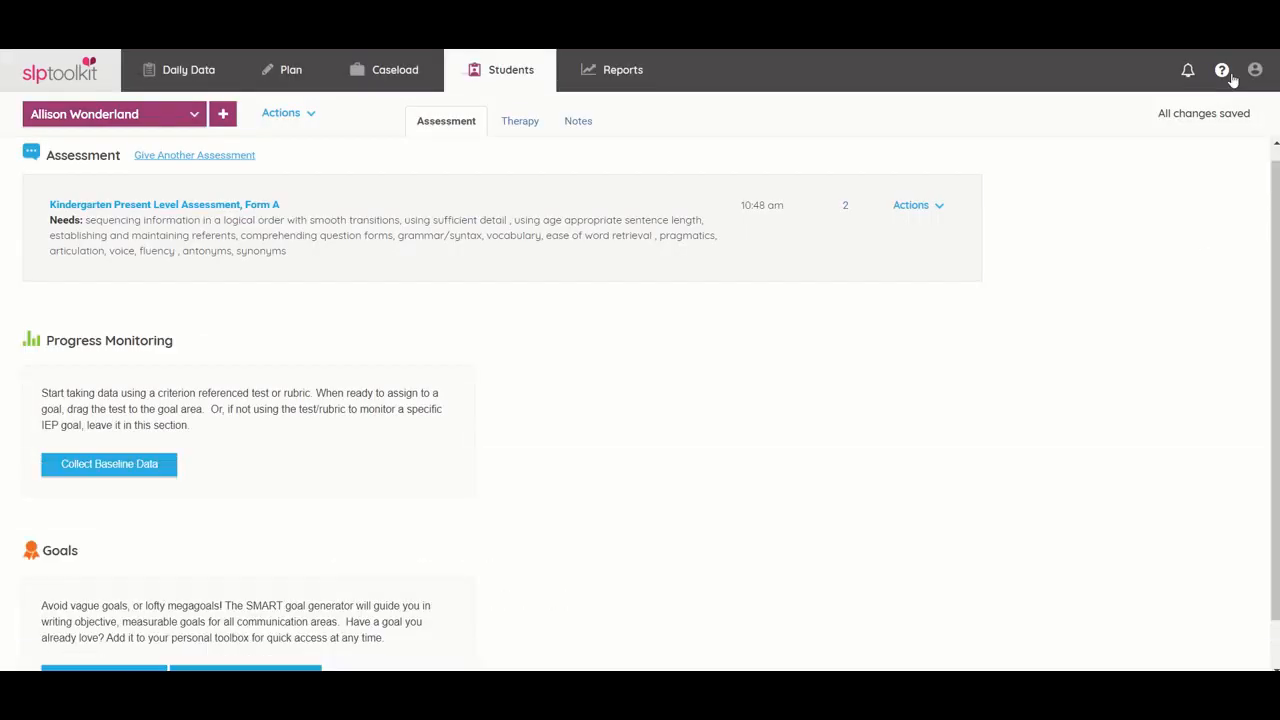
mouse_move(189, 397)
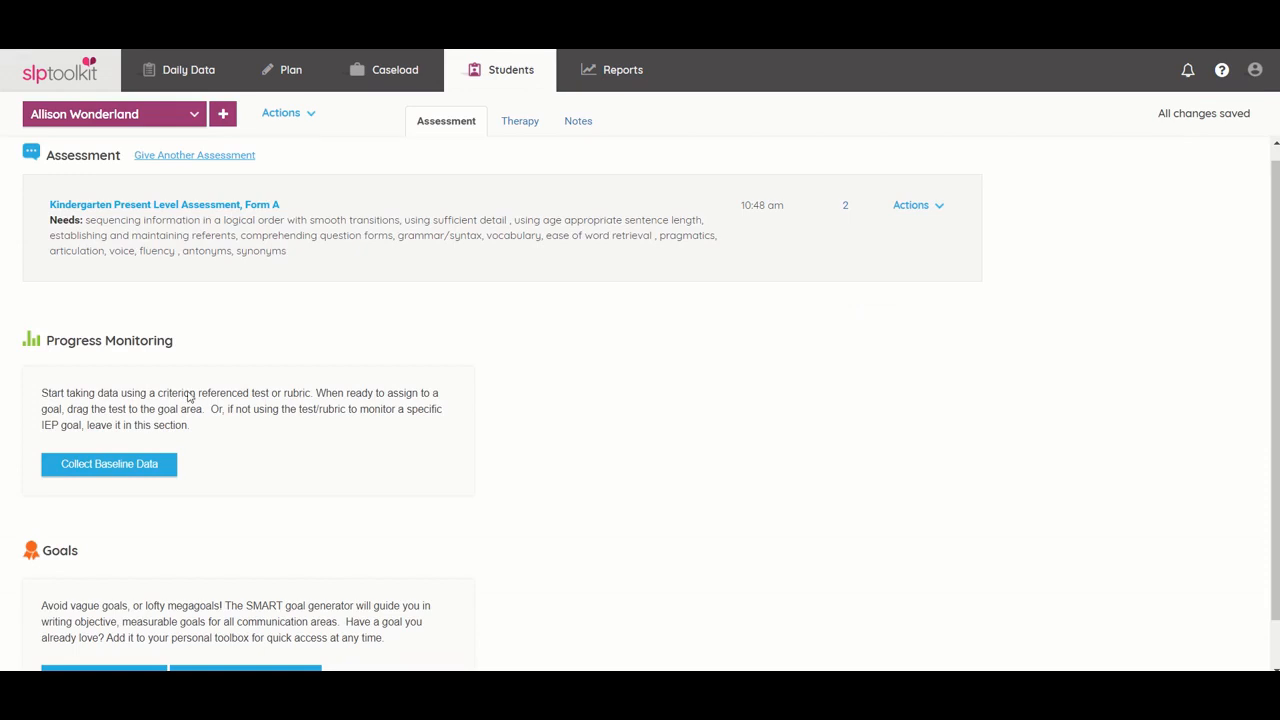
click(109, 464)
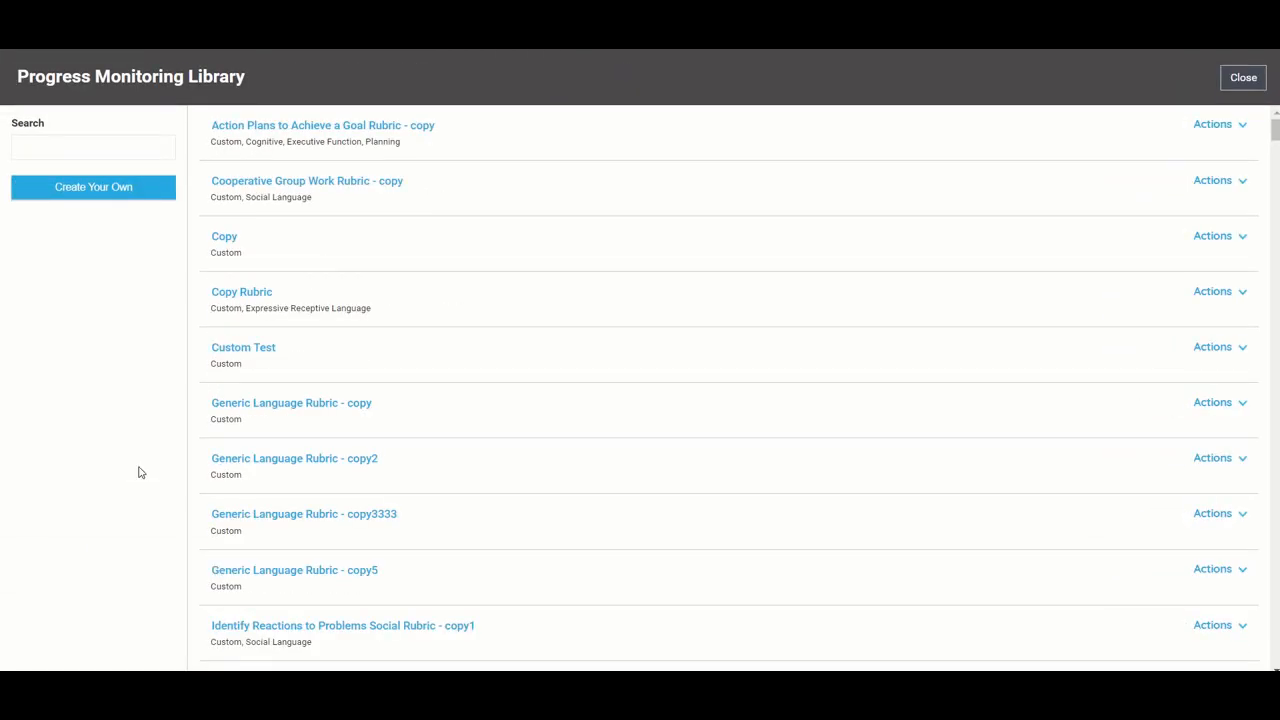
scroll(down, 3)
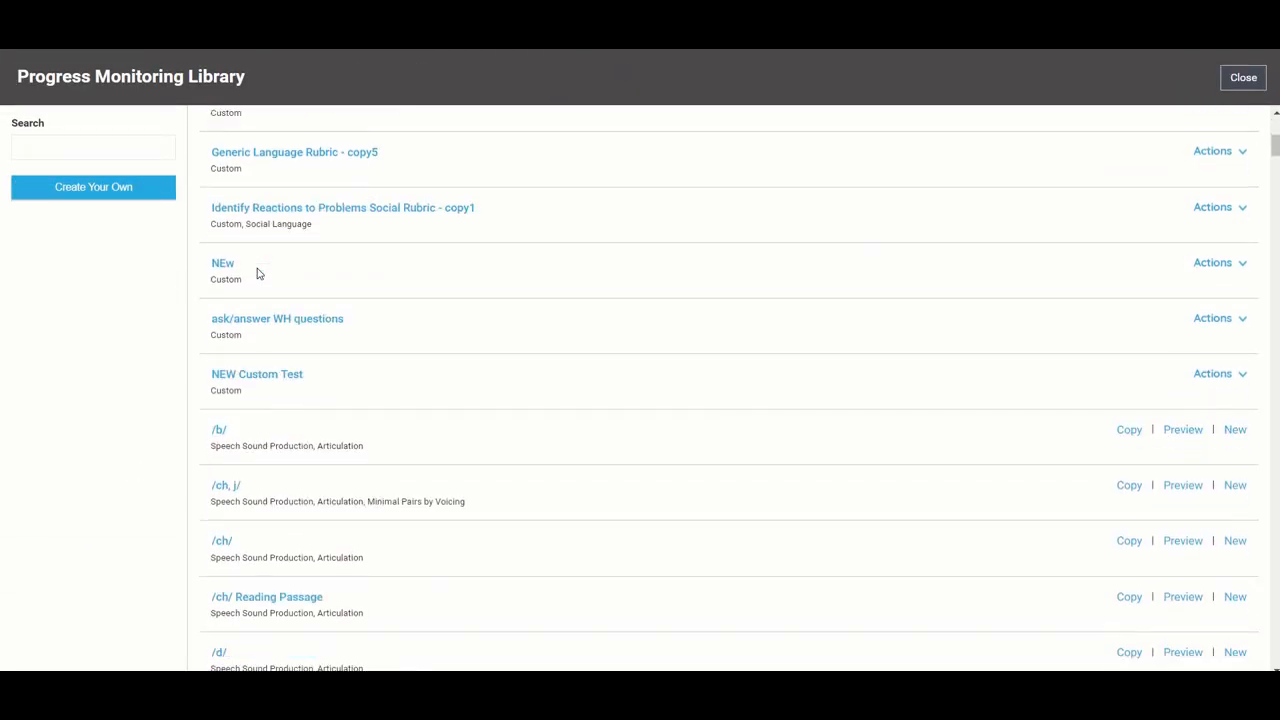
scroll(down, 3)
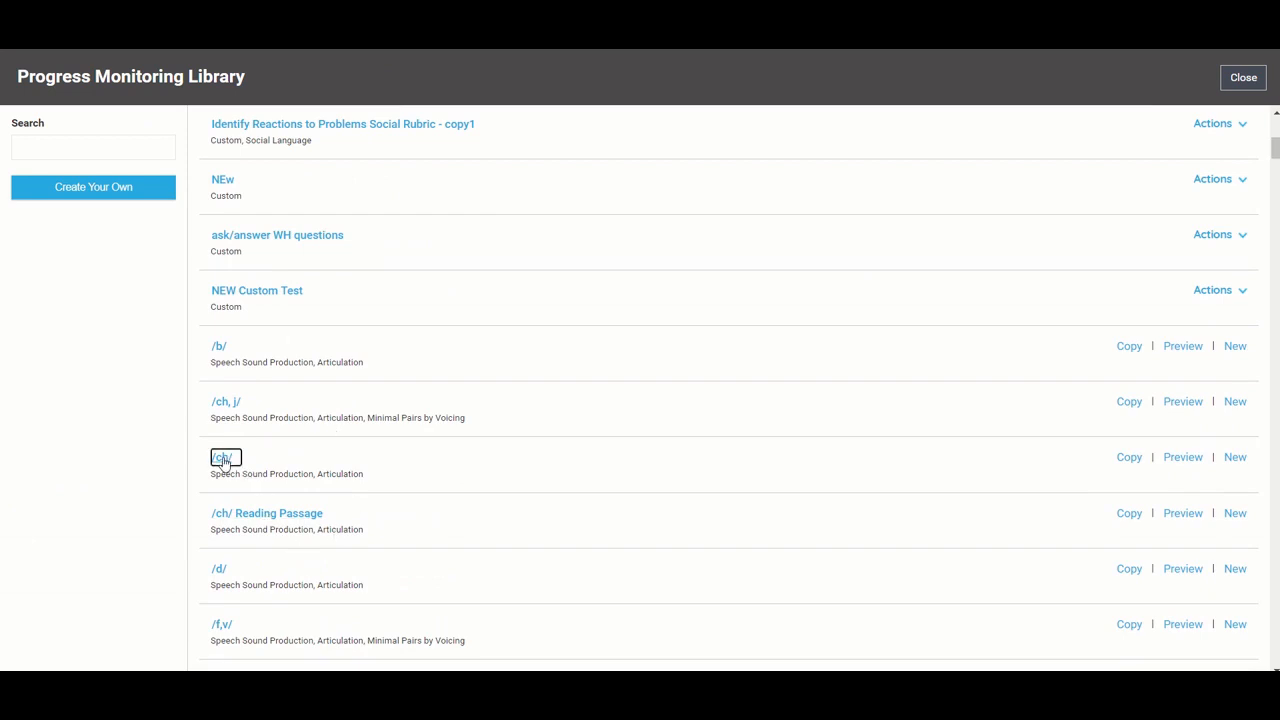
- Open the /ch/ articulation test, flag the Chair item, and scroll the picture words
click(220, 457)
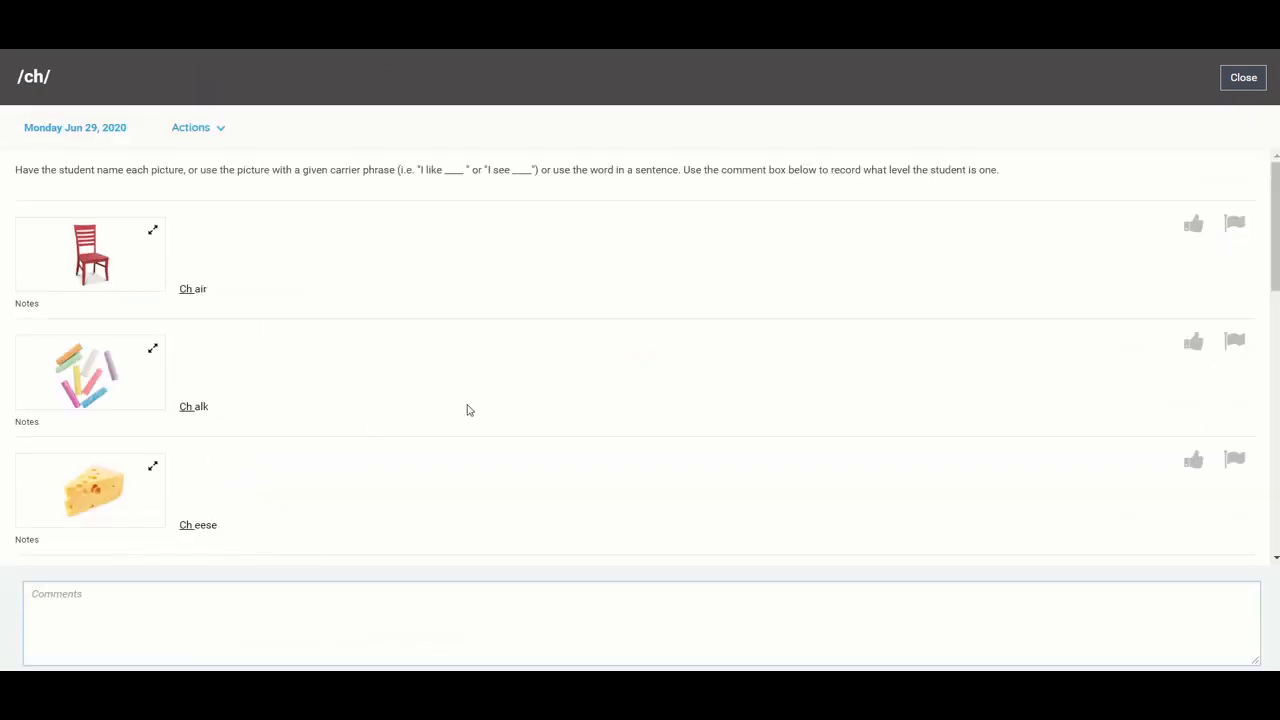
mouse_move(444, 401)
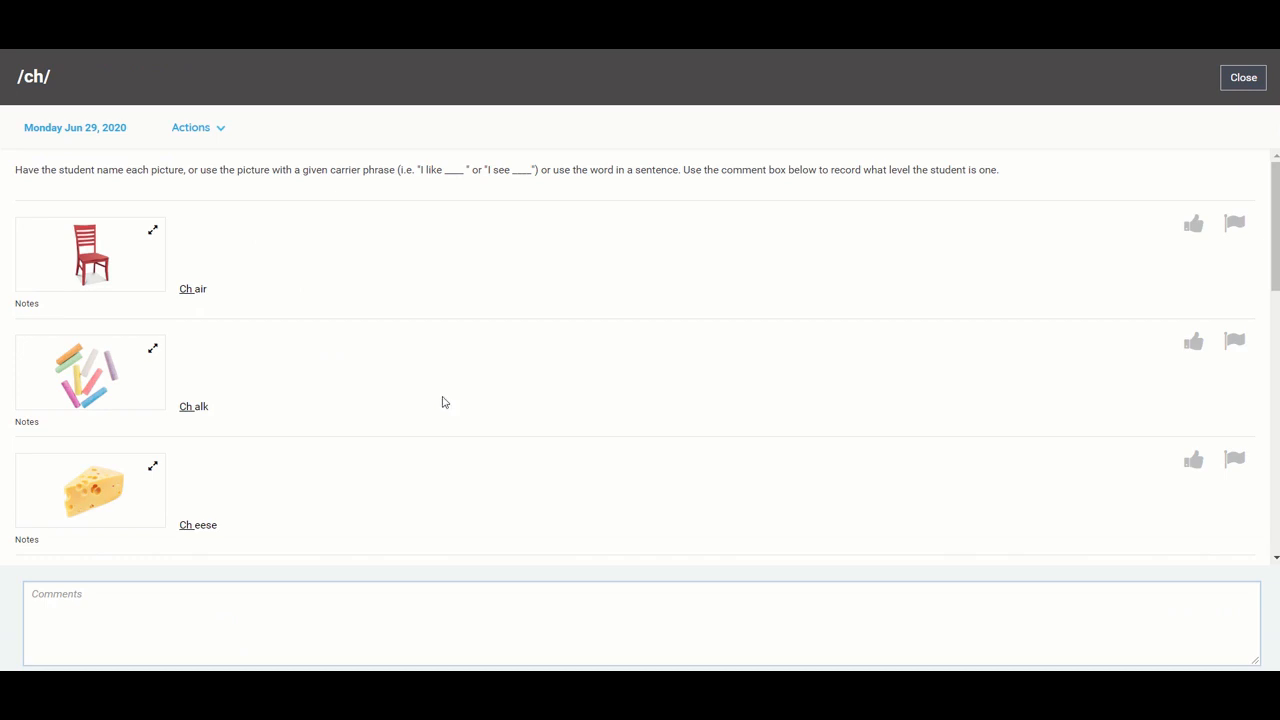
mouse_move(157, 268)
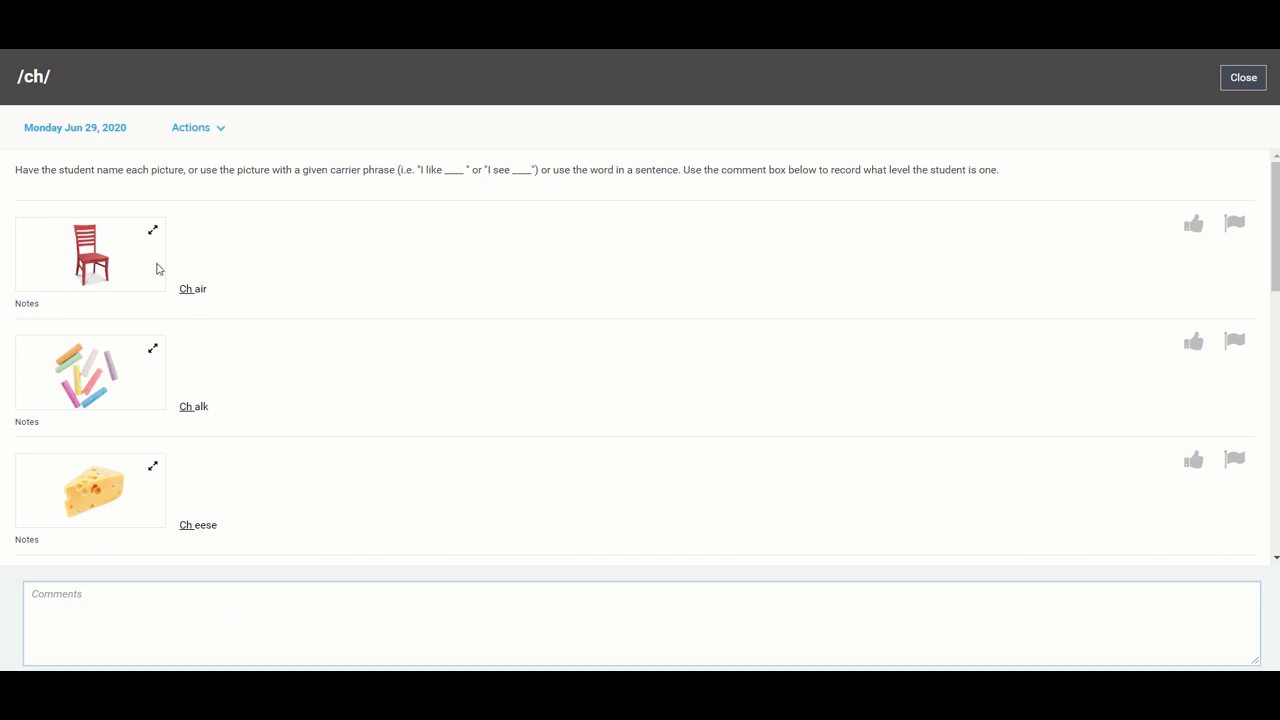
mouse_move(1094, 286)
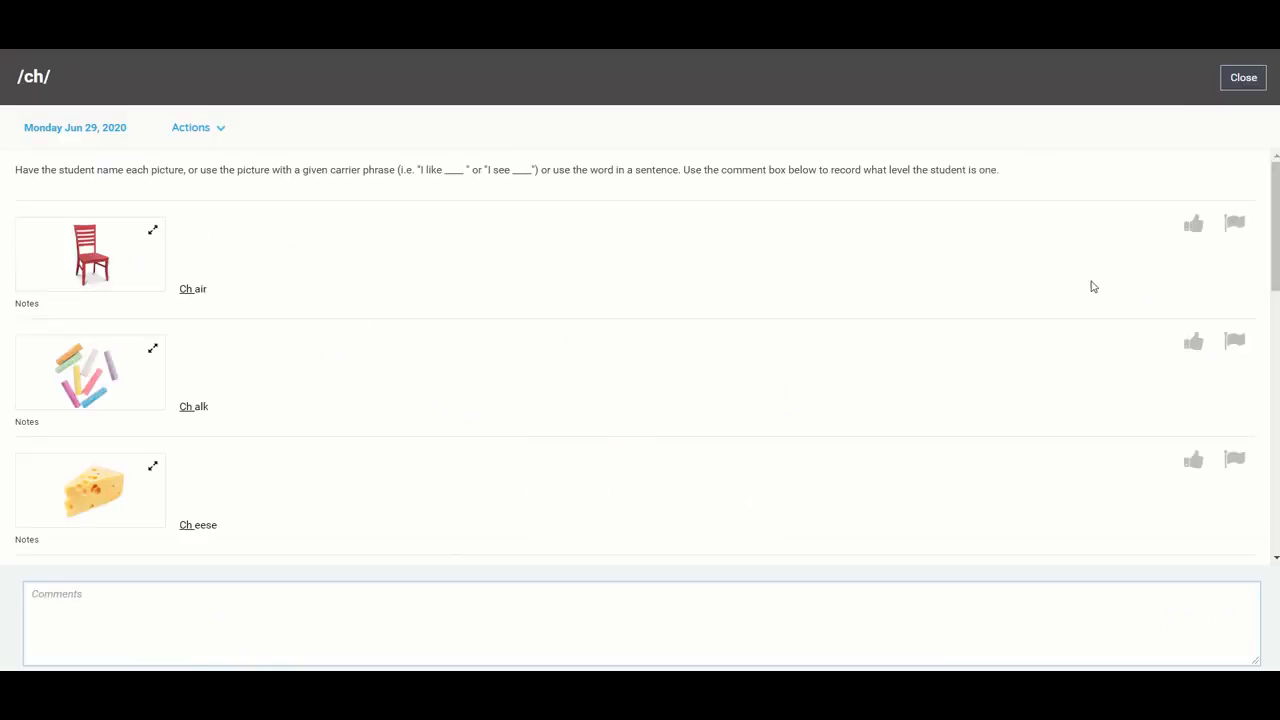
click(1234, 222)
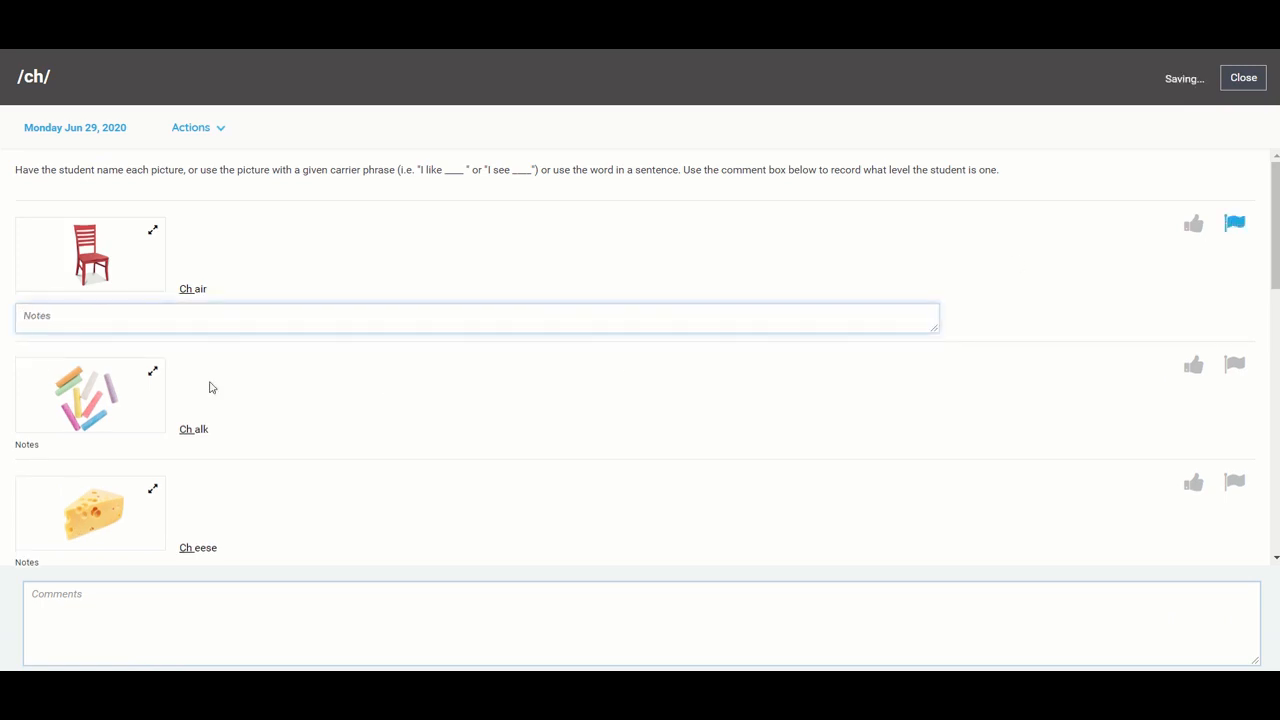
scroll(down, 3)
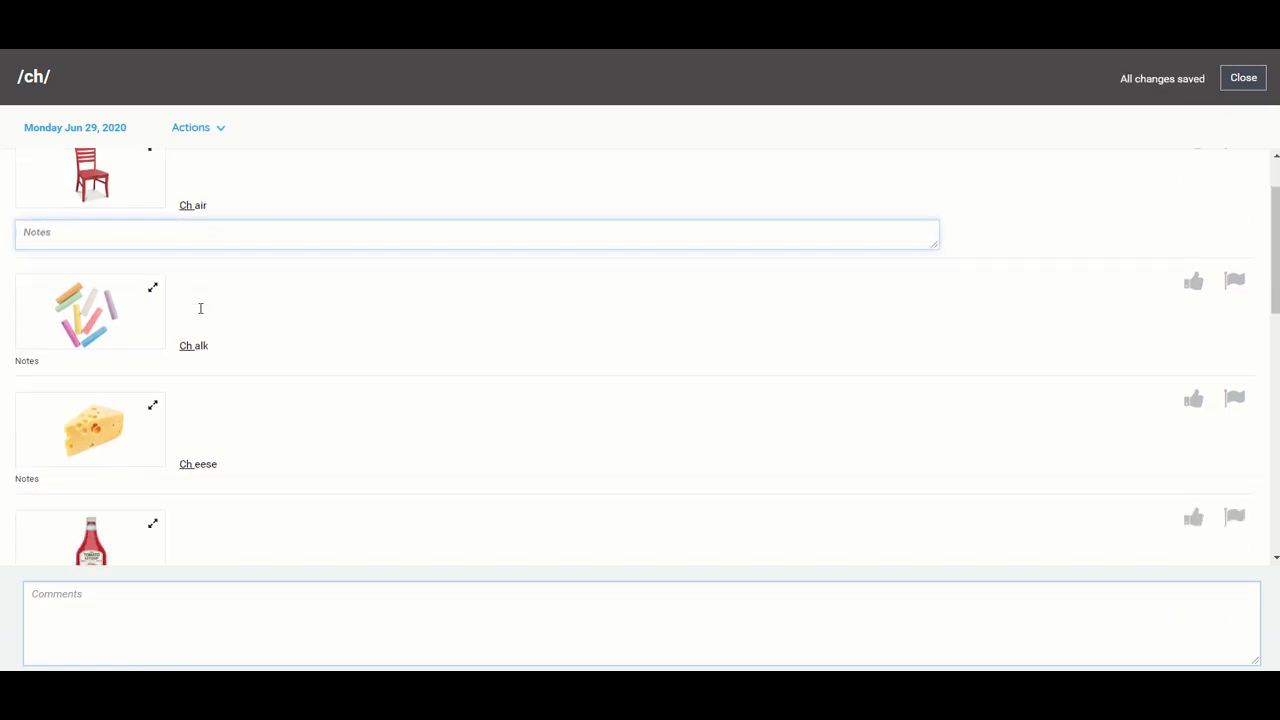
mouse_move(200, 313)
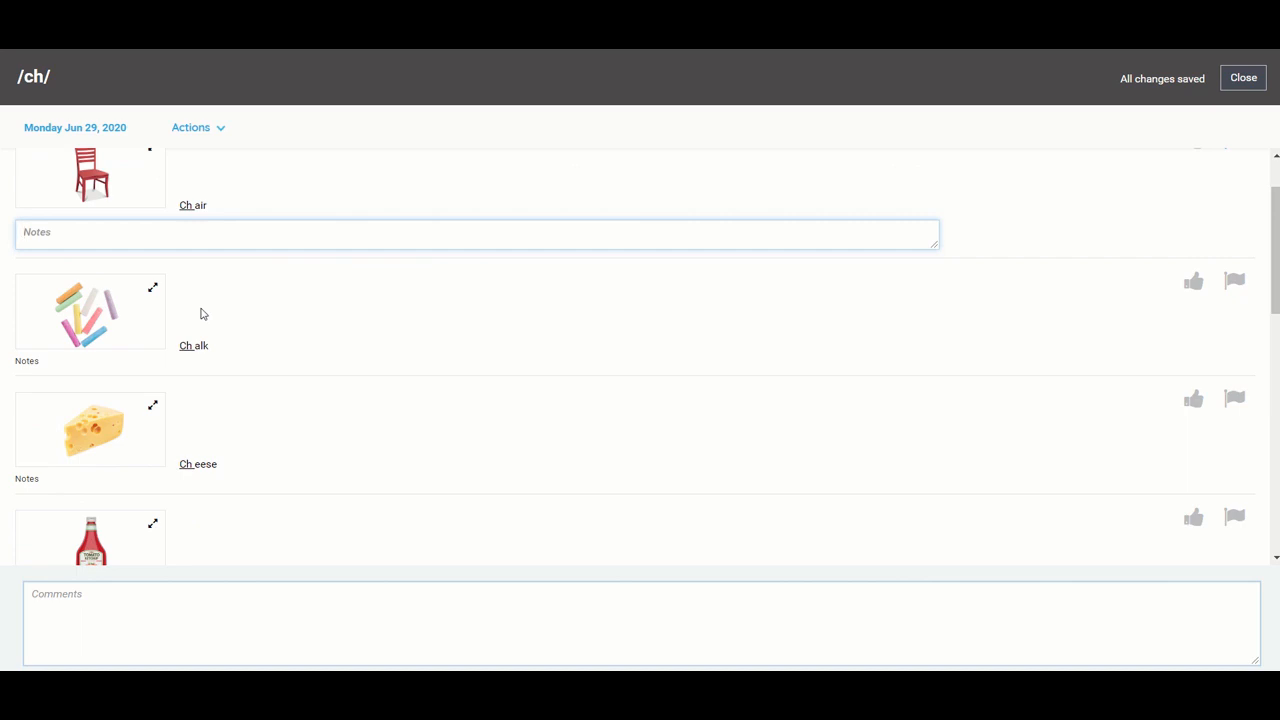
mouse_move(283, 206)
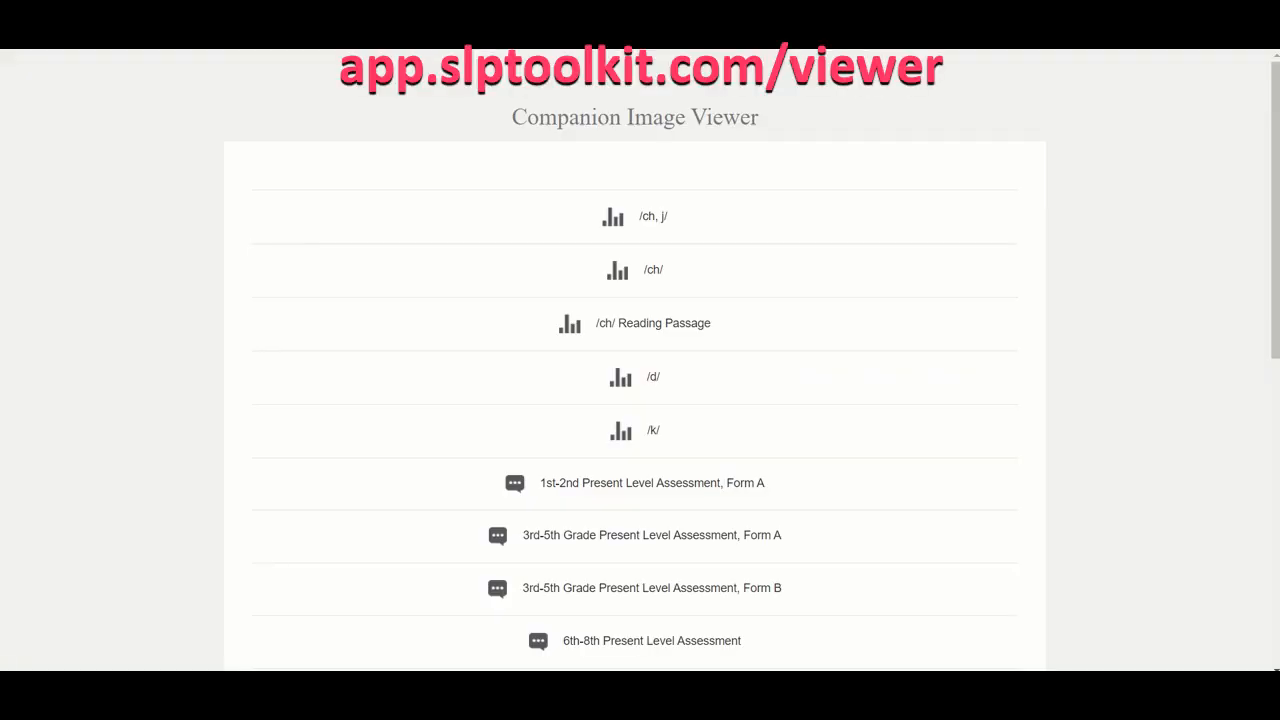
mouse_move(341, 91)
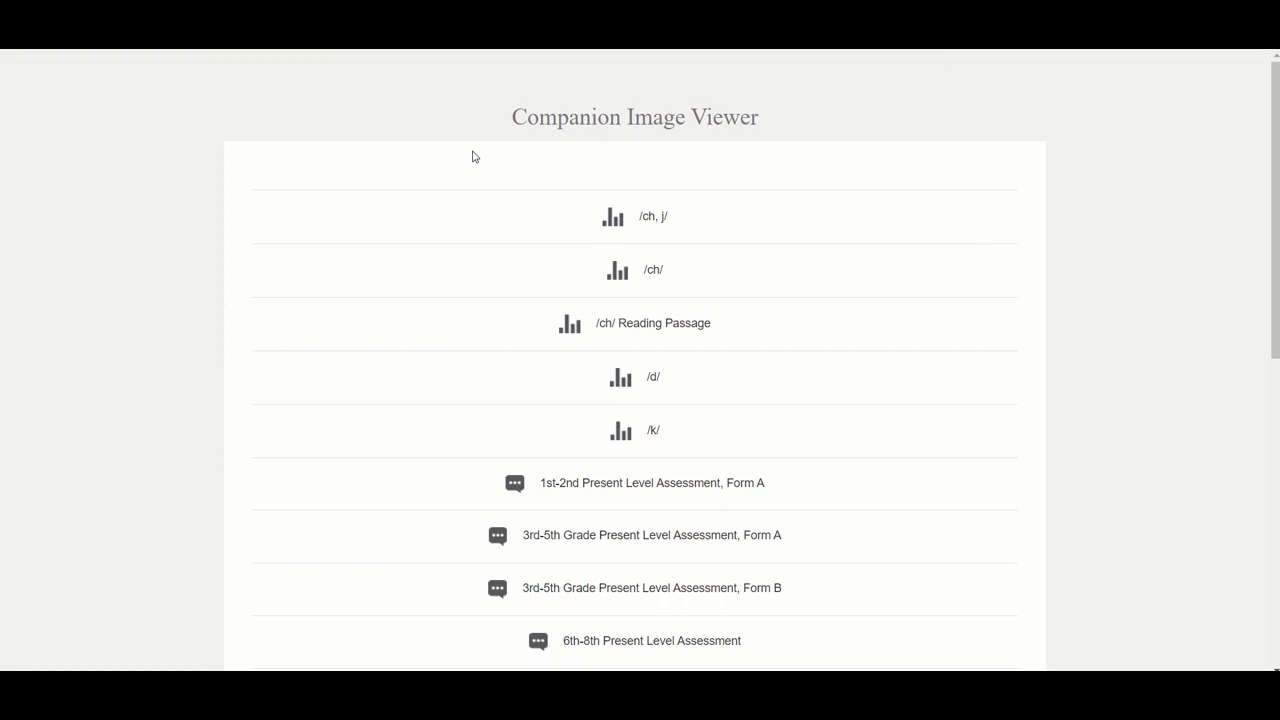
- Scroll through the Companion Image Viewer's list of available tests to find /ch/
scroll(down, 3)
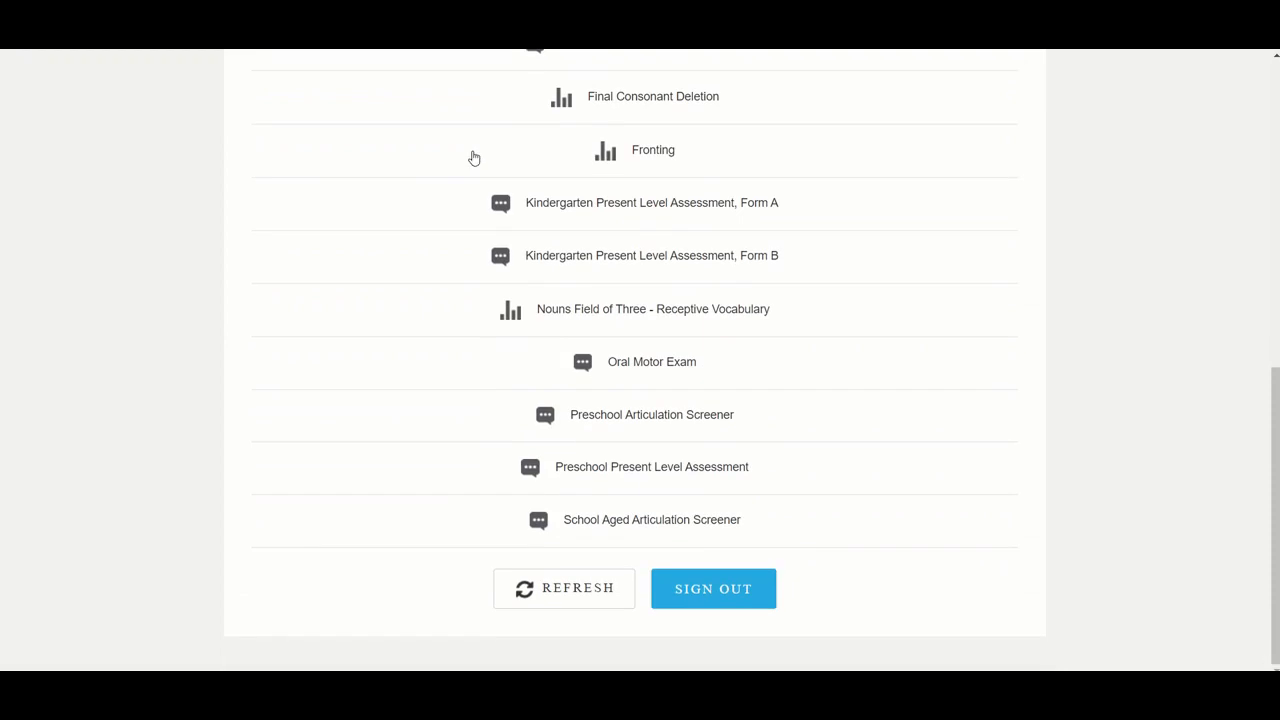
scroll(up, 3)
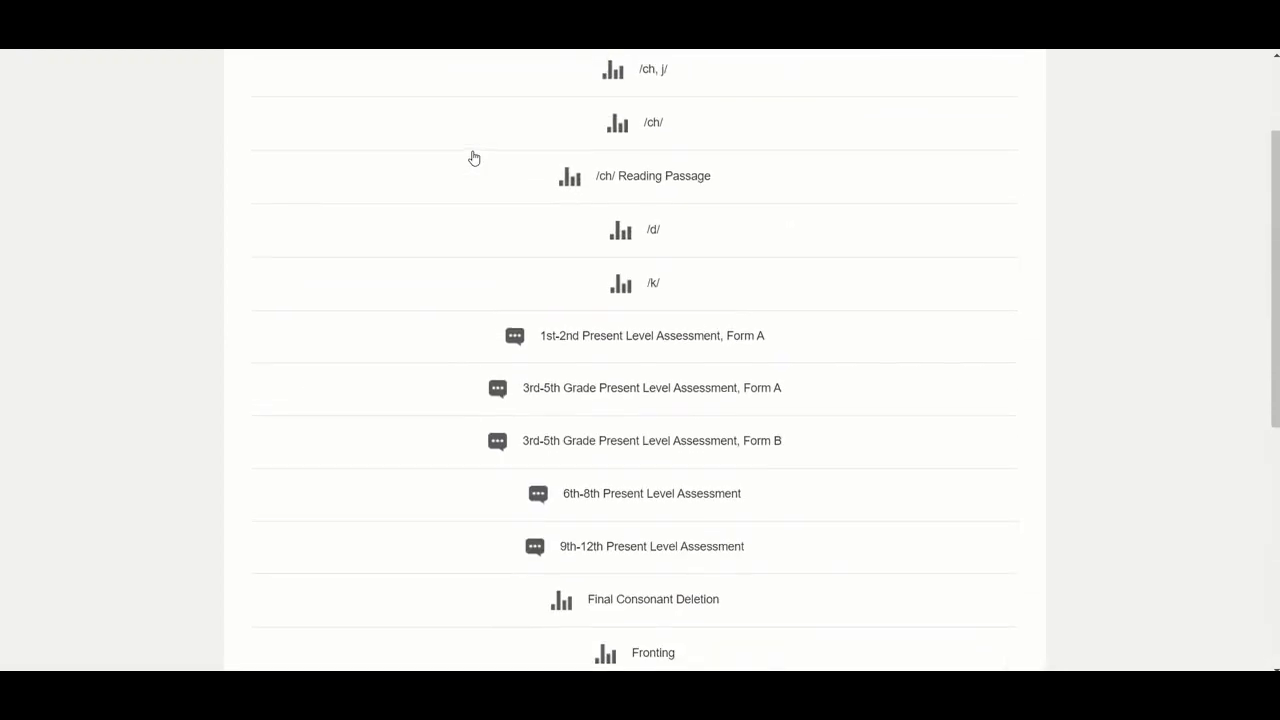
scroll(up, 3)
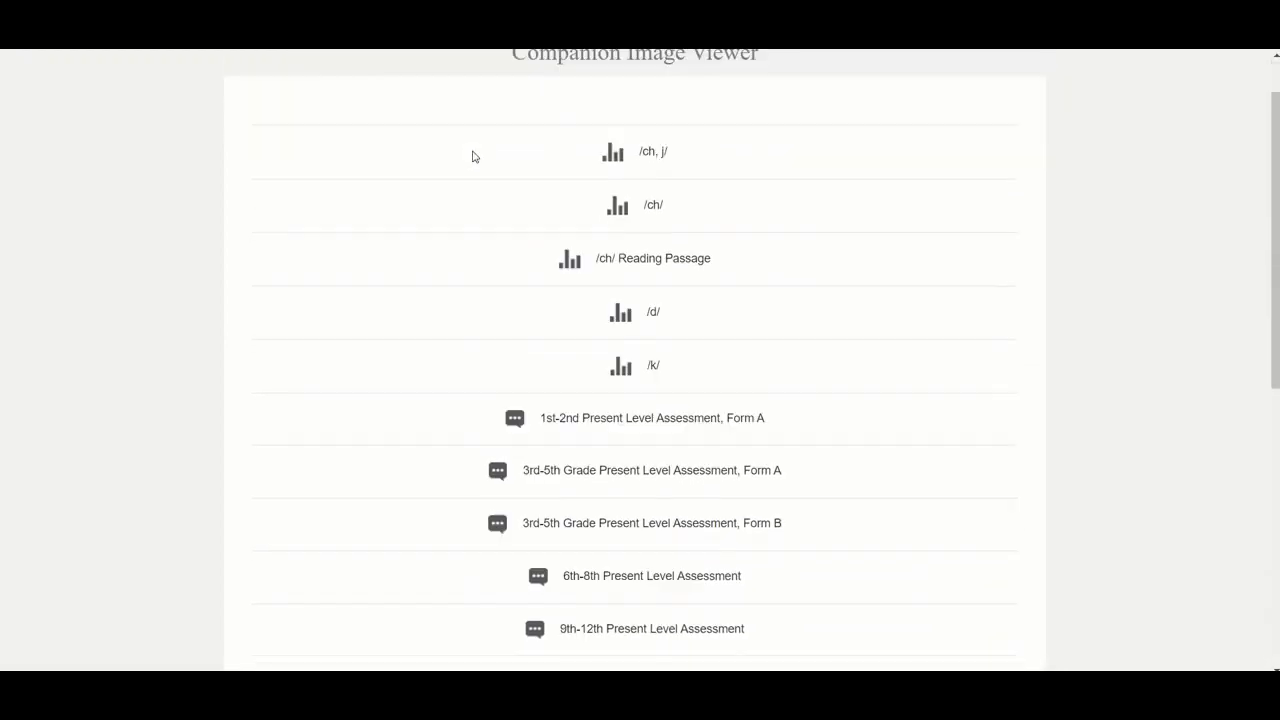
scroll(down, 3)
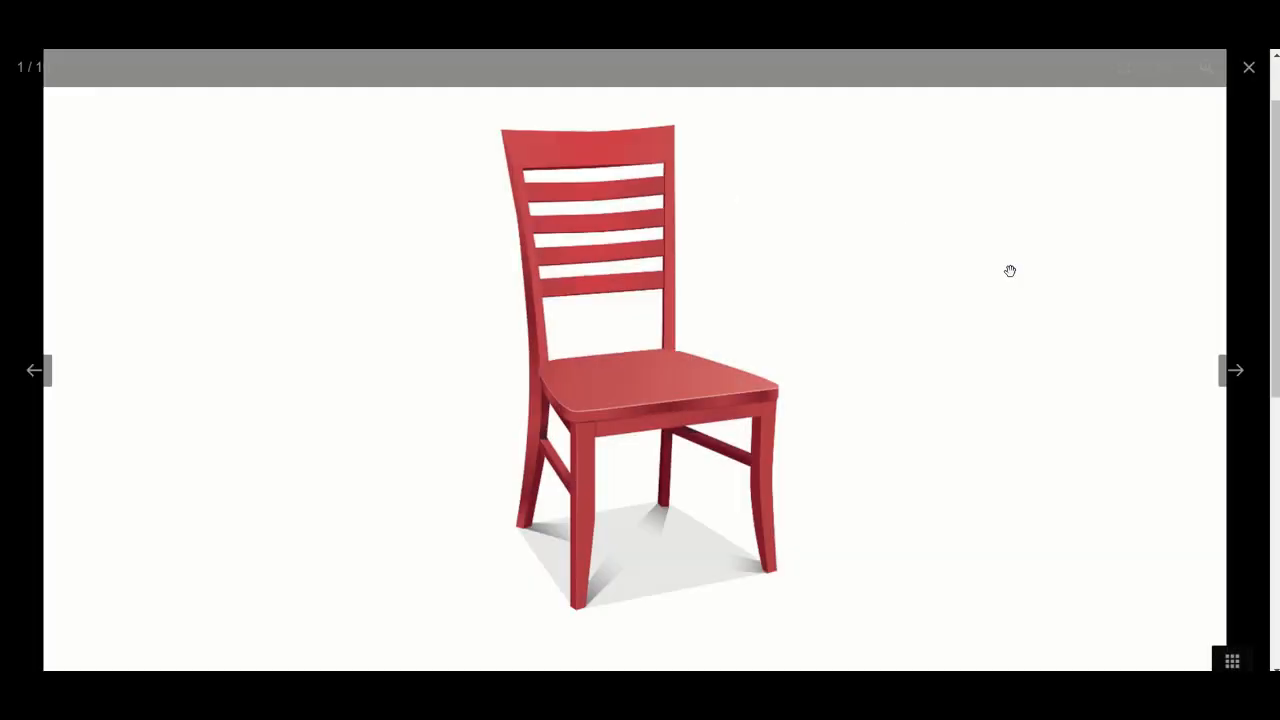
mouse_move(1236, 378)
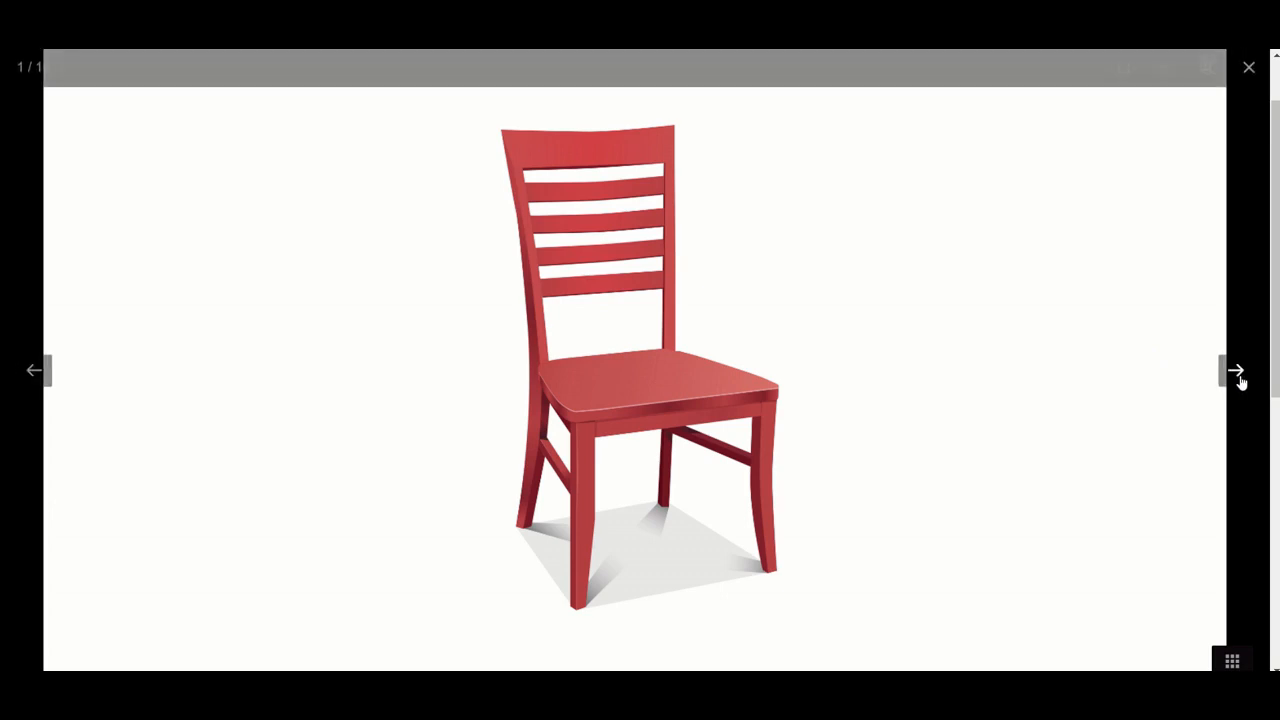
- Advance twice through the /ch/ companion pictures toward the tomato ketchup bottle
click(1236, 370)
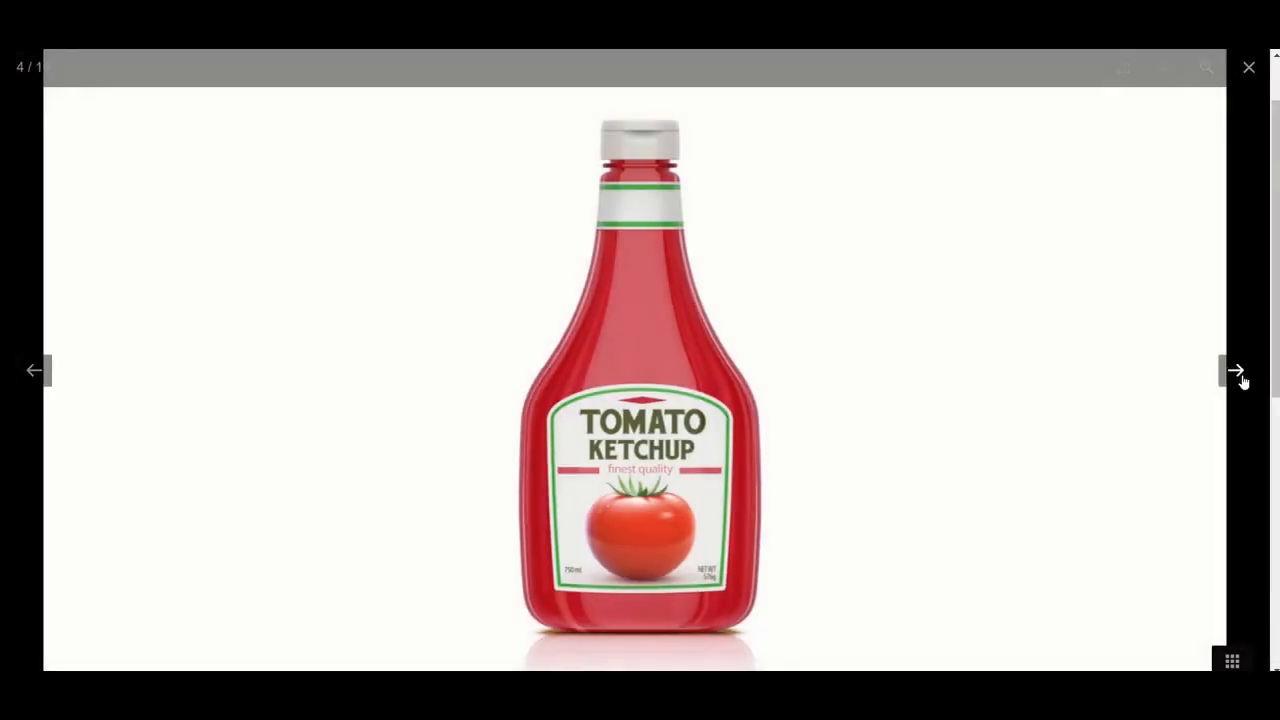
click(1235, 370)
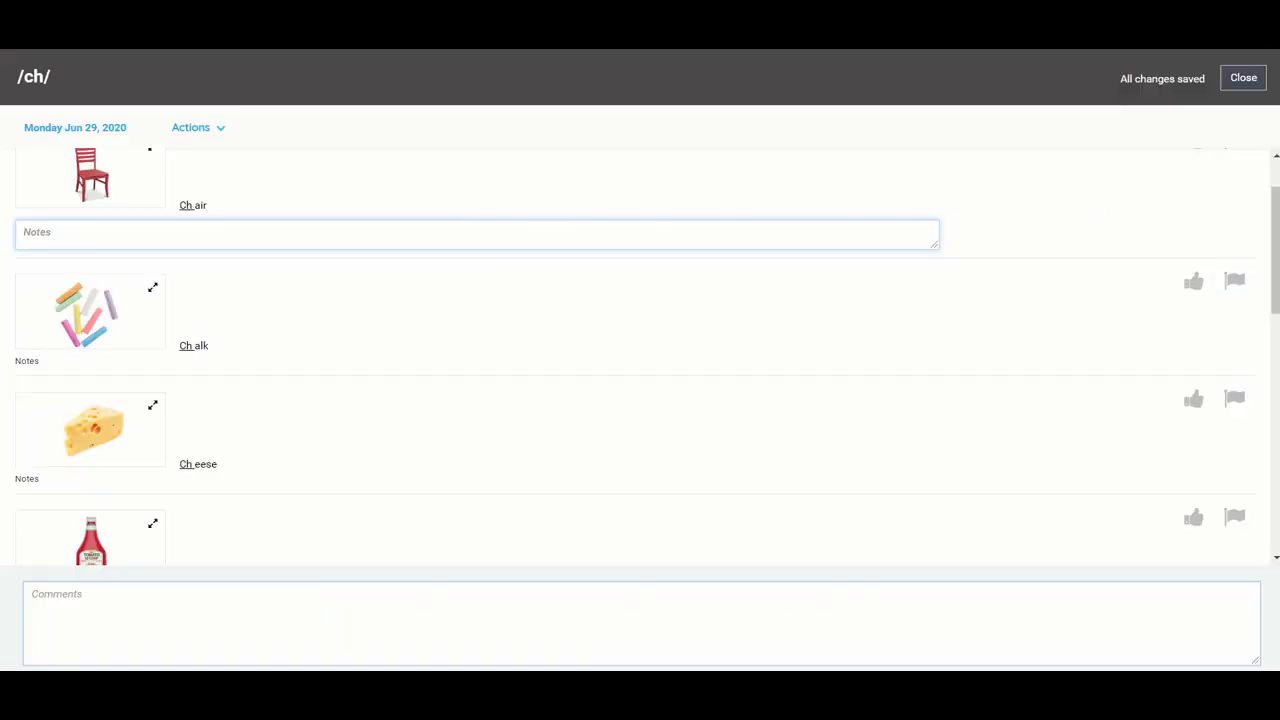
mouse_move(930, 296)
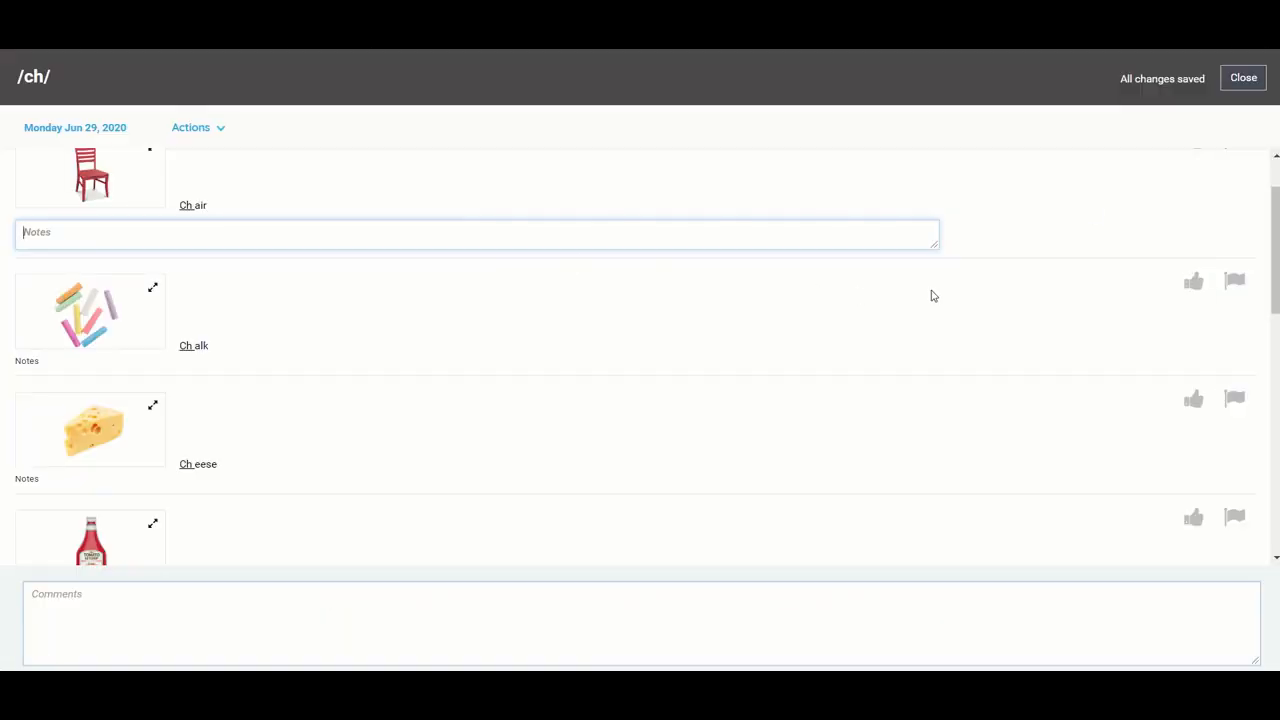
mouse_move(1159, 193)
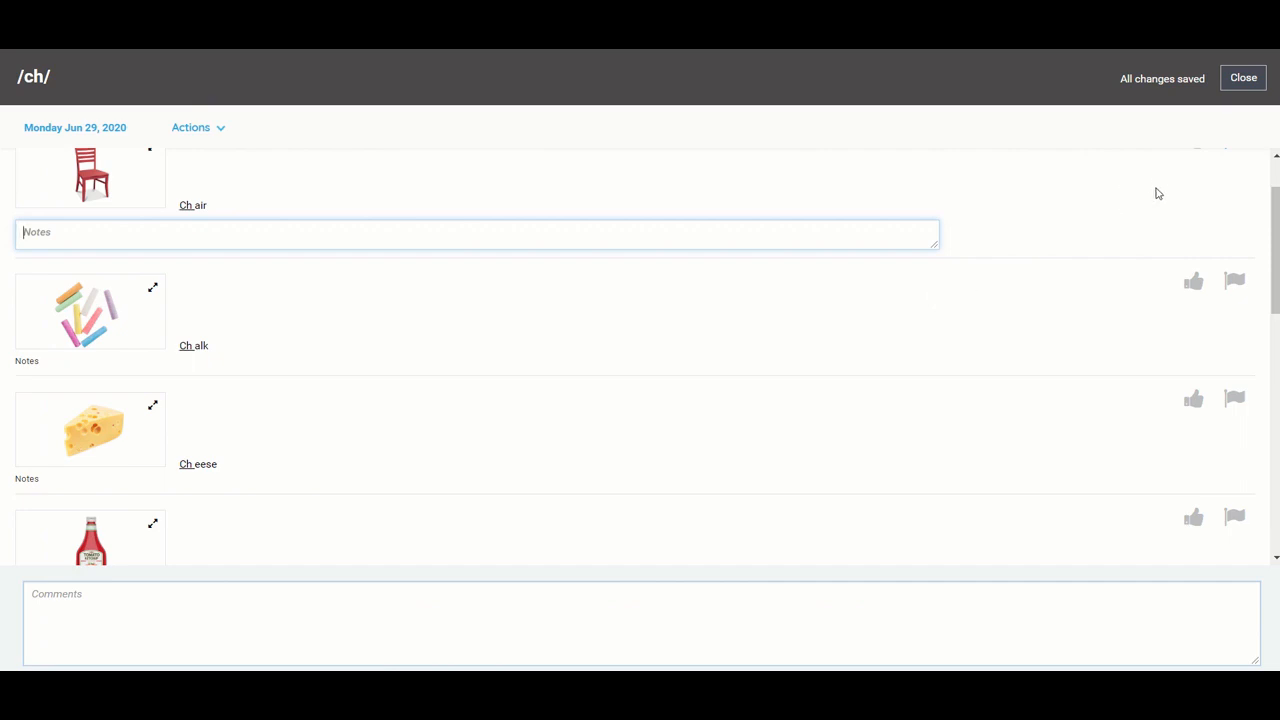
mouse_move(1243, 78)
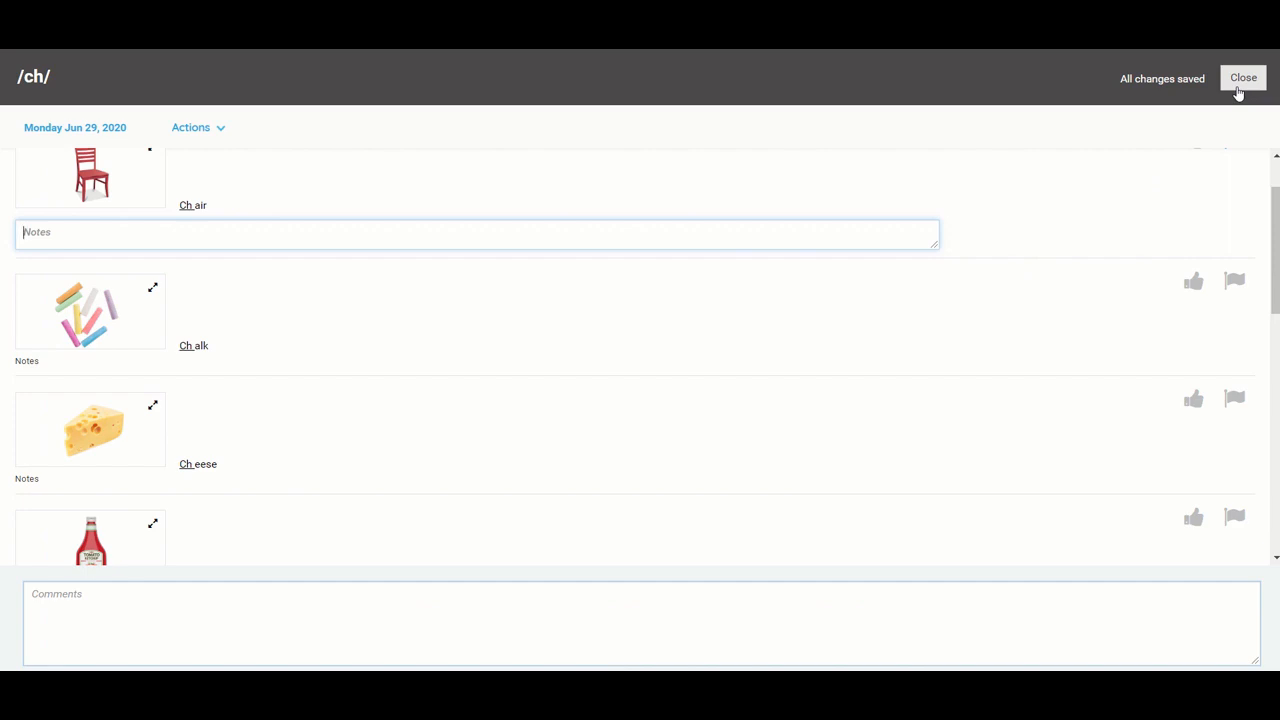
- Close the /ch/ probe to return to the student's overview
click(1243, 78)
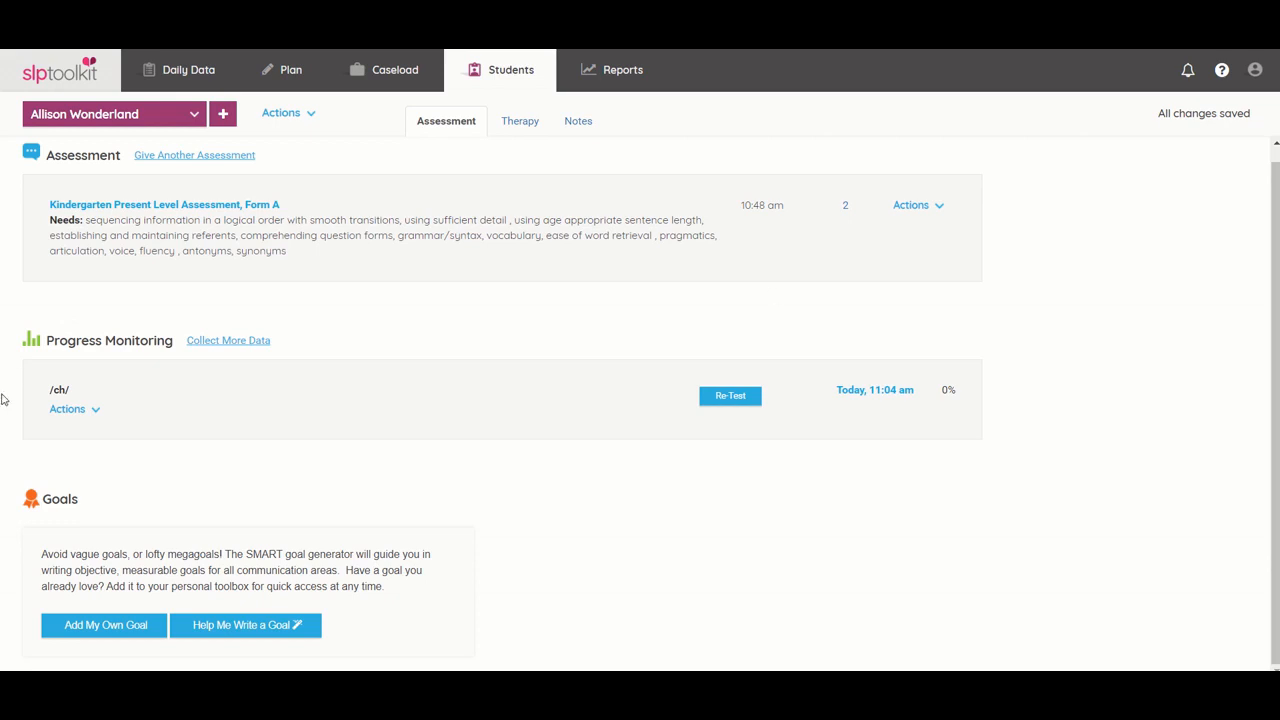
click(228, 340)
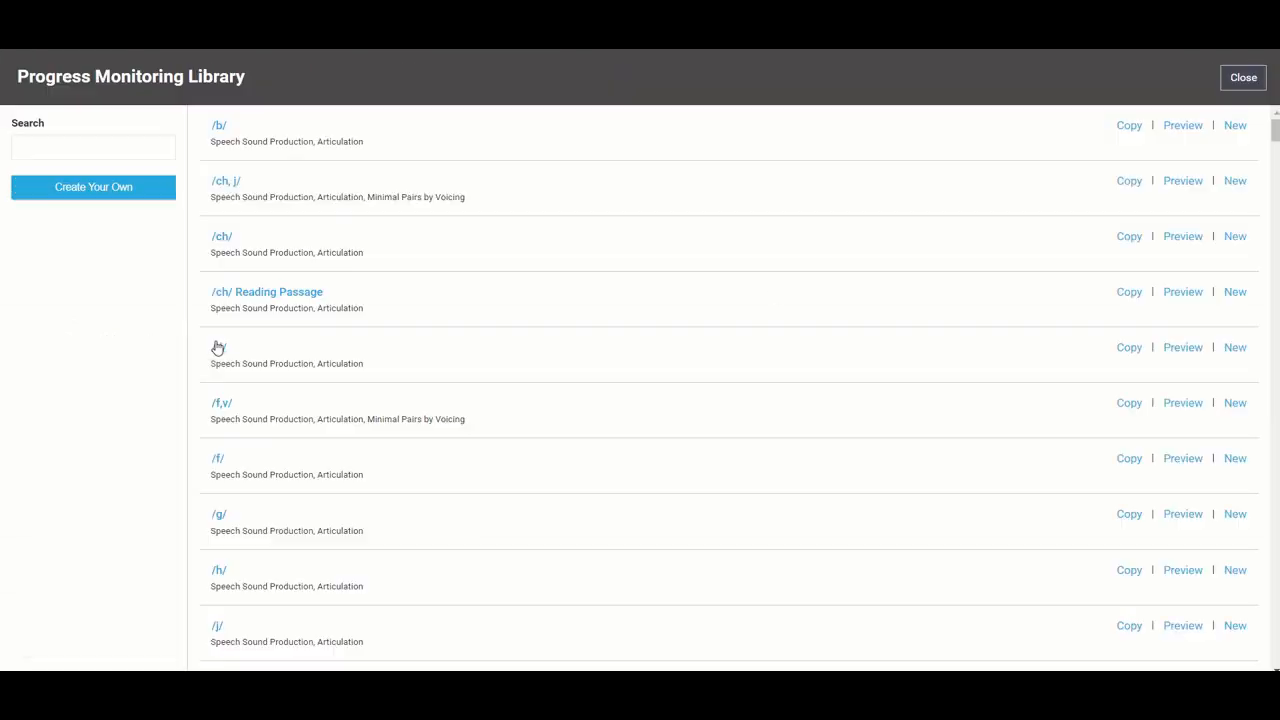
text(rubric)
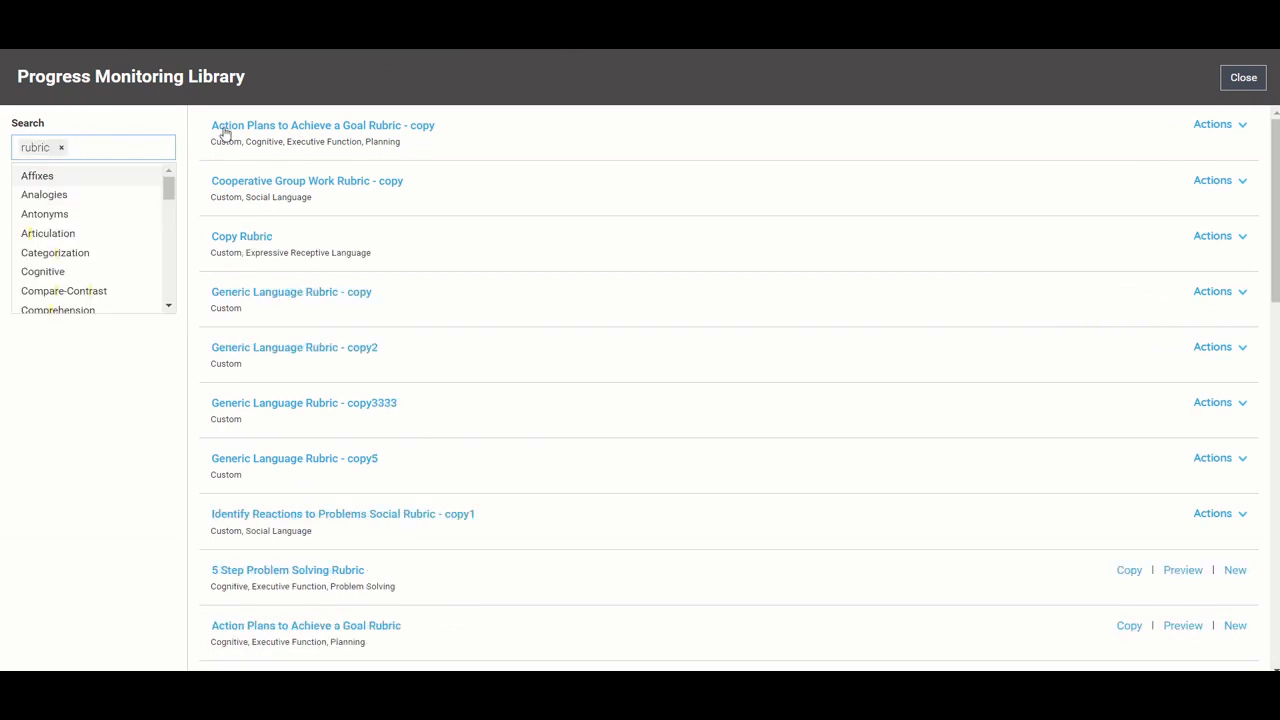
scroll(down, 3)
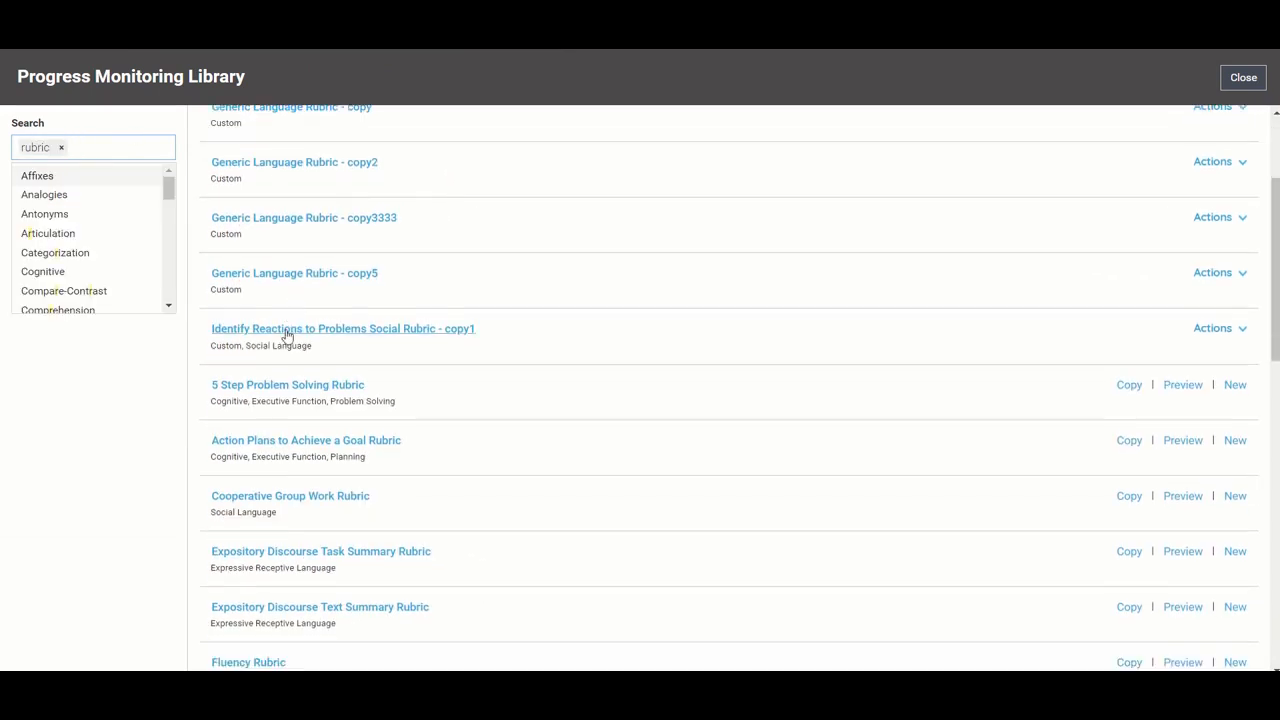
scroll(down, 3)
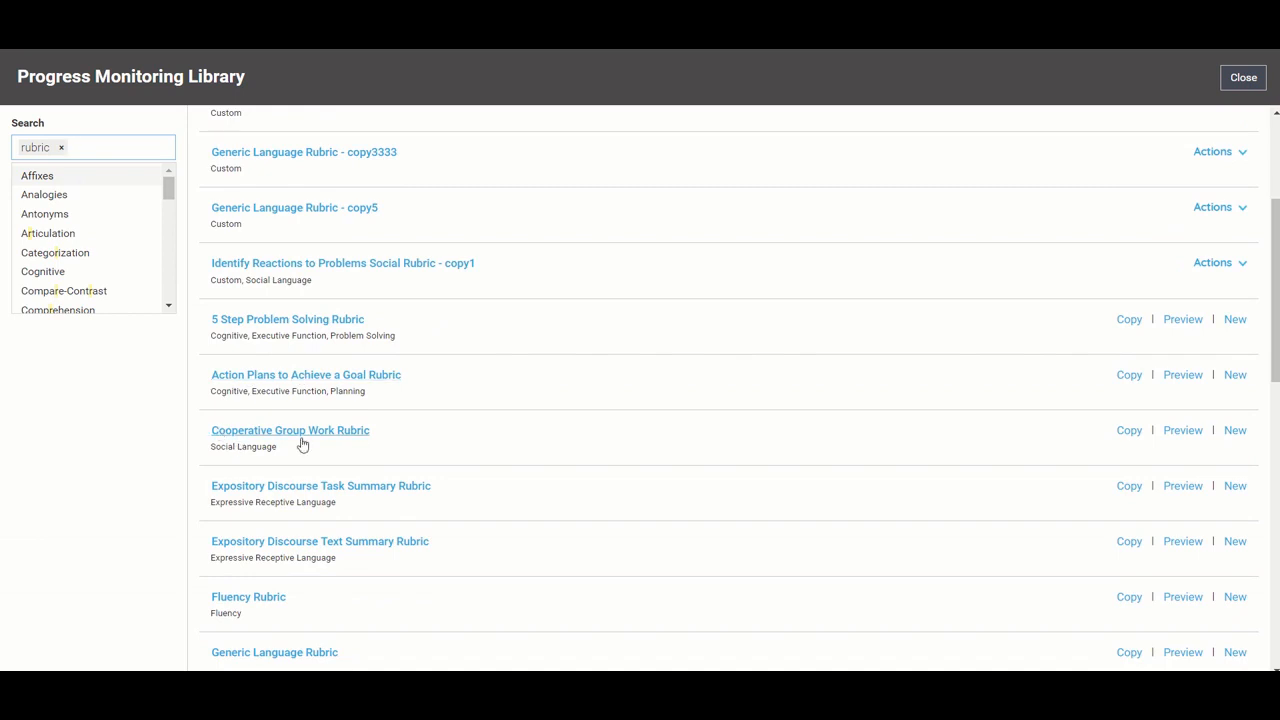
click(1243, 77)
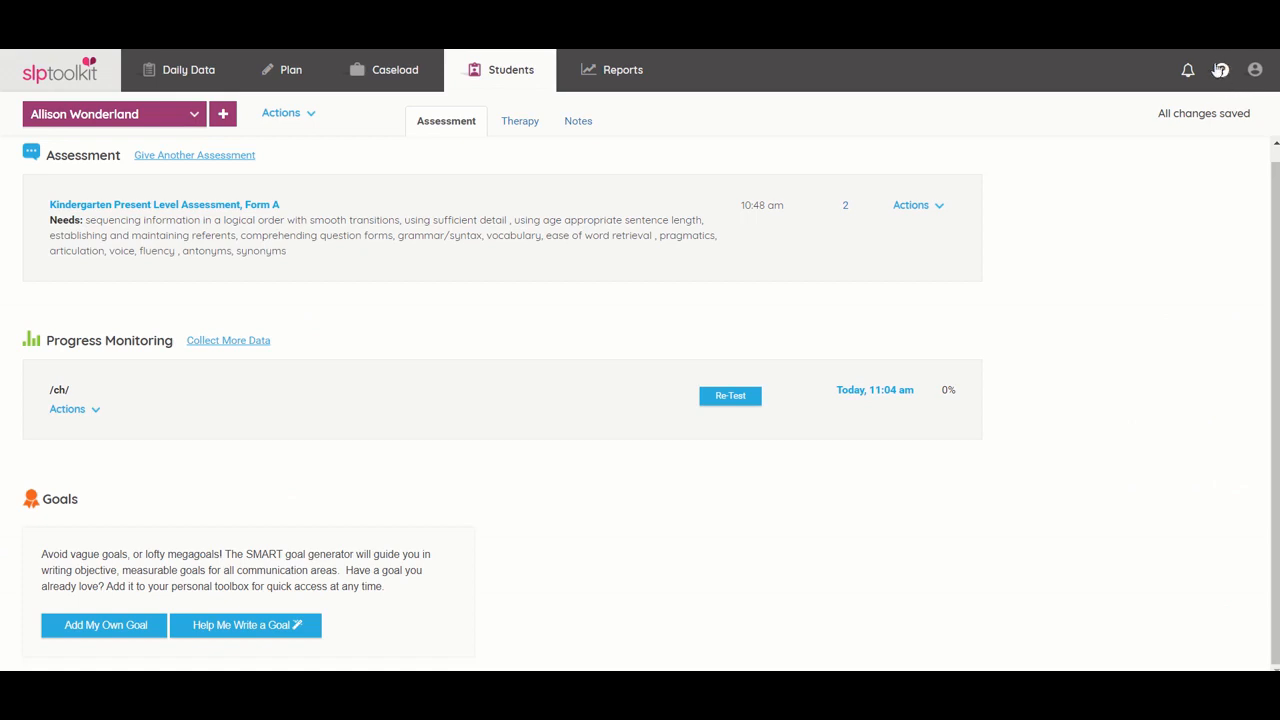
- Search the Knowledge Base for 'test levels' and scroll the results for 'What do the test levels mean?'
click(1221, 70)
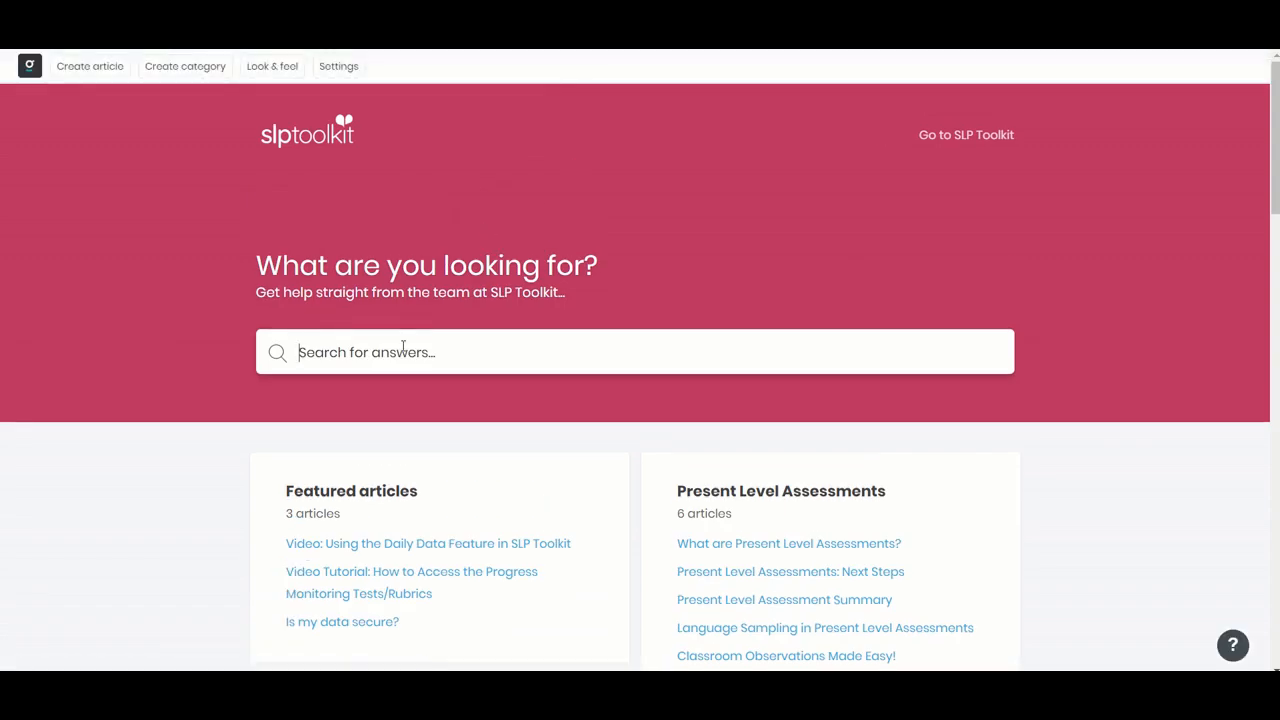
text(test levels)
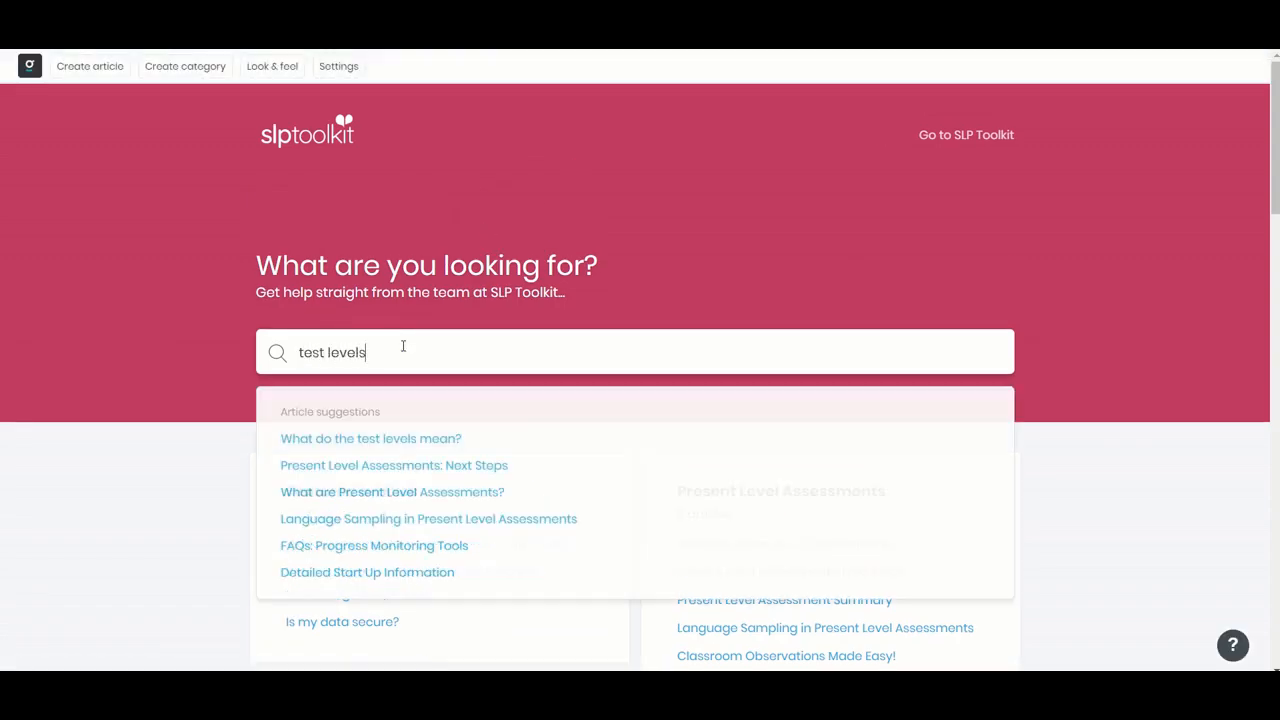
mouse_move(418, 444)
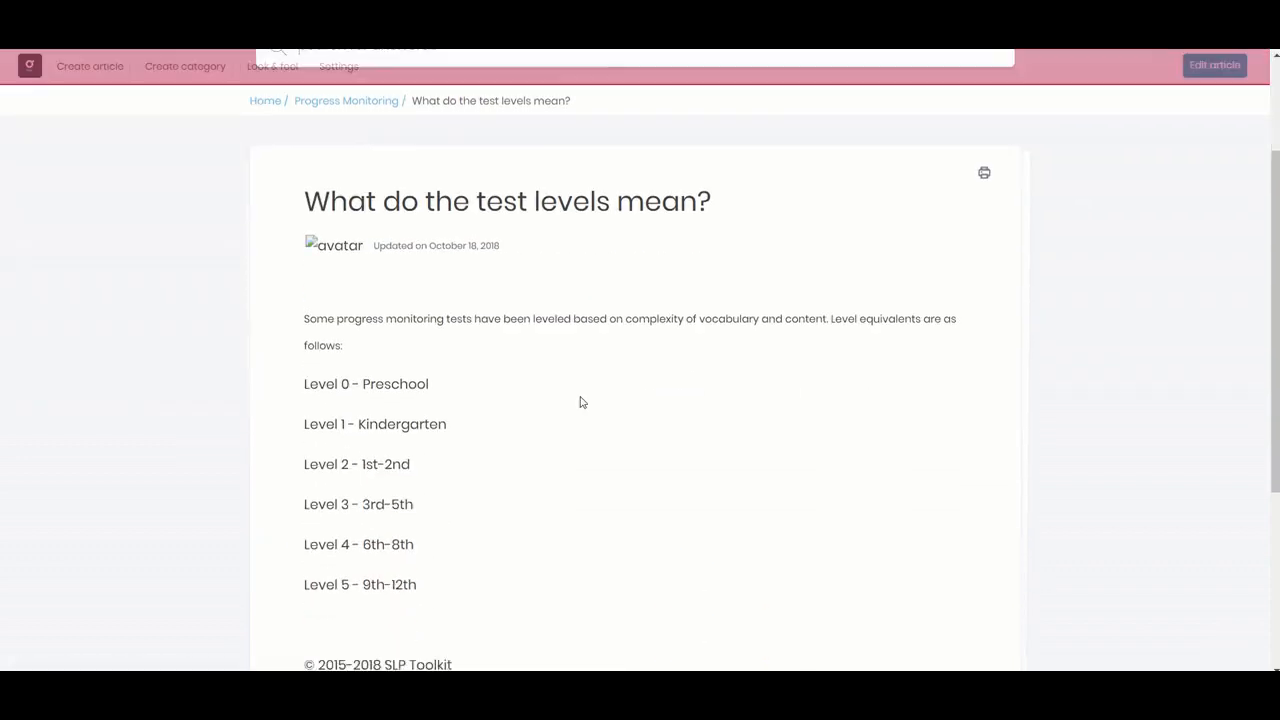
scroll(down, 3)
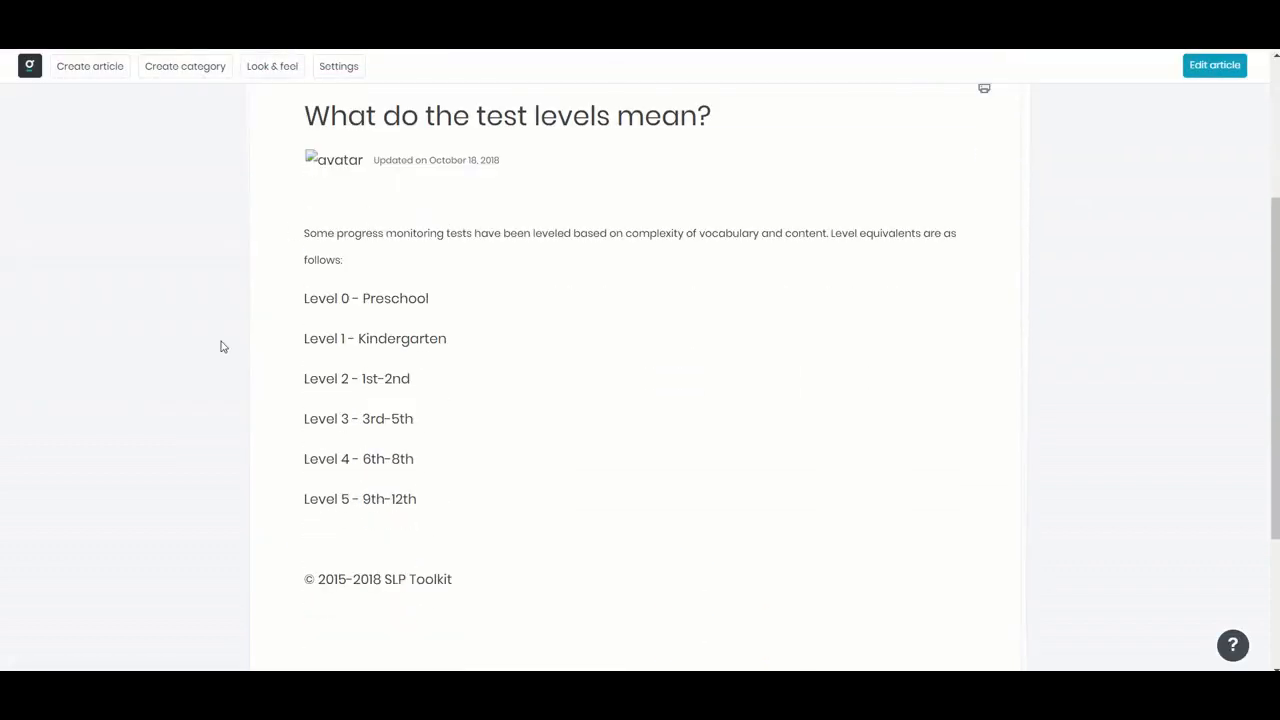
mouse_move(515, 539)
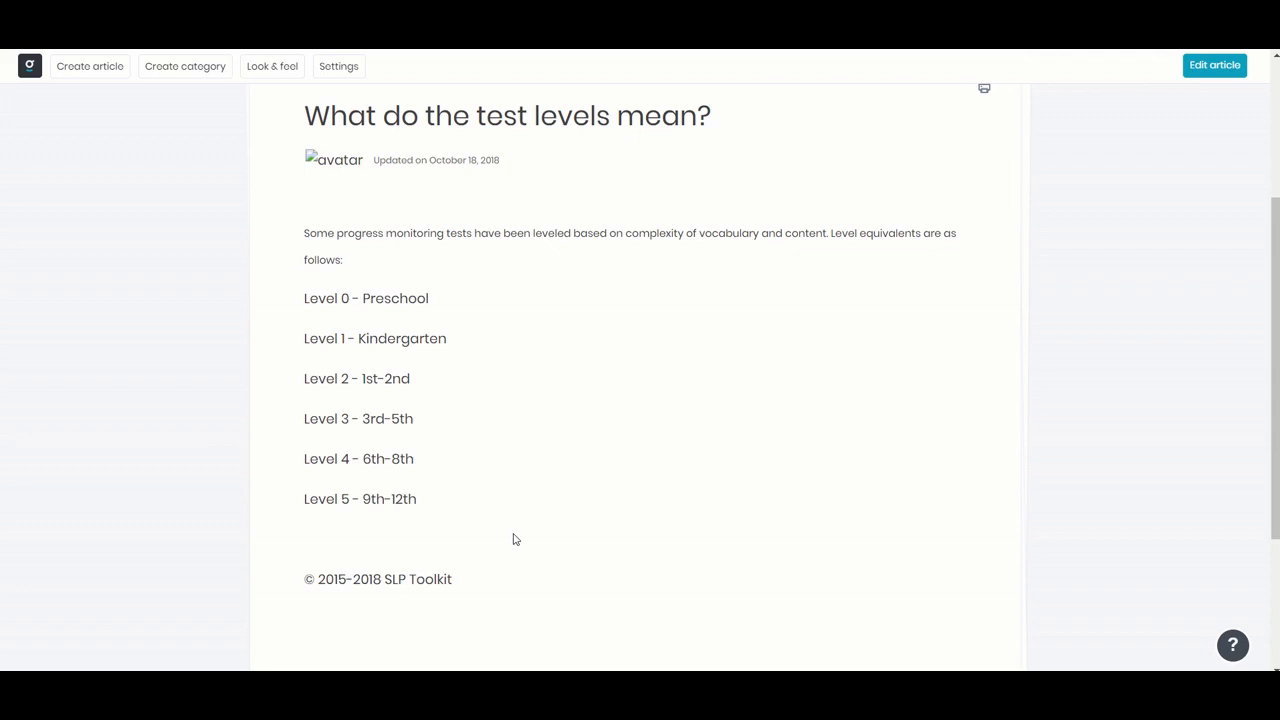
scroll(up, 3)
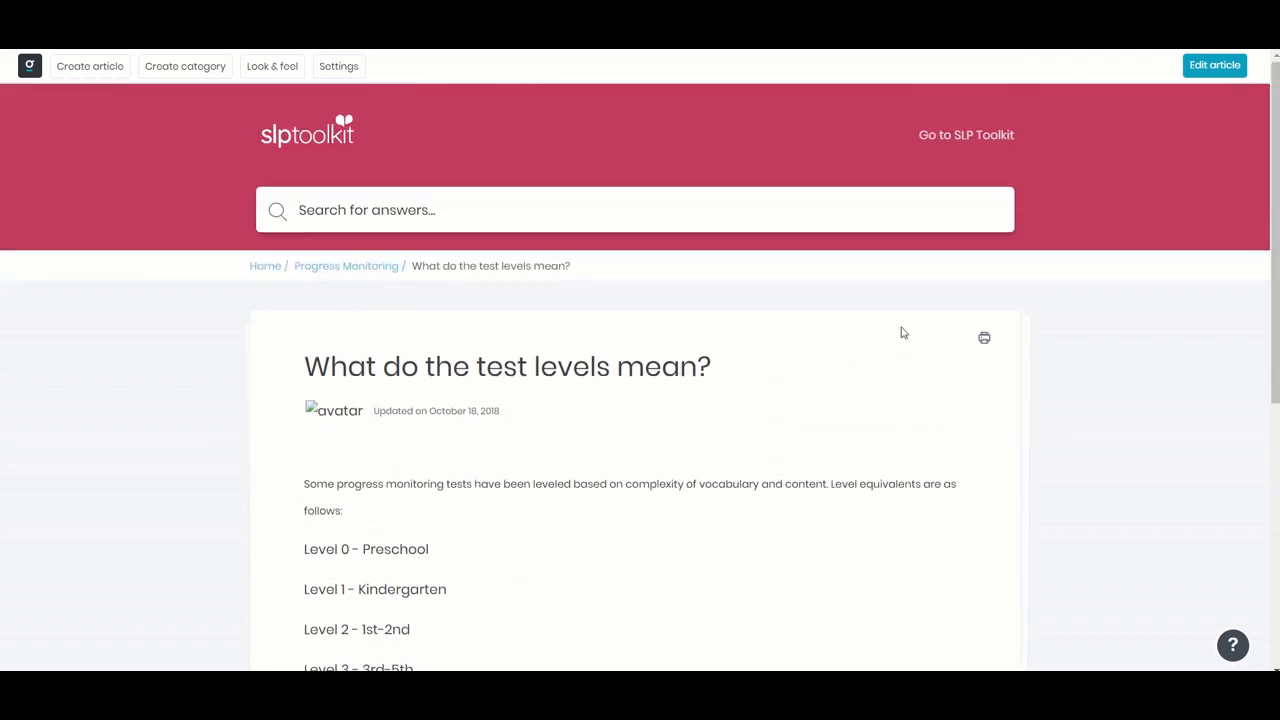